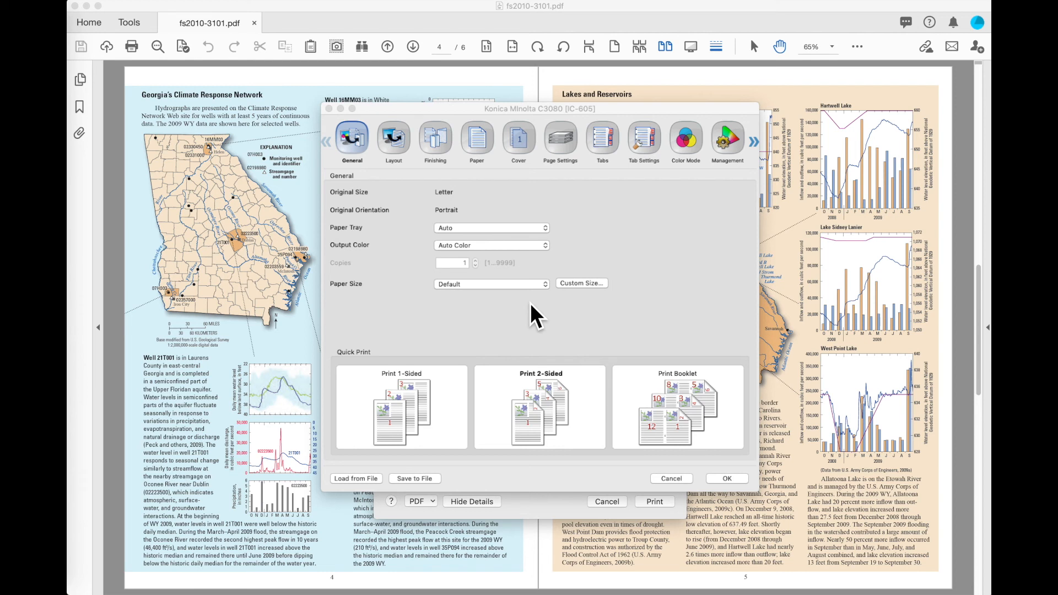
{"action": "mouse_move", "coordinate": [519, 128]}
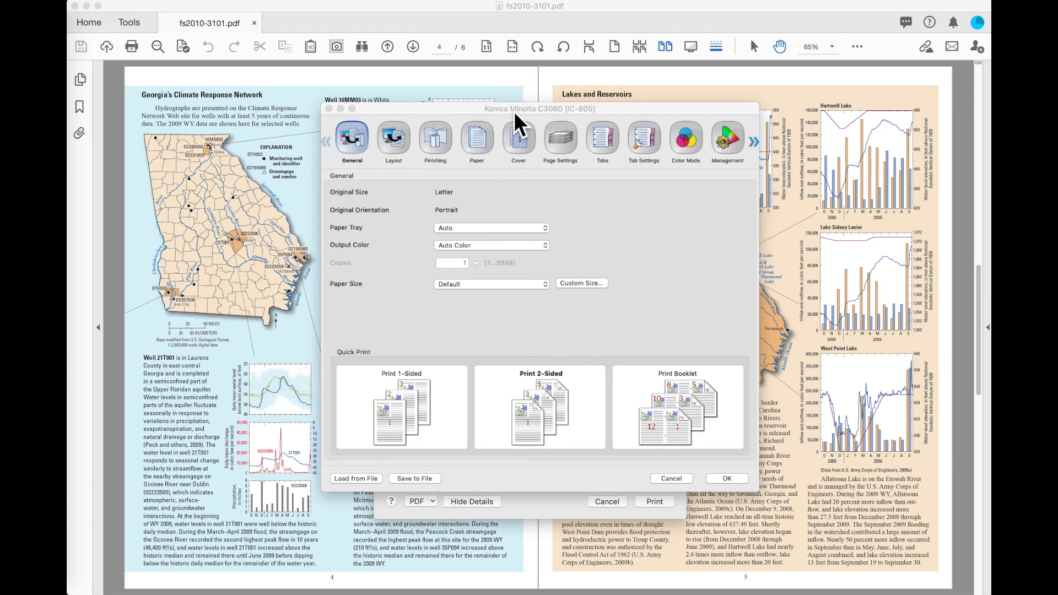
{"action": "mouse_move", "coordinate": [516, 121]}
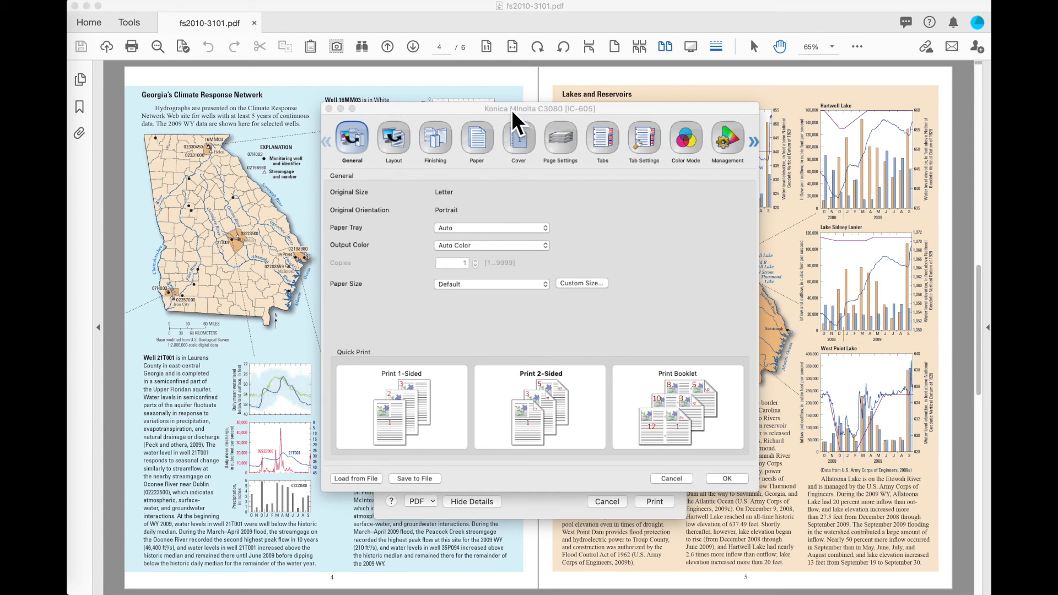
{"action": "mouse_move", "coordinate": [353, 146]}
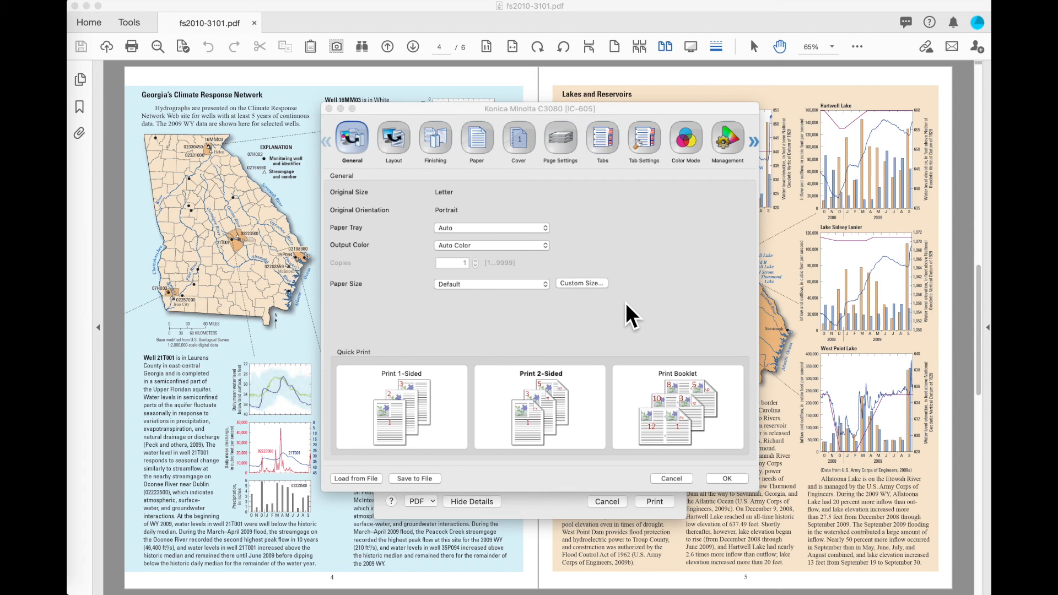
{"action": "mouse_move", "coordinate": [620, 312]}
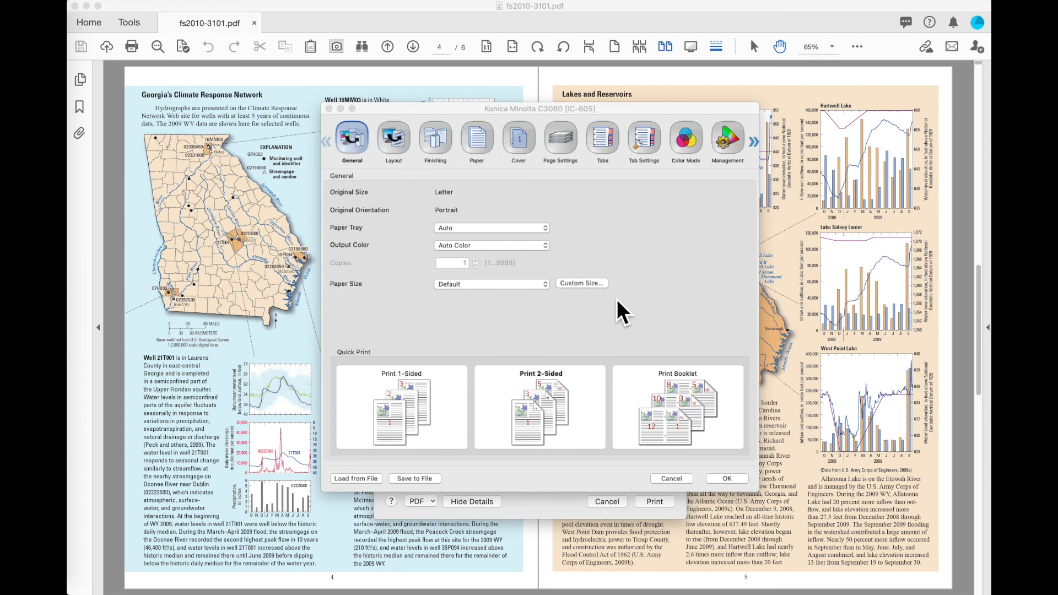
{"action": "mouse_move", "coordinate": [398, 152]}
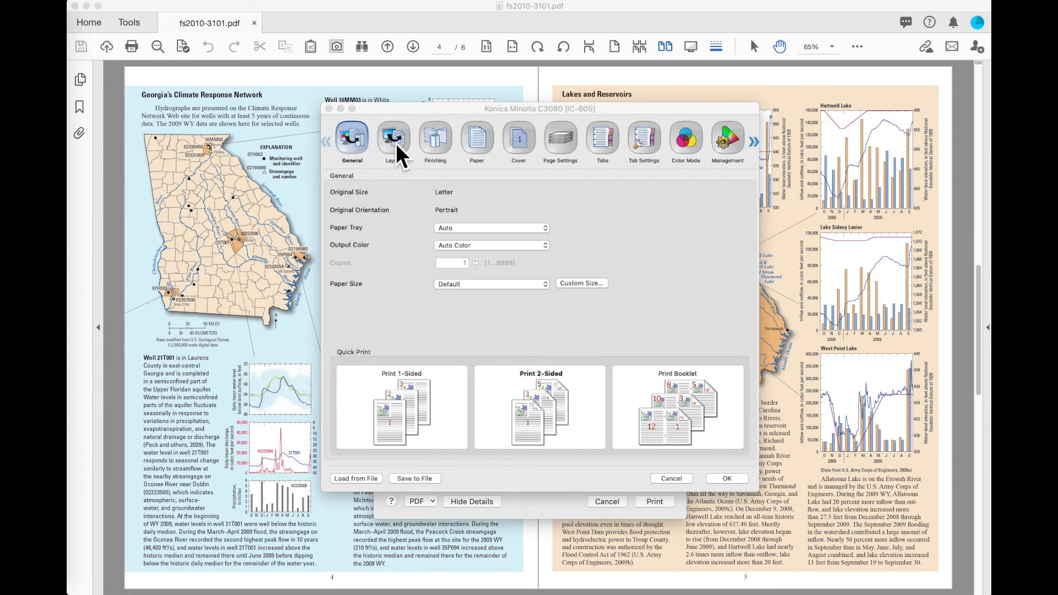
Step: In the Layout settings, turn off 2-Sided so the job prints single-sided with left binding
{"action": "left_click", "coordinate": [393, 139]}
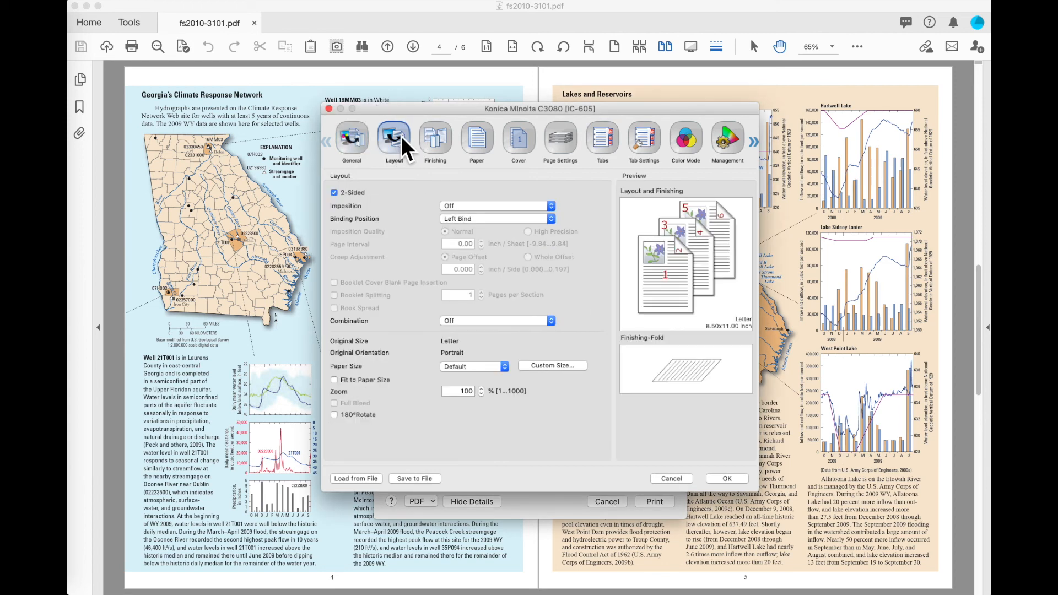
{"action": "mouse_move", "coordinate": [373, 206]}
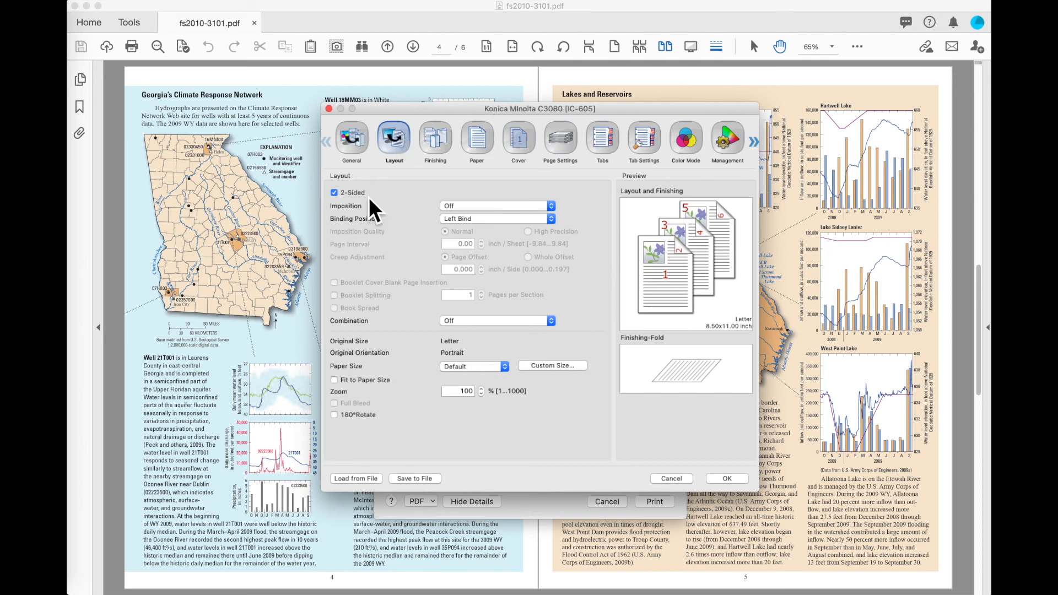
{"action": "mouse_move", "coordinate": [377, 213]}
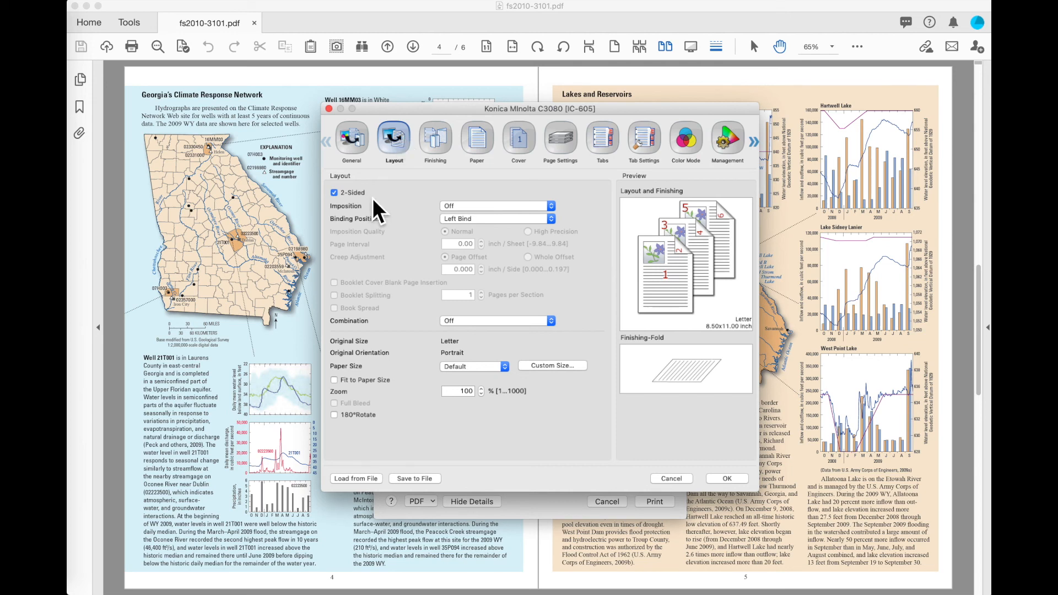
{"action": "mouse_move", "coordinate": [693, 226]}
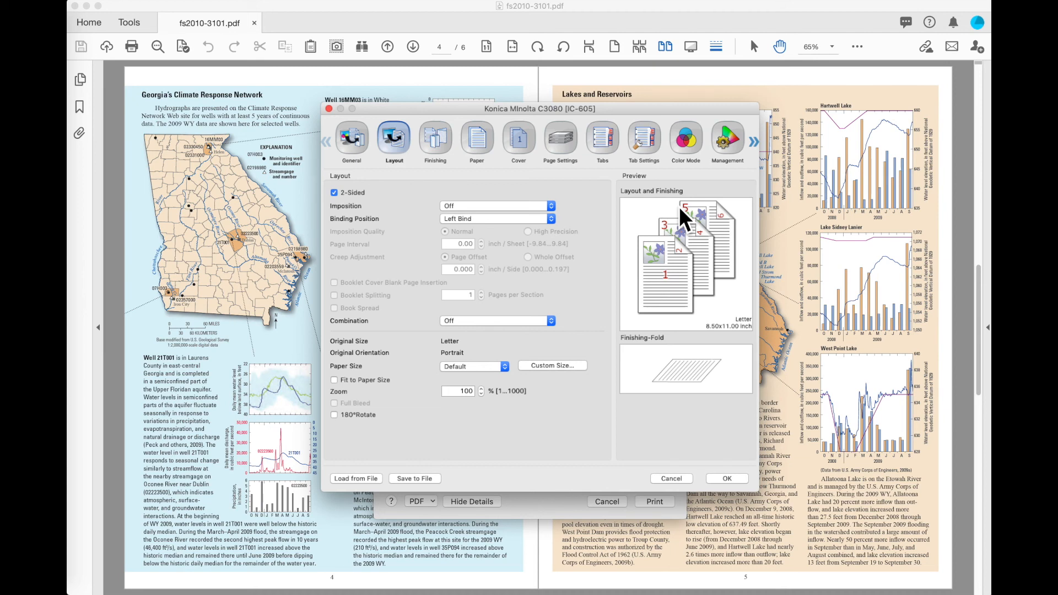
{"action": "mouse_move", "coordinate": [742, 345]}
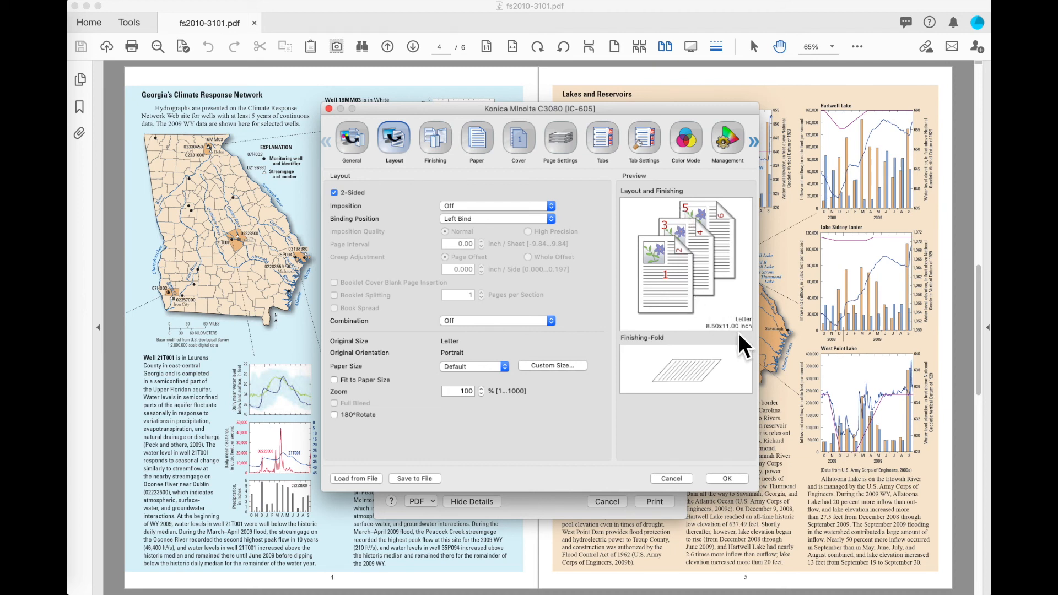
{"action": "mouse_move", "coordinate": [704, 379]}
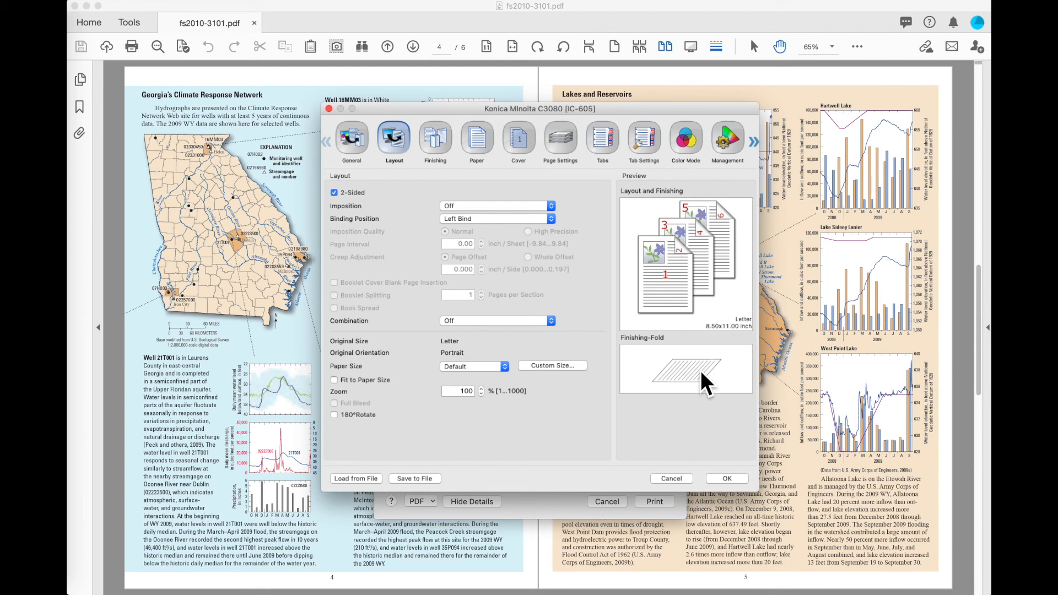
{"action": "mouse_move", "coordinate": [600, 258]}
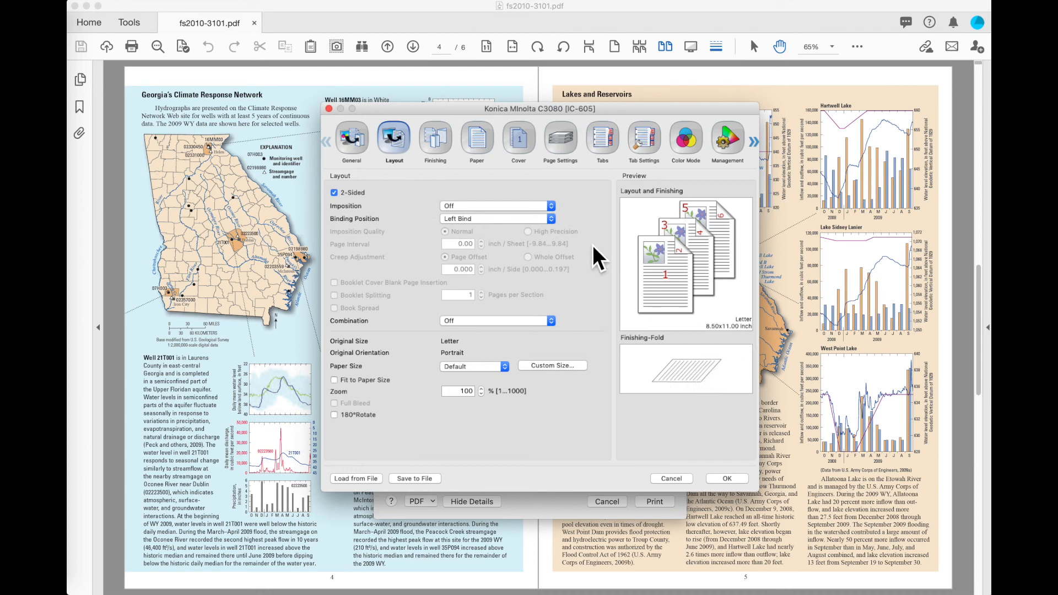
{"action": "mouse_move", "coordinate": [687, 270]}
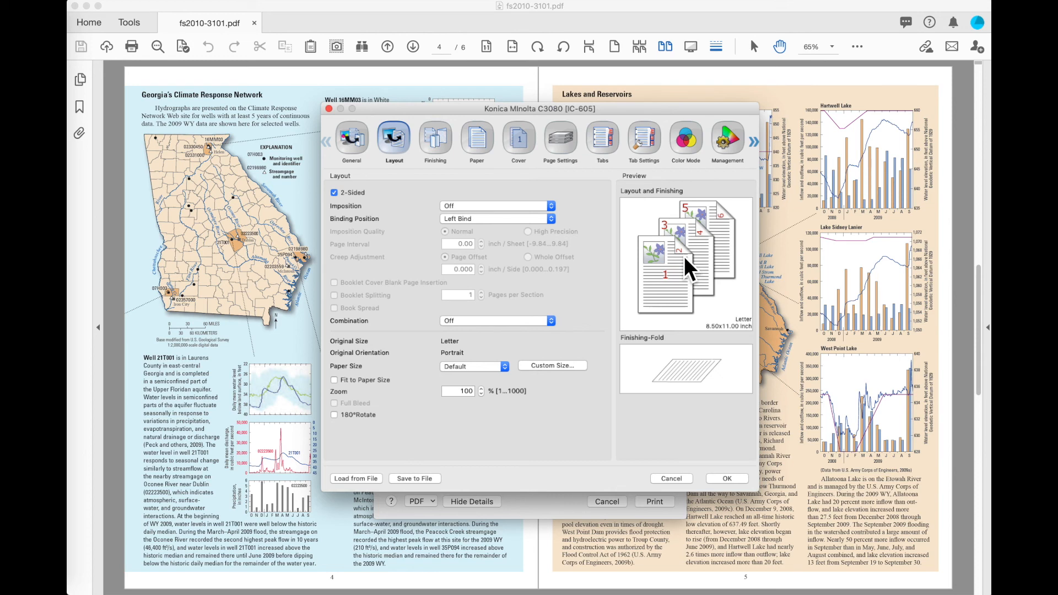
{"action": "left_click", "coordinate": [333, 191]}
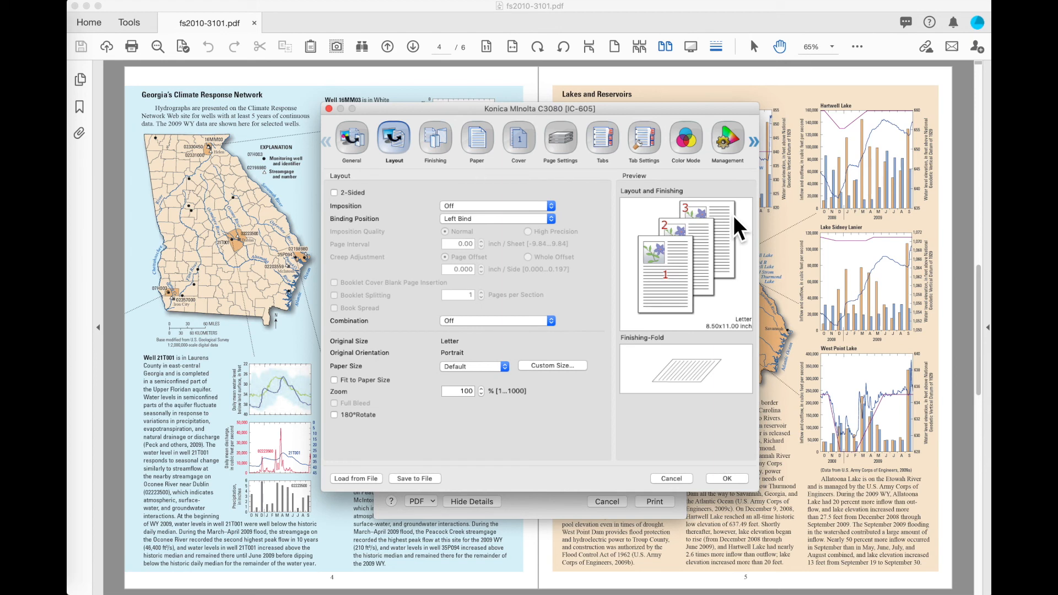
Step: Set Imposition to Booklet, giving a 2-sided tabloid booklet preview
{"action": "left_click", "coordinate": [496, 206]}
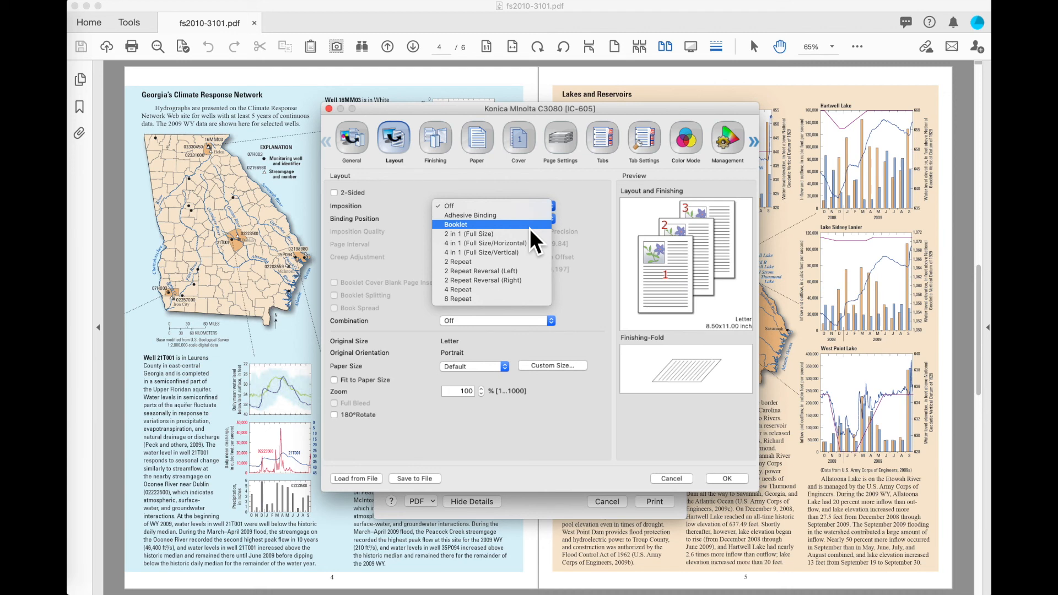
{"action": "left_click", "coordinate": [456, 223]}
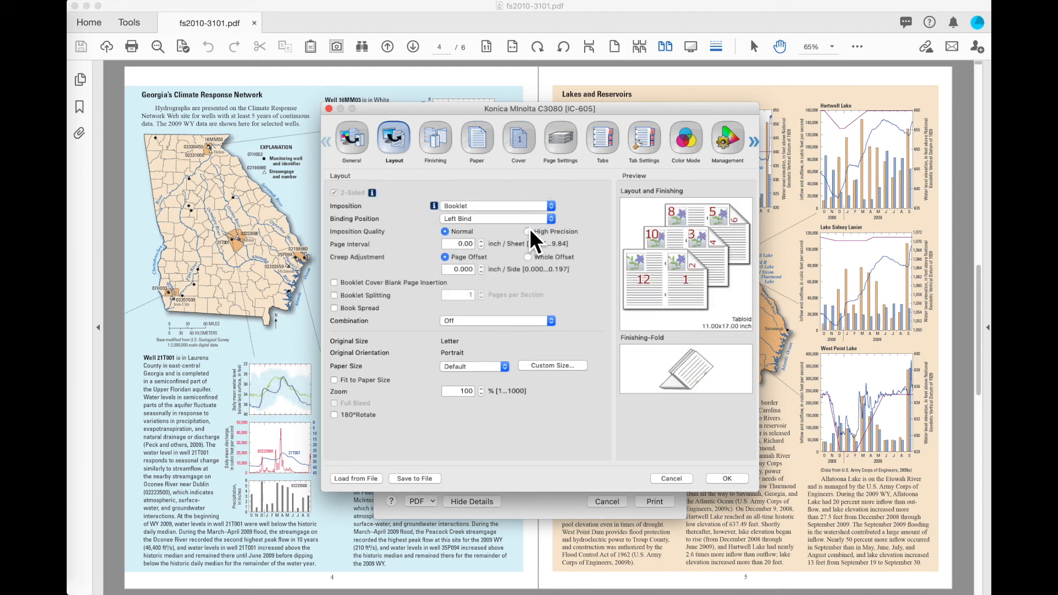
{"action": "mouse_move", "coordinate": [715, 286]}
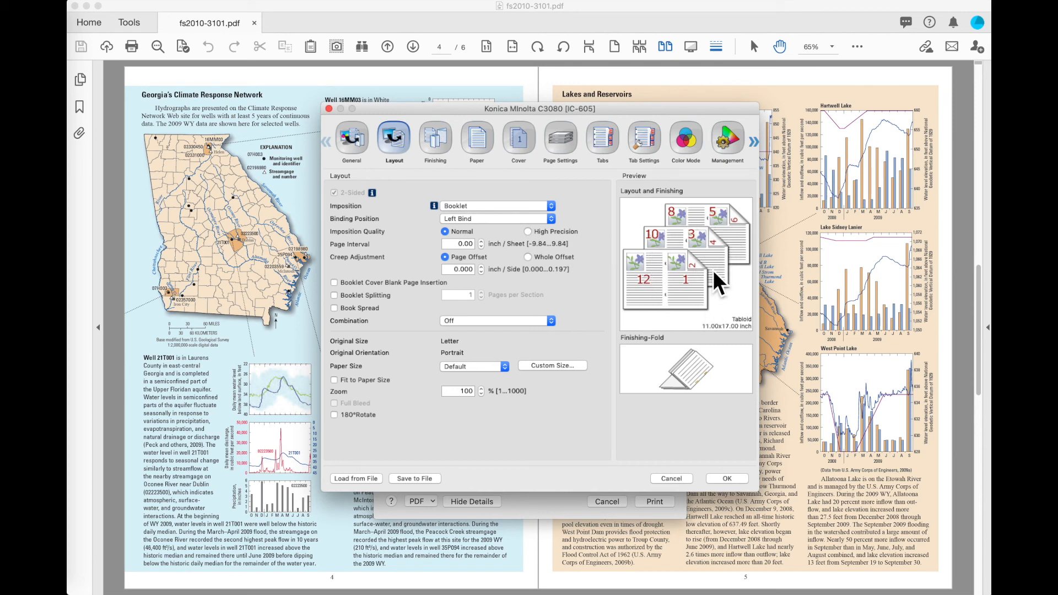
{"action": "mouse_move", "coordinate": [665, 307]}
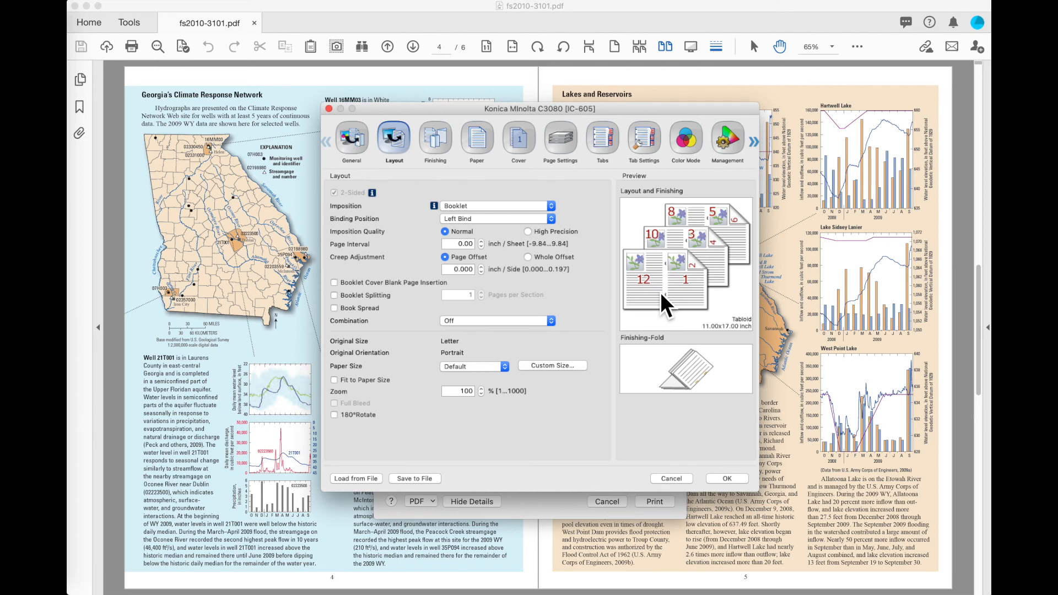
{"action": "mouse_move", "coordinate": [716, 388]}
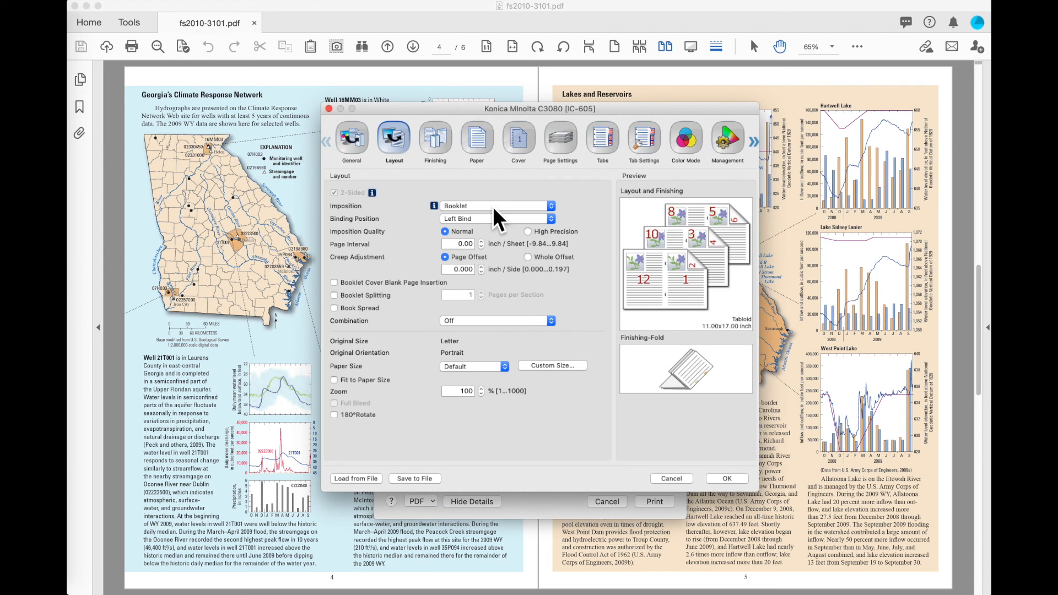
{"action": "mouse_move", "coordinate": [435, 139]}
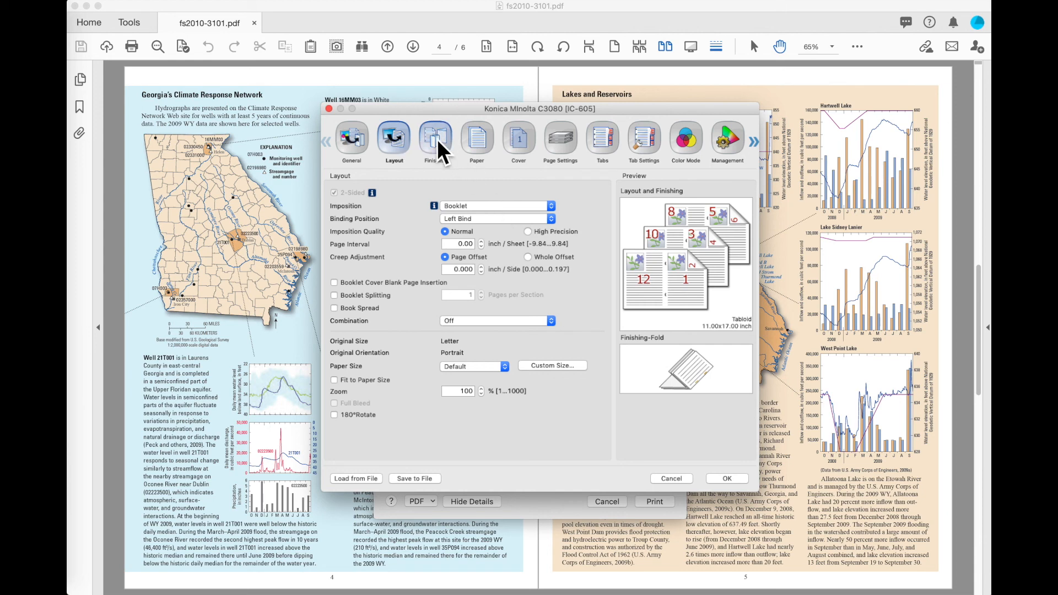
Step: In the Finishing settings, set Fold to Off for the booklet job
{"action": "left_click", "coordinate": [436, 138]}
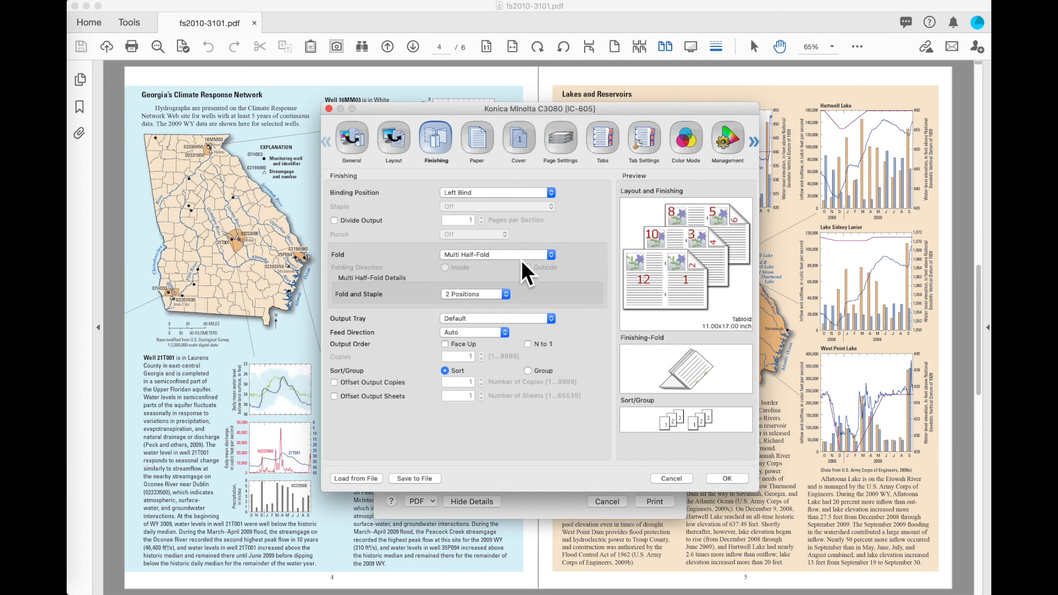
{"action": "left_click", "coordinate": [497, 254]}
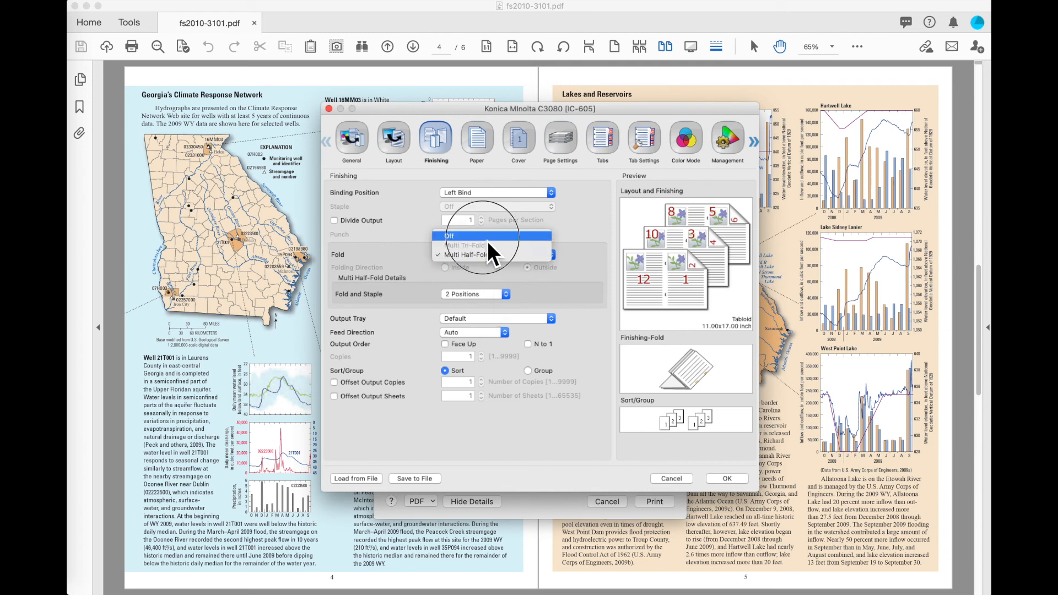
{"action": "left_click", "coordinate": [468, 235]}
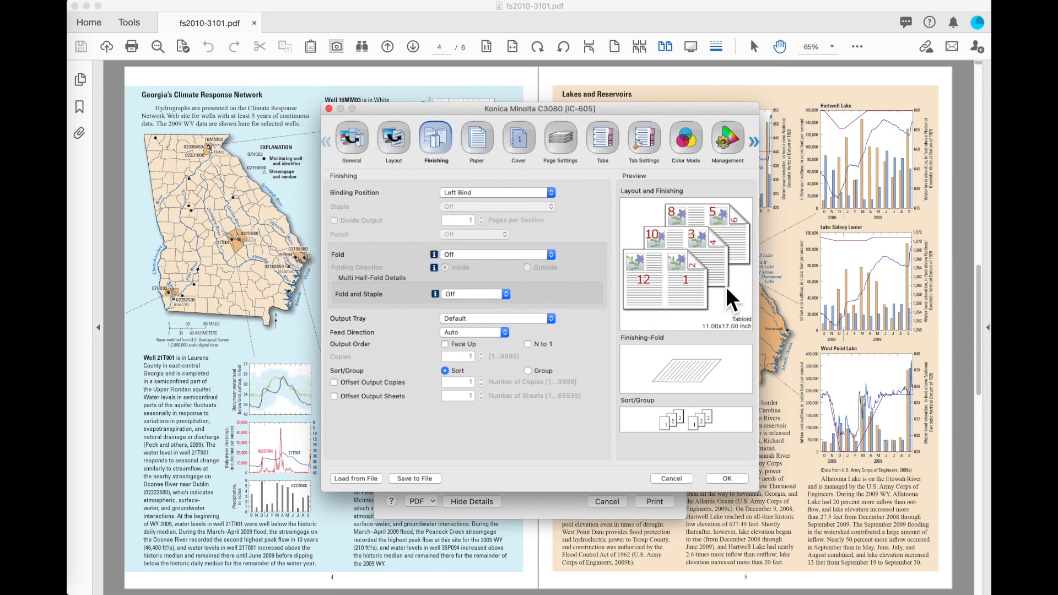
{"action": "mouse_move", "coordinate": [710, 317]}
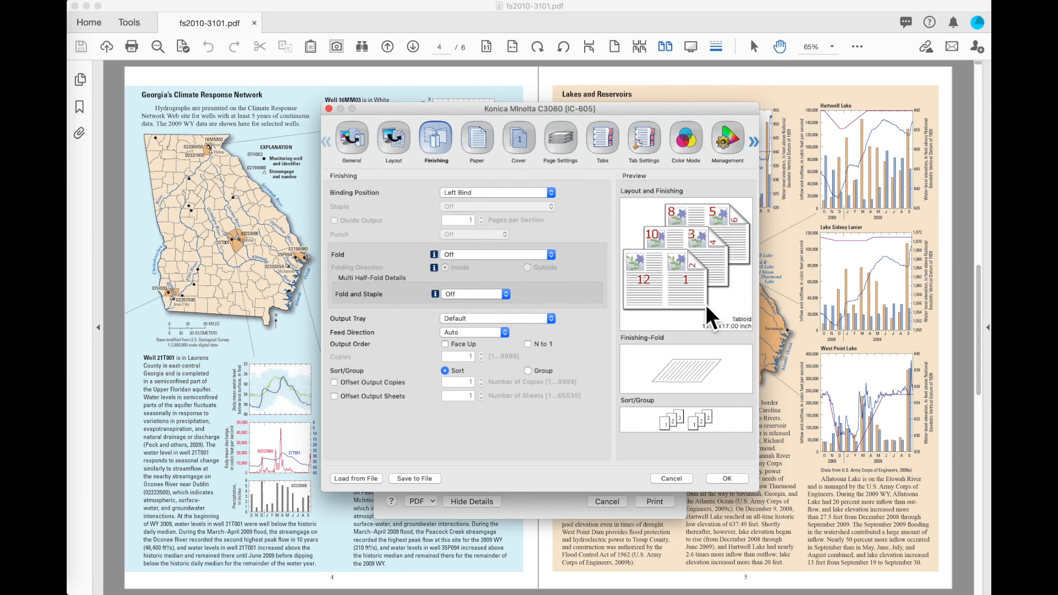
{"action": "mouse_move", "coordinate": [712, 324]}
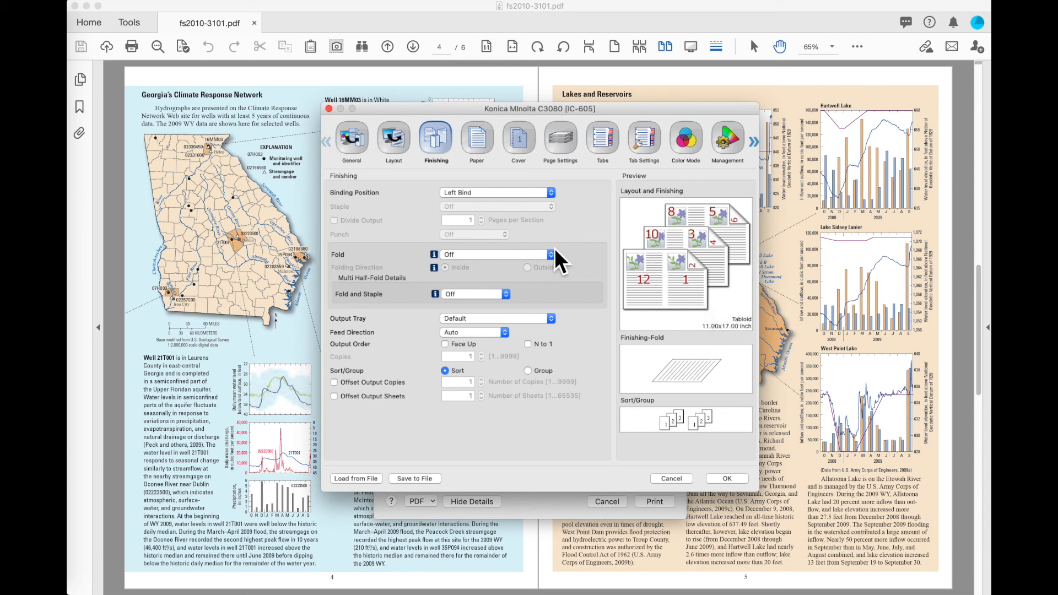
{"action": "left_click", "coordinate": [393, 139]}
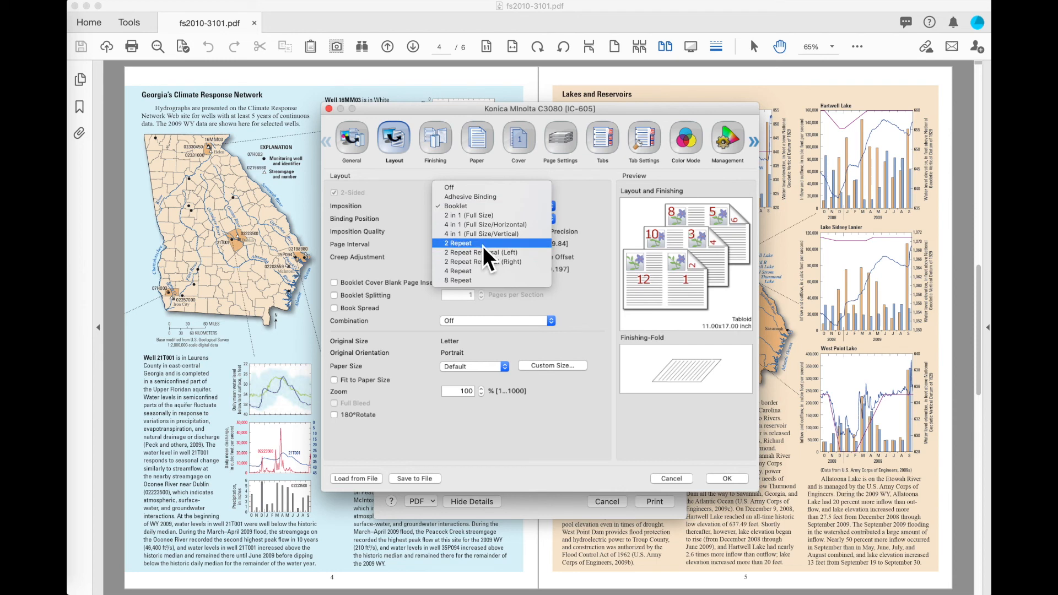
{"action": "left_click", "coordinate": [459, 243]}
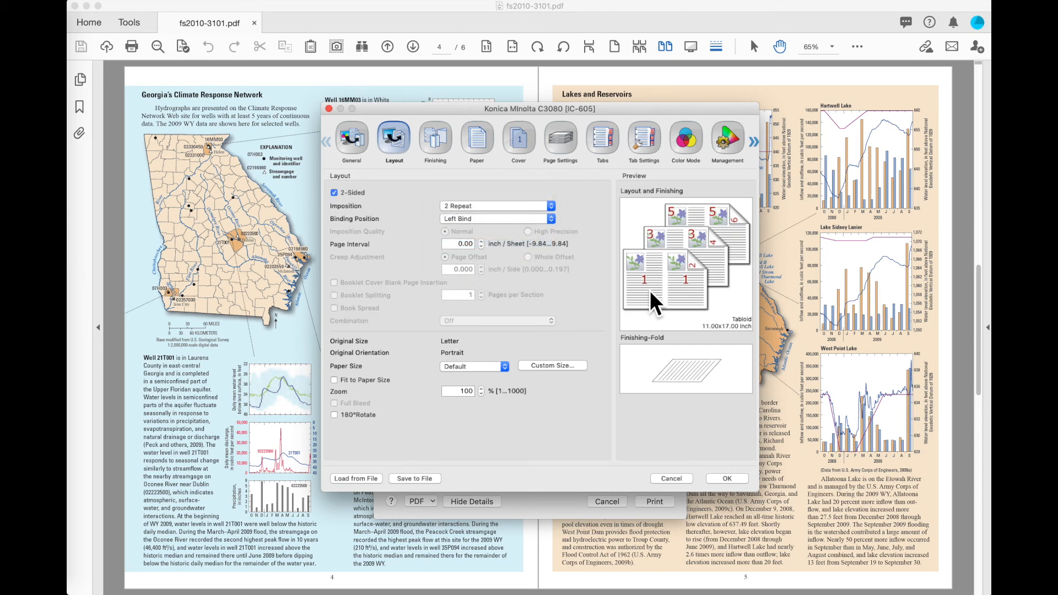
{"action": "mouse_move", "coordinate": [654, 303]}
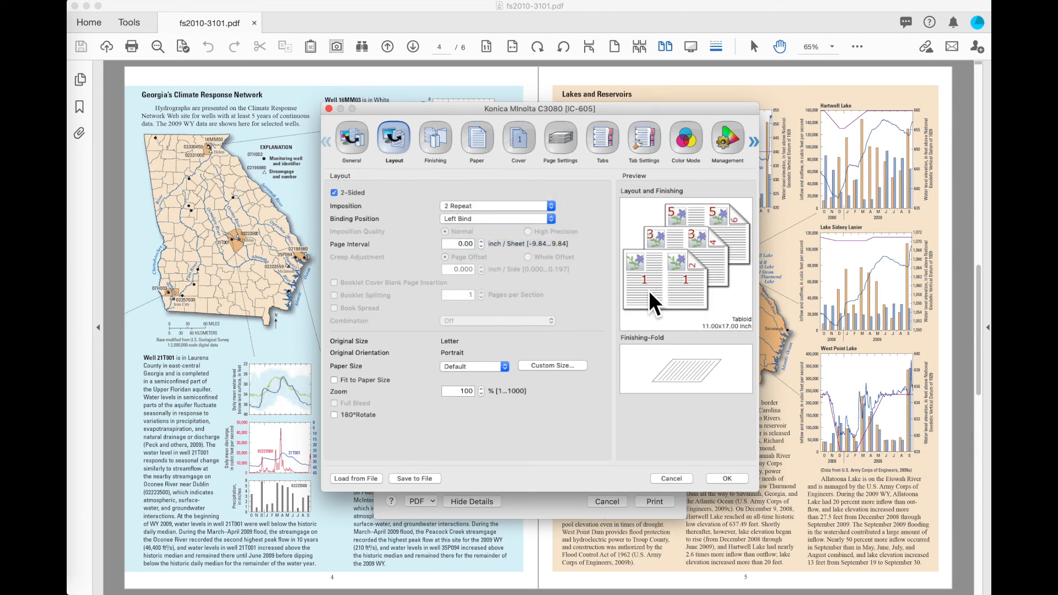
{"action": "mouse_move", "coordinate": [751, 347]}
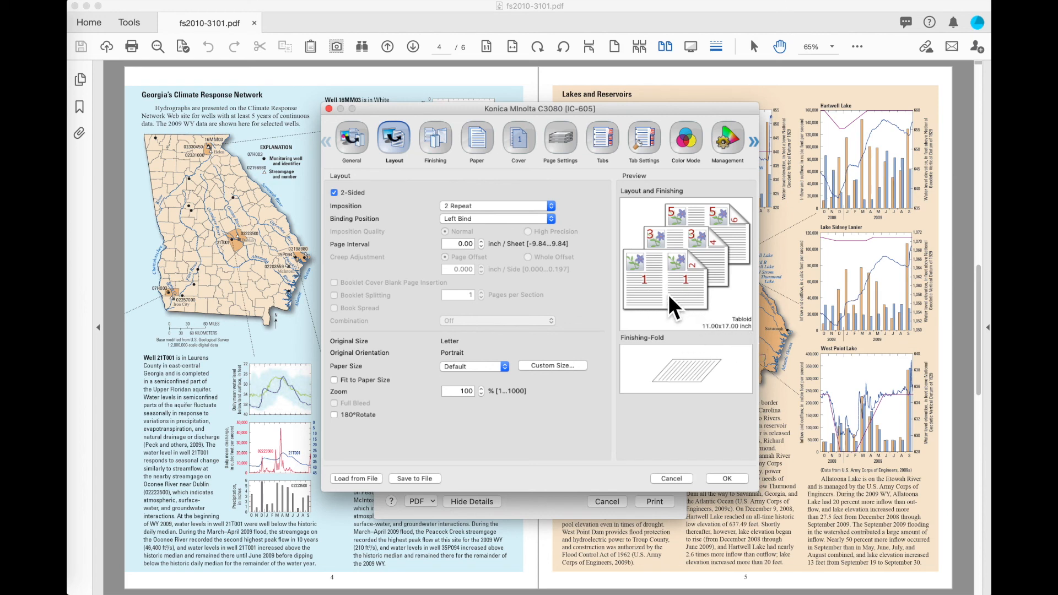
{"action": "mouse_move", "coordinate": [674, 308]}
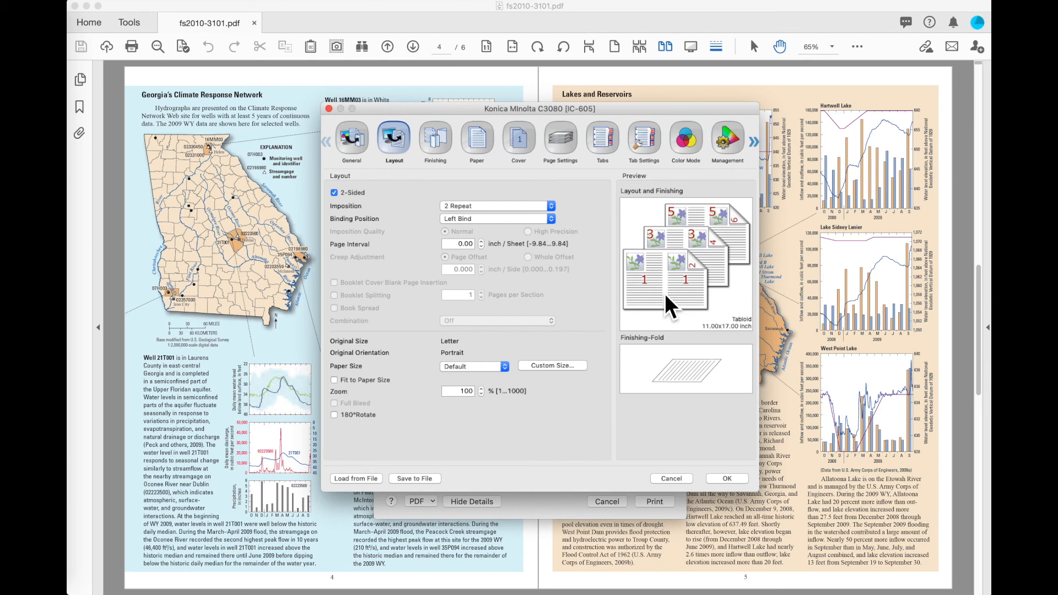
{"action": "mouse_move", "coordinate": [677, 304]}
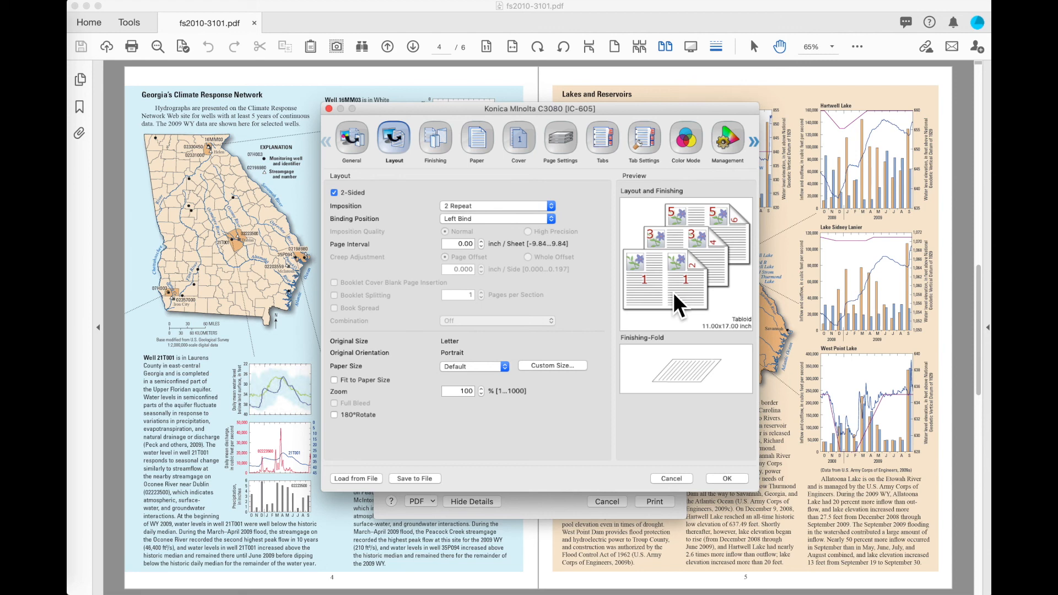
{"action": "mouse_move", "coordinate": [558, 239]}
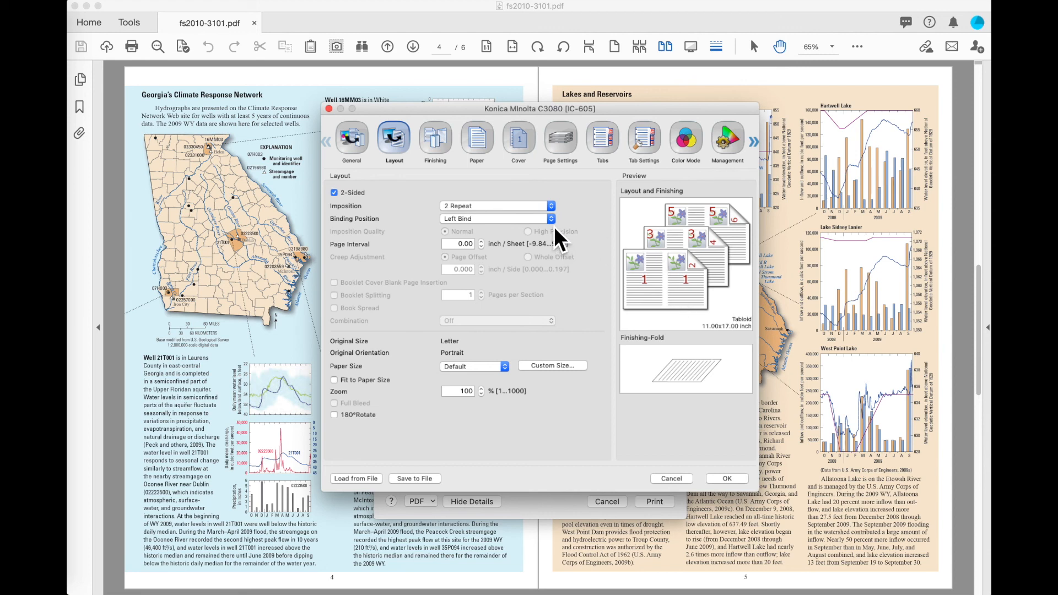
Step: Try Top Bind, then set Paper Size to Tabloid Extra (12 × 18 in) keeping Left Bind
{"action": "left_click", "coordinate": [496, 218]}
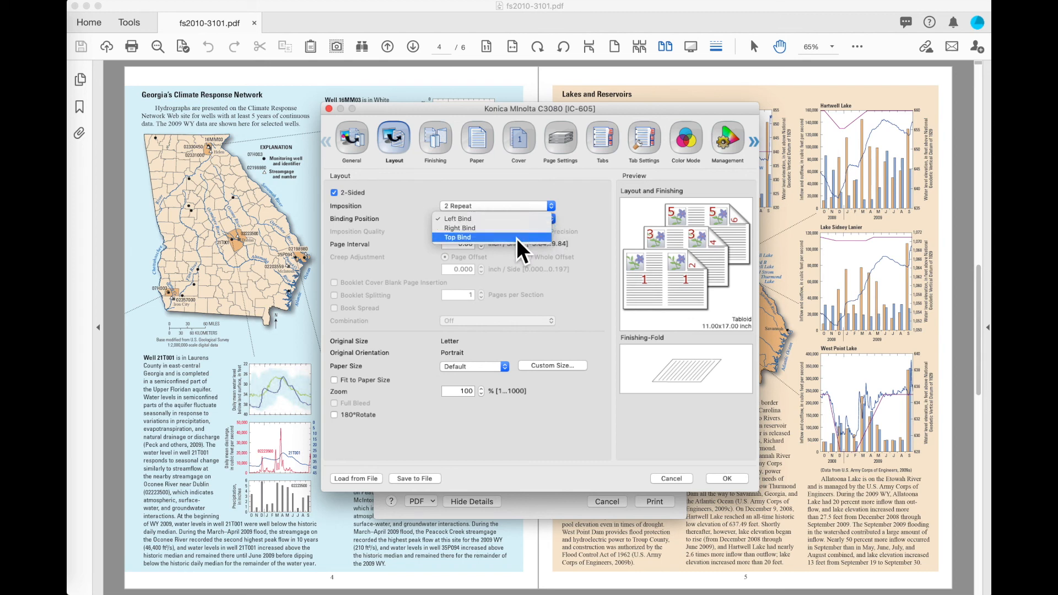
{"action": "left_click", "coordinate": [457, 237]}
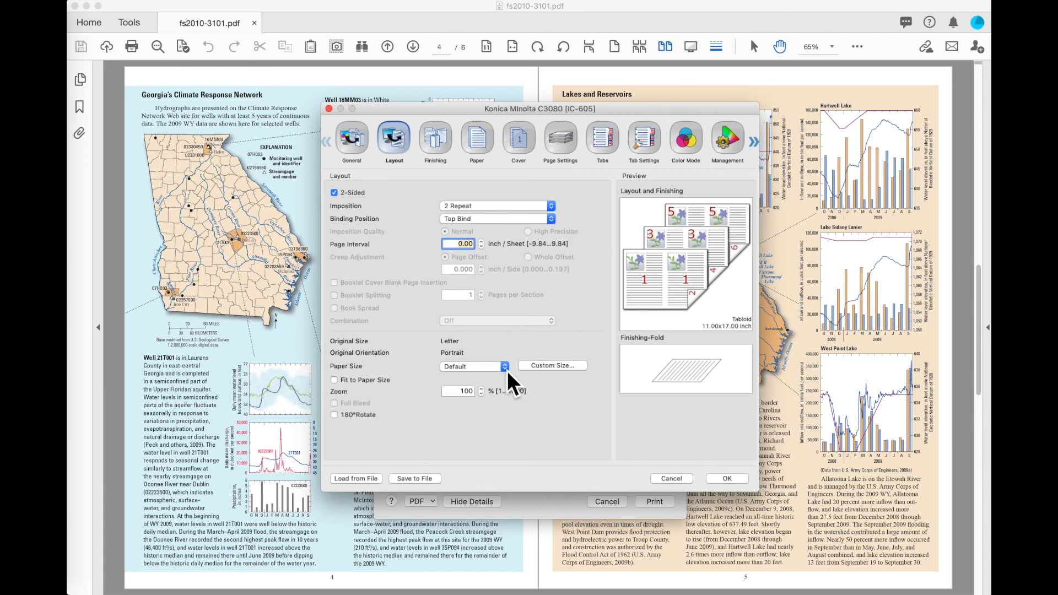
{"action": "left_click", "coordinate": [496, 366]}
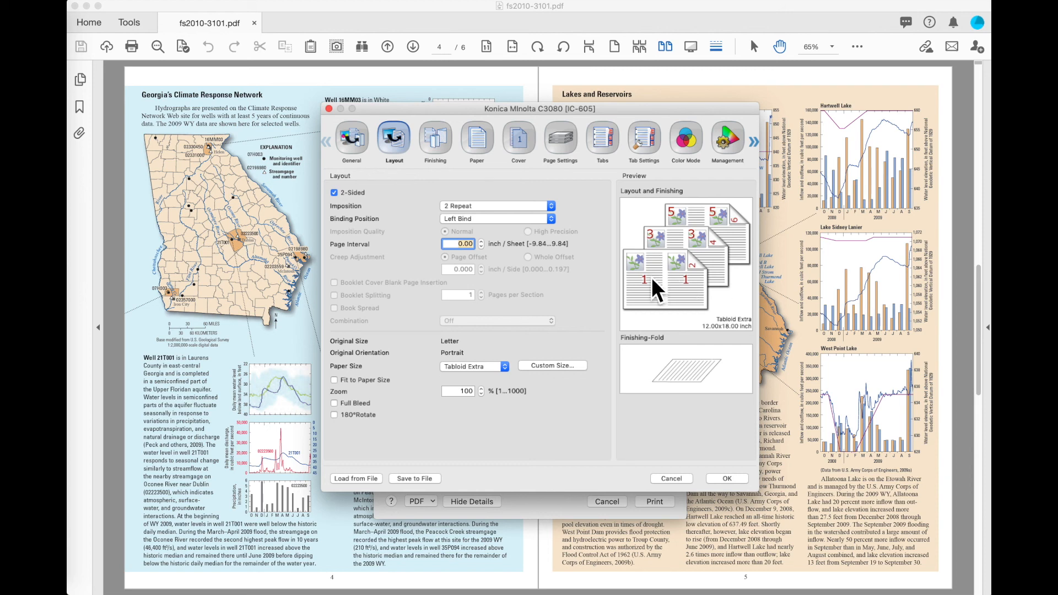
{"action": "mouse_move", "coordinate": [714, 323]}
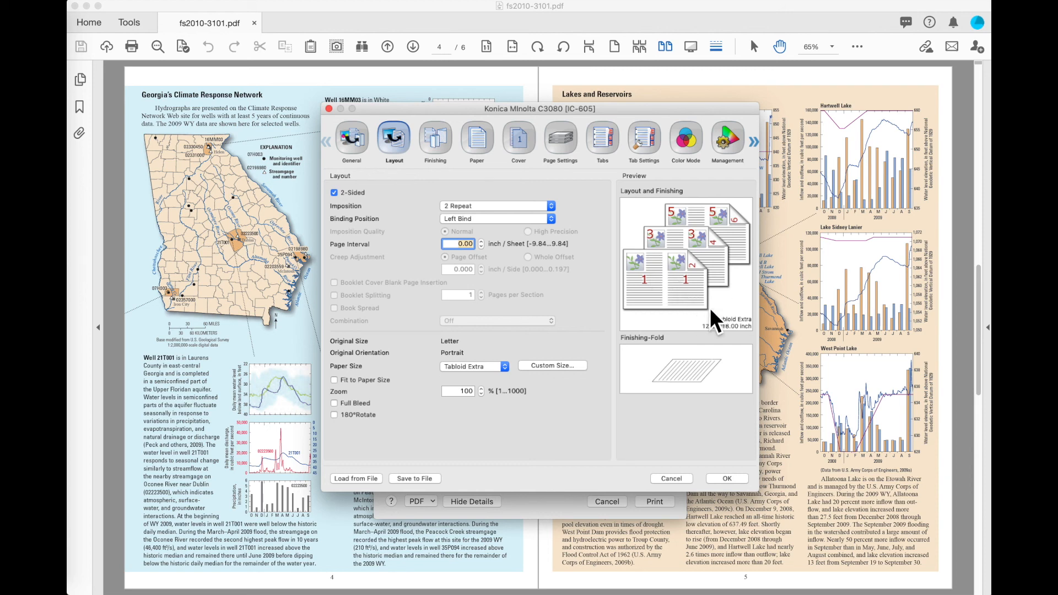
Step: In the Finishing settings, try two wide staple positions, then set Staple to Corner
{"action": "left_click", "coordinate": [435, 139]}
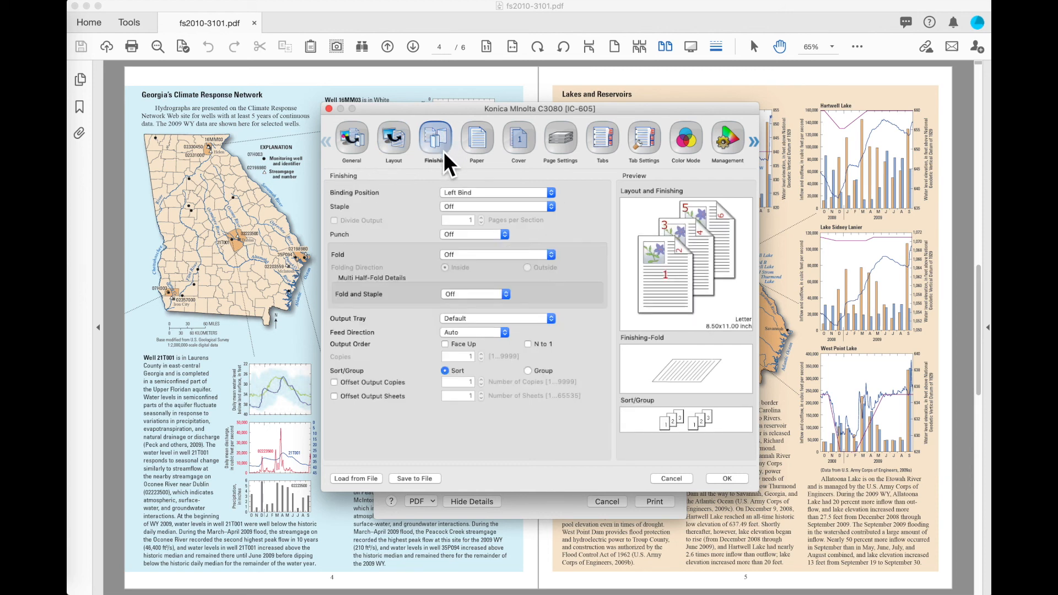
{"action": "left_click", "coordinate": [496, 206]}
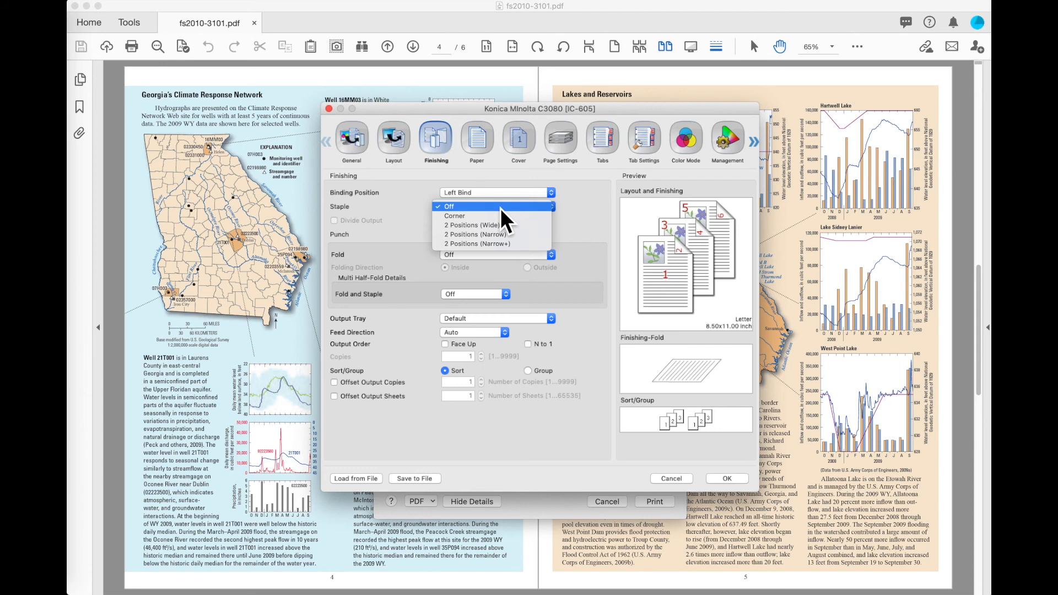
{"action": "mouse_move", "coordinate": [486, 216]}
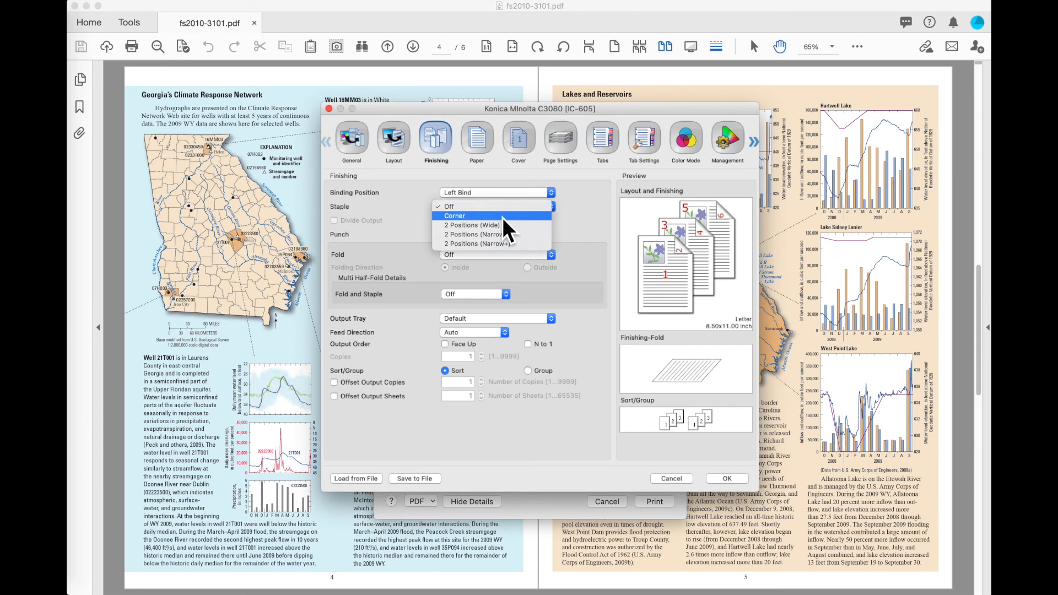
{"action": "mouse_move", "coordinate": [486, 225]}
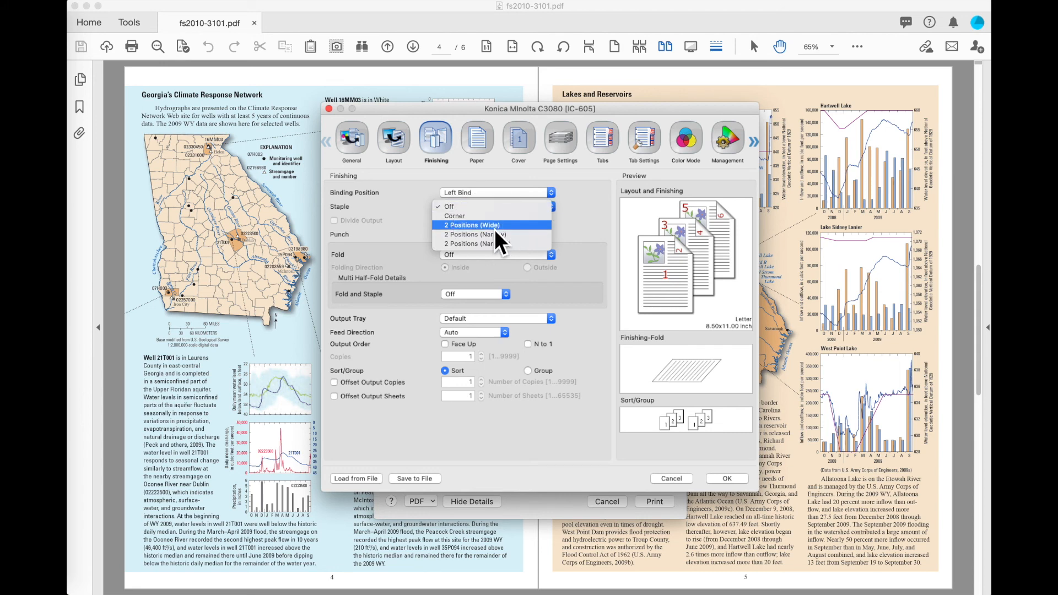
{"action": "left_click", "coordinate": [471, 225]}
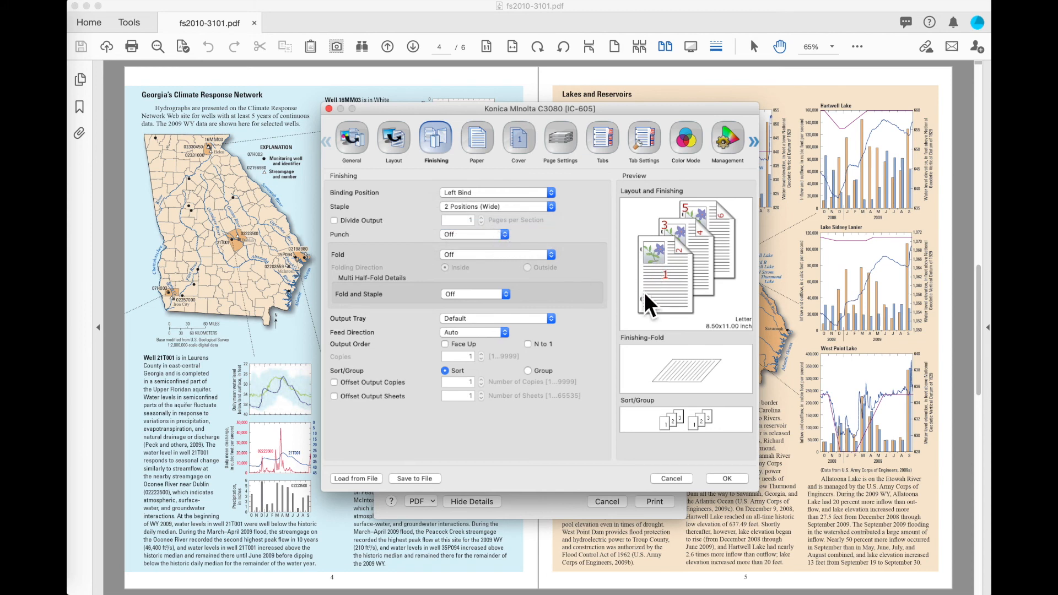
{"action": "mouse_move", "coordinate": [725, 350]}
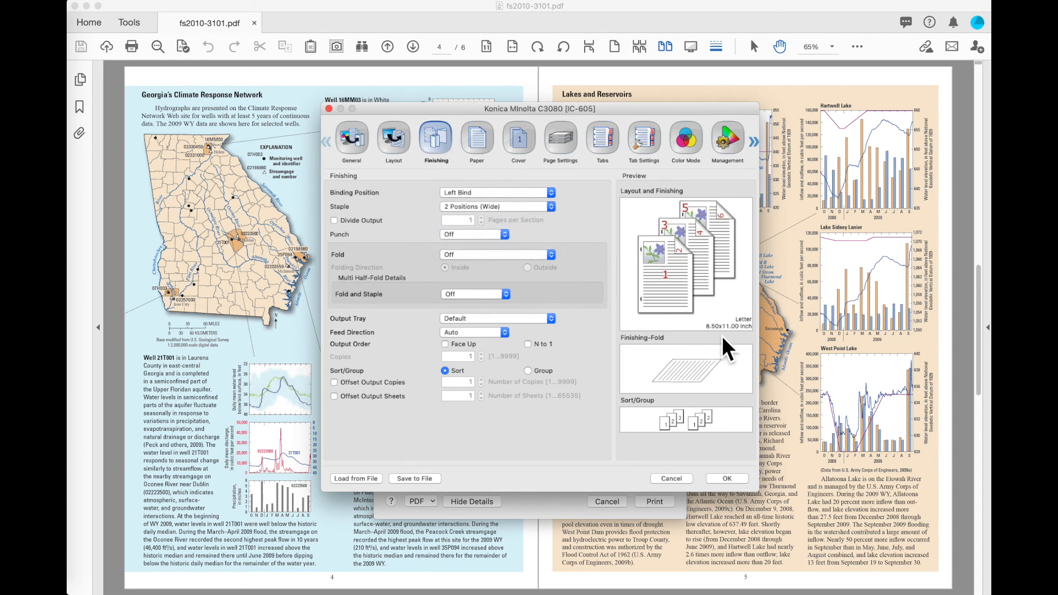
{"action": "mouse_move", "coordinate": [733, 343]}
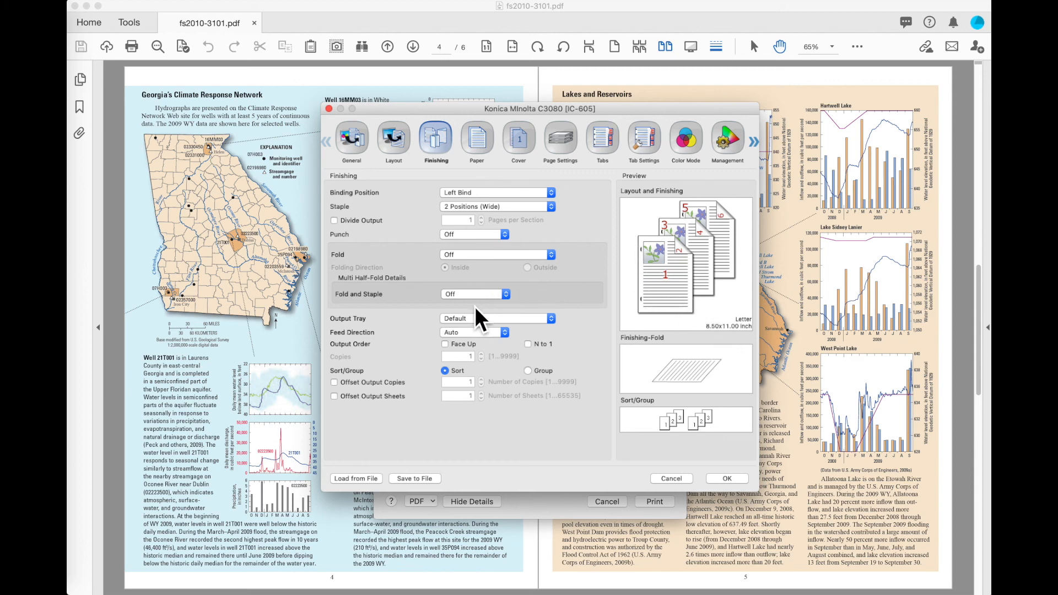
{"action": "mouse_move", "coordinate": [557, 253]}
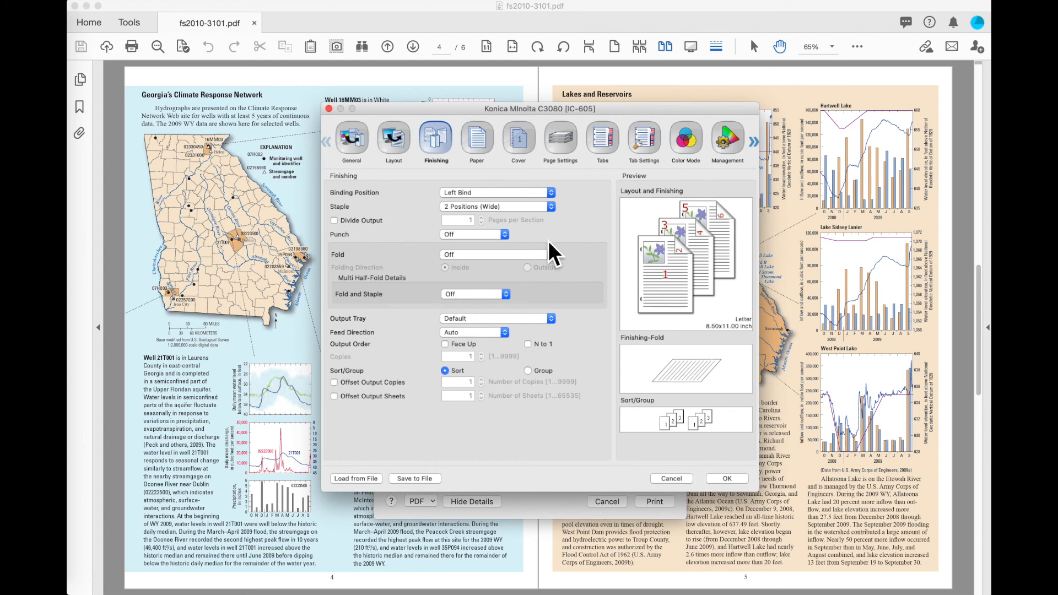
{"action": "left_click", "coordinate": [496, 206]}
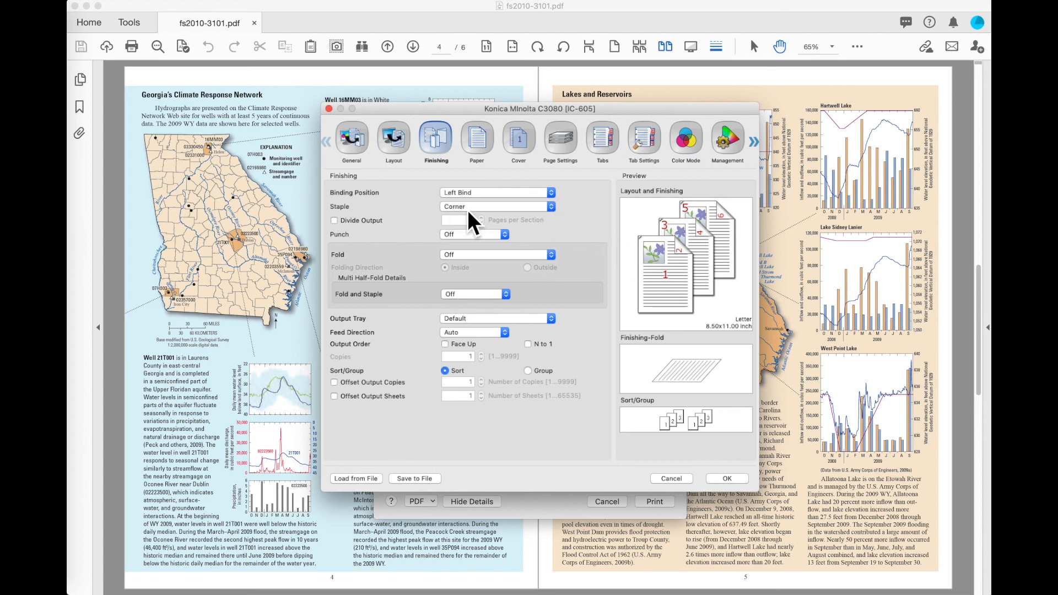
{"action": "mouse_move", "coordinate": [341, 243]}
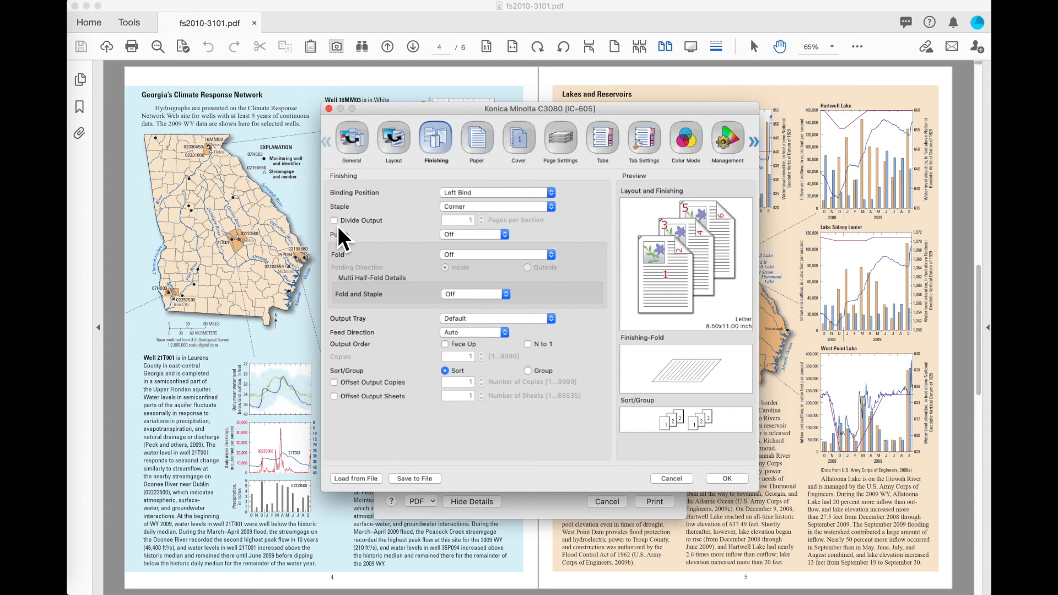
Step: Turn on Divide Output with 4 pages per section
{"action": "left_click", "coordinate": [333, 220]}
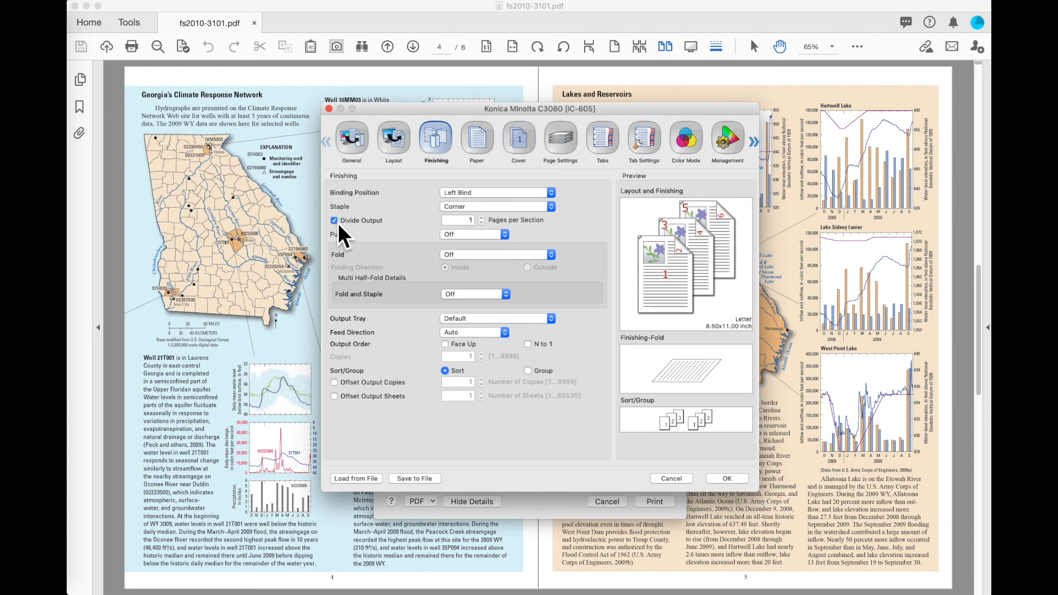
{"action": "mouse_move", "coordinate": [492, 239]}
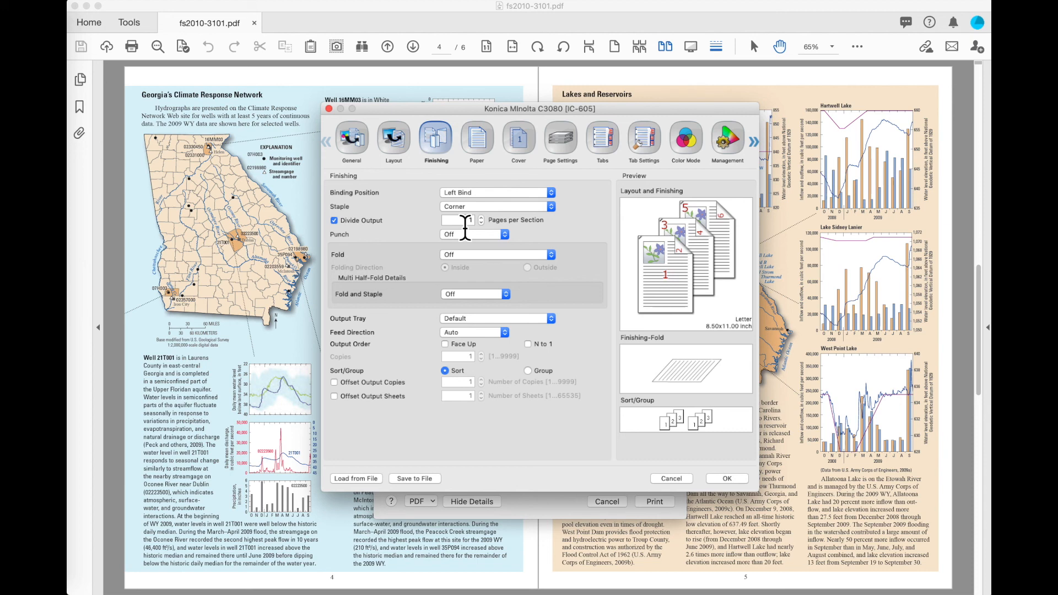
{"action": "left_click", "coordinate": [458, 220]}
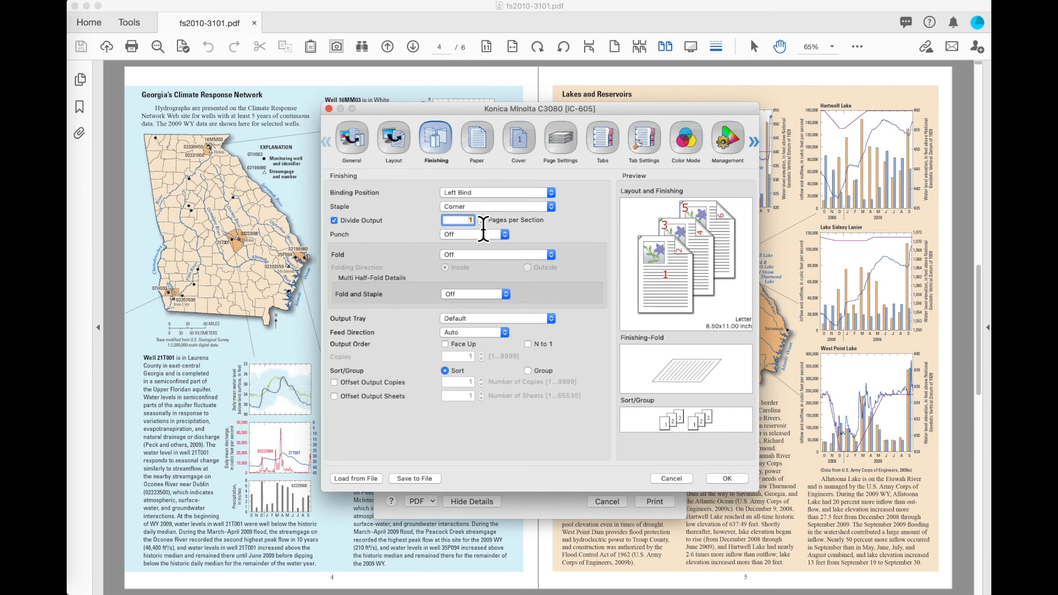
{"action": "type", "text": "4"}
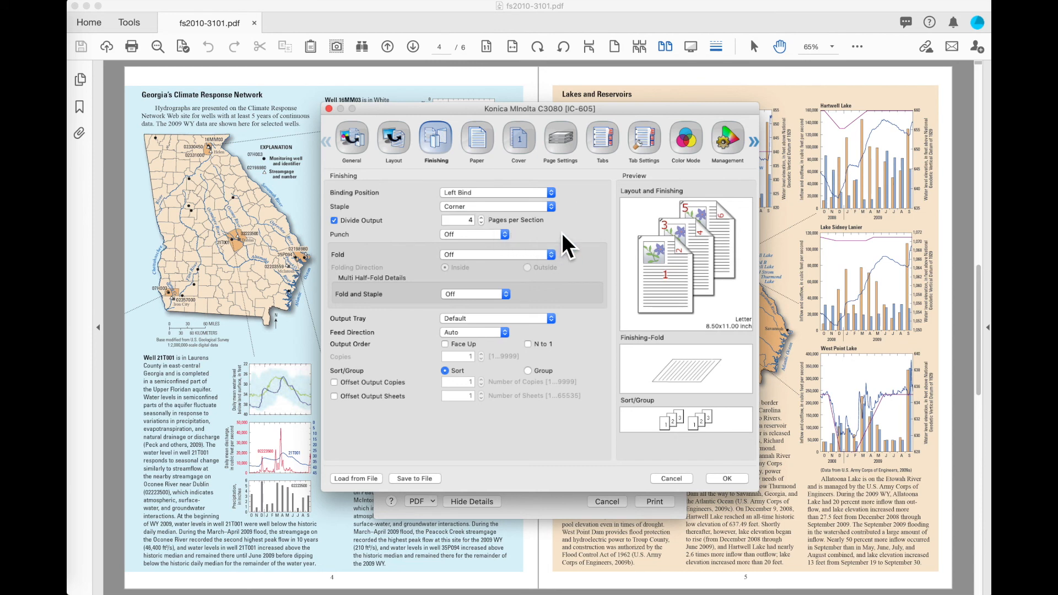
{"action": "mouse_move", "coordinate": [569, 243]}
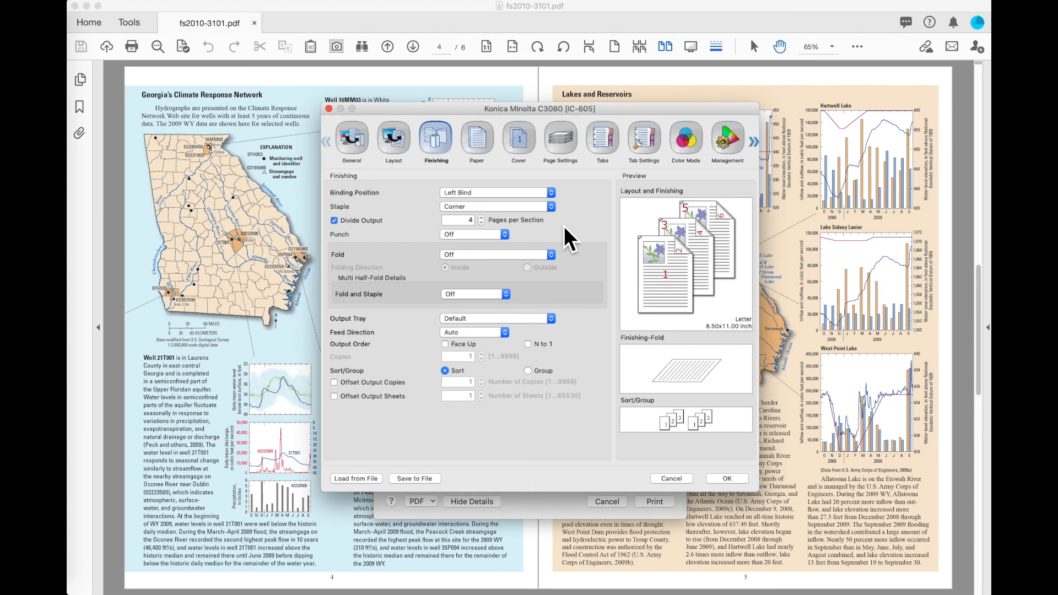
{"action": "mouse_move", "coordinate": [550, 240]}
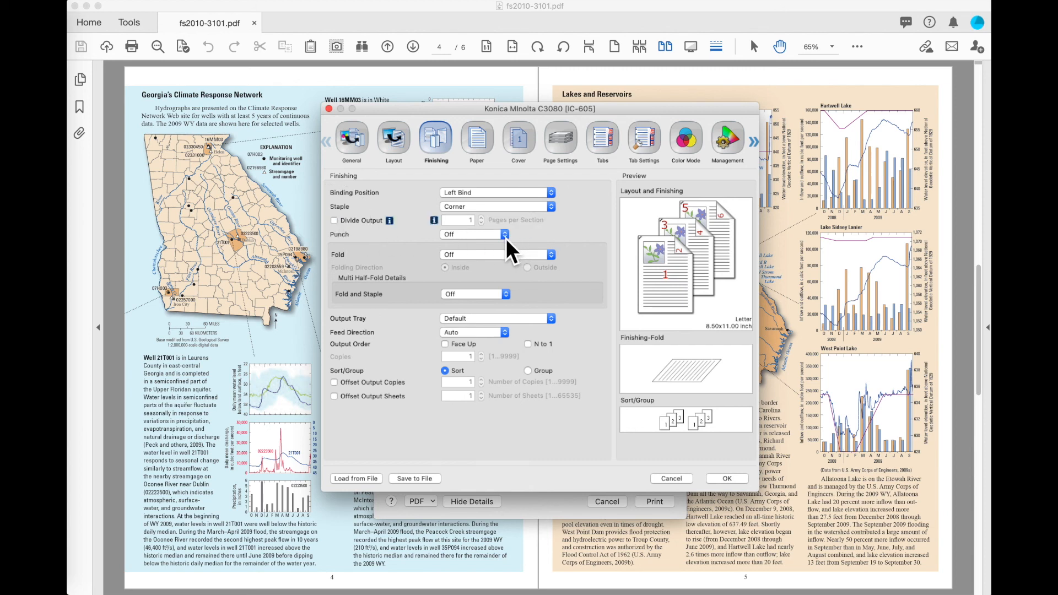
{"action": "left_click", "coordinate": [474, 234]}
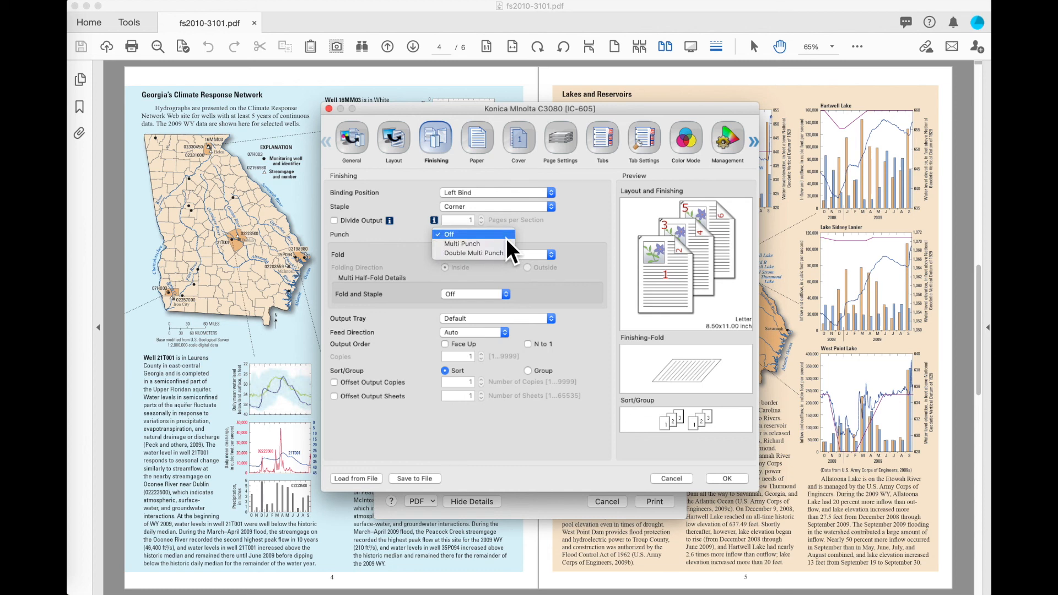
{"action": "mouse_move", "coordinate": [475, 254]}
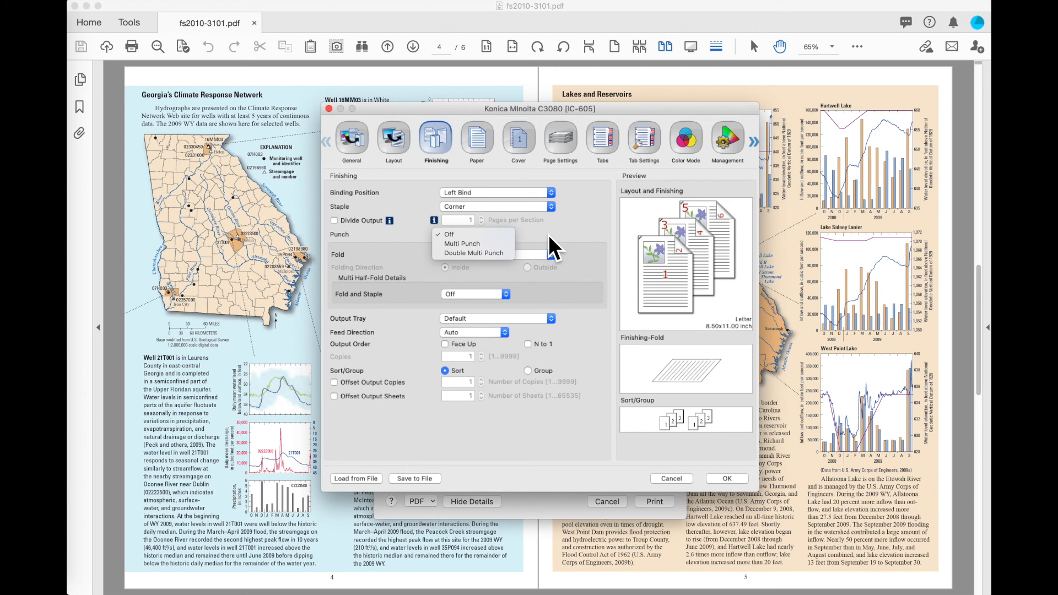
{"action": "mouse_move", "coordinate": [552, 248]}
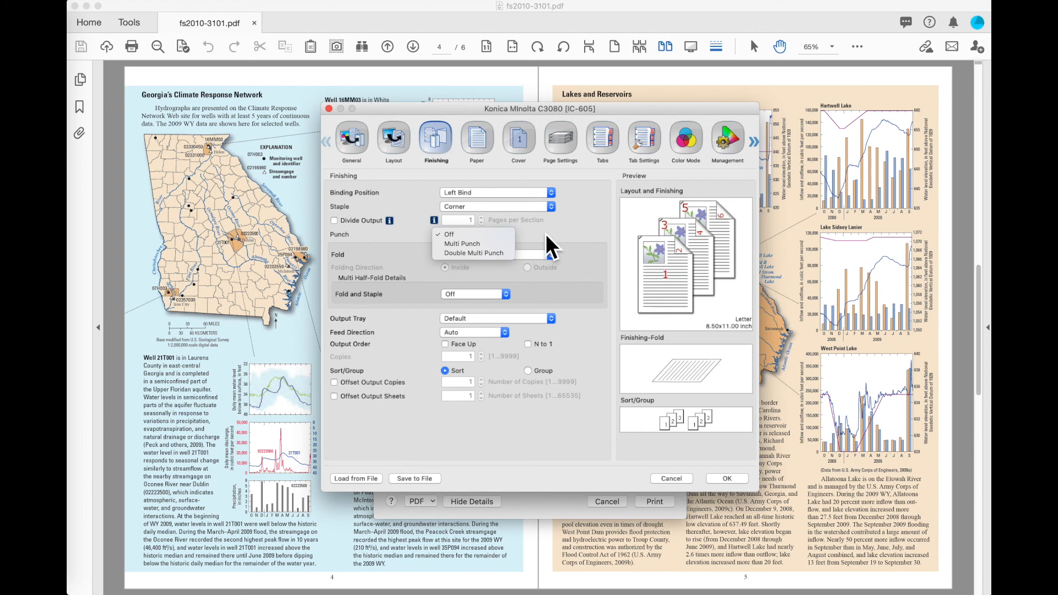
{"action": "mouse_move", "coordinate": [548, 248]}
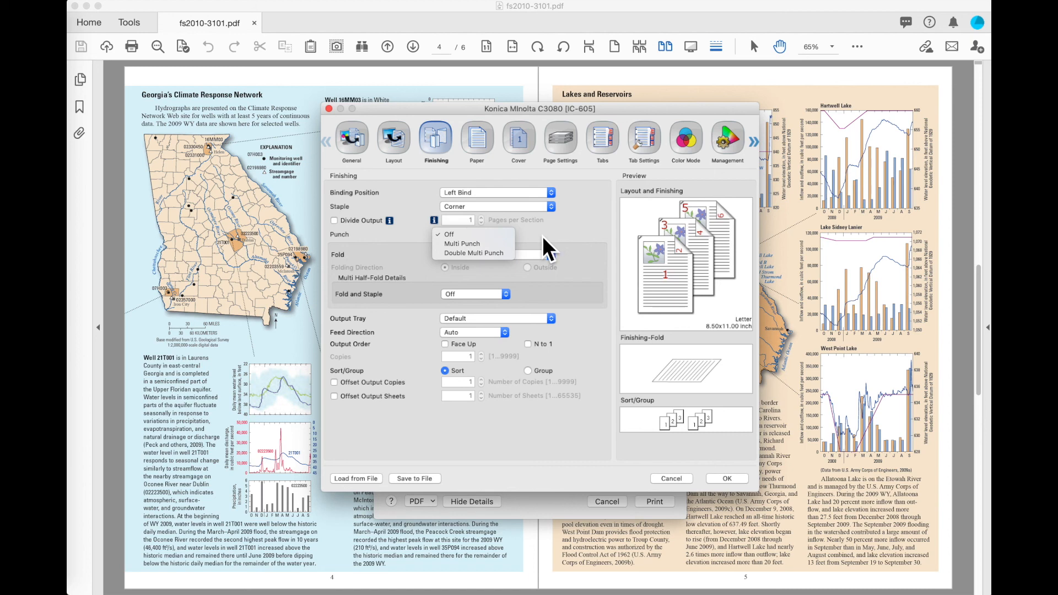
{"action": "left_click", "coordinate": [449, 234]}
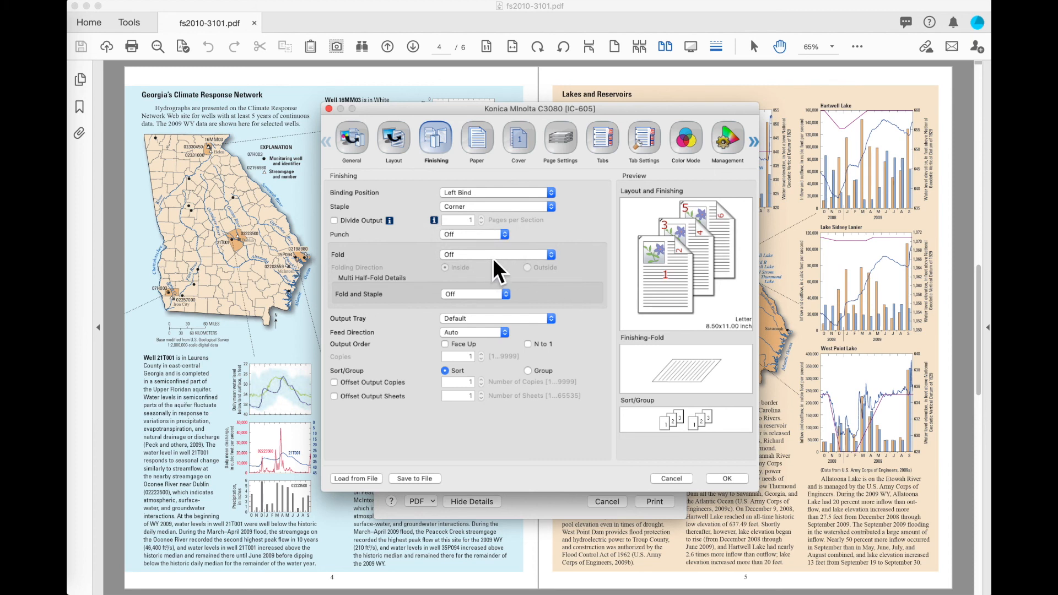
{"action": "left_click", "coordinate": [496, 255]}
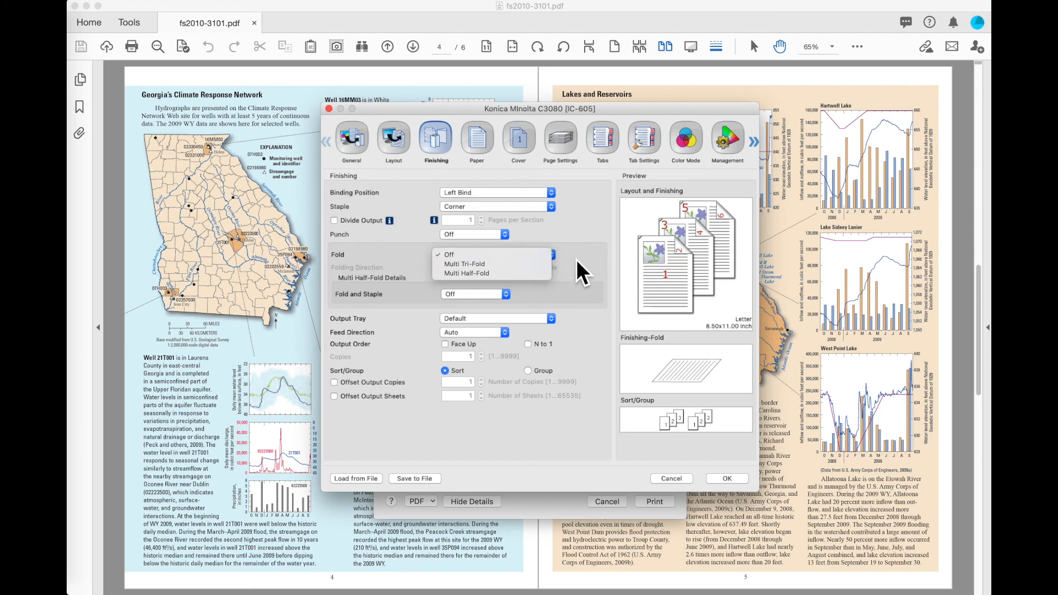
{"action": "left_click", "coordinate": [496, 317]}
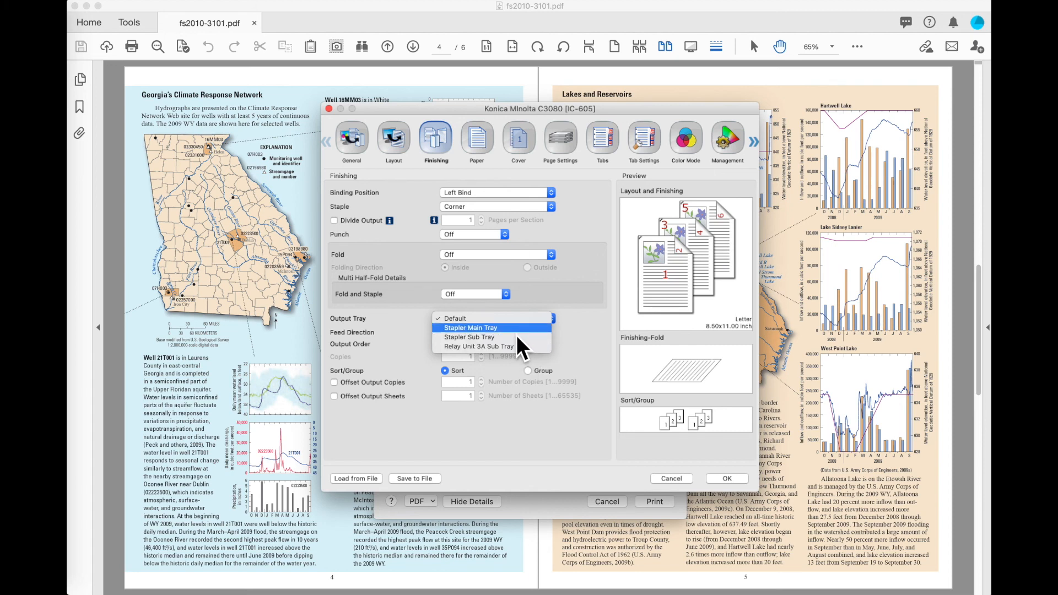
{"action": "mouse_move", "coordinate": [540, 347]}
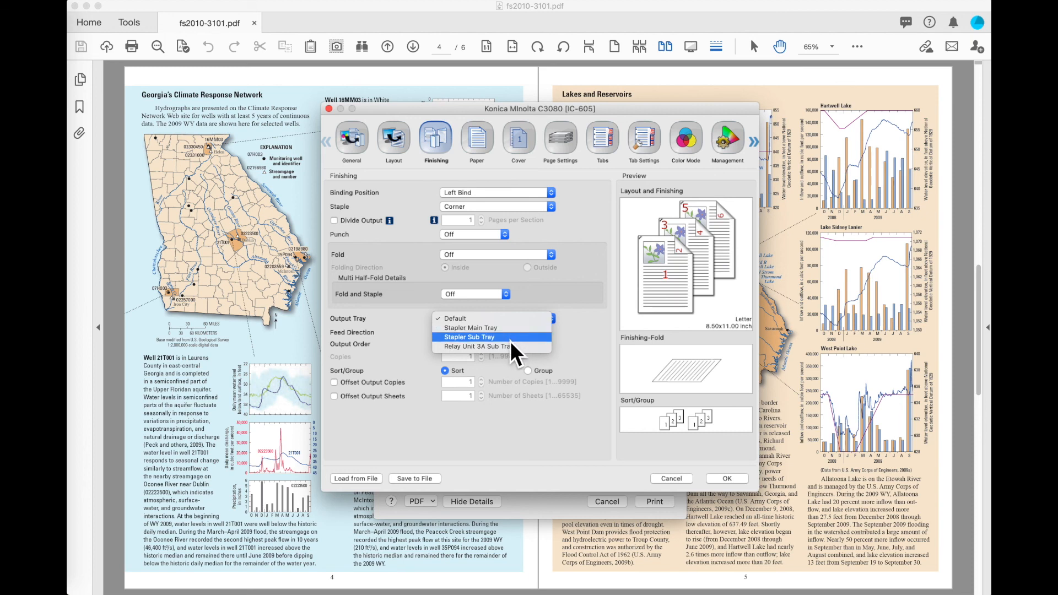
{"action": "mouse_move", "coordinate": [477, 346]}
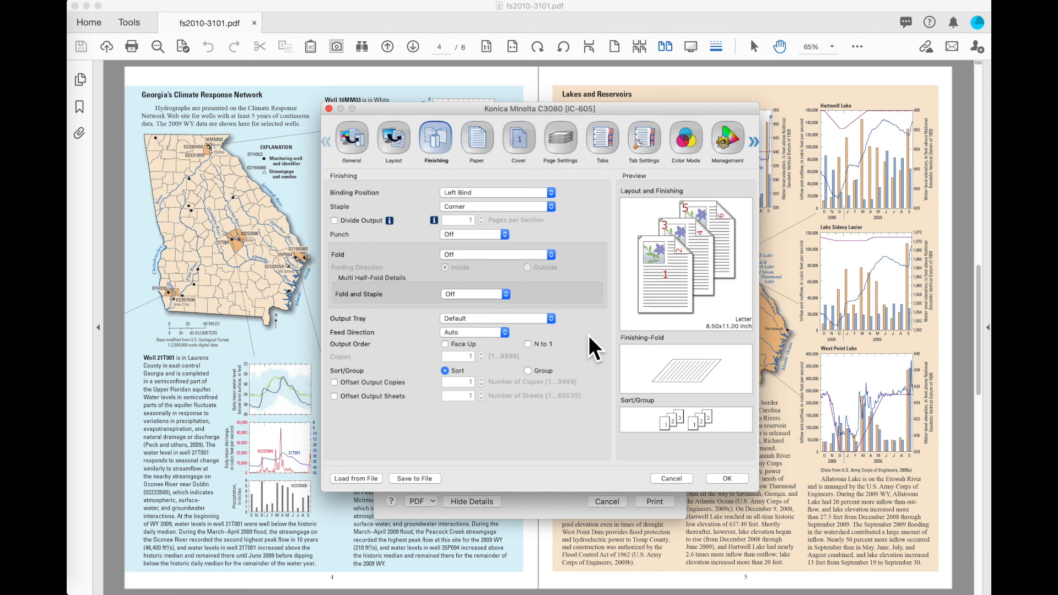
{"action": "mouse_move", "coordinate": [344, 416]}
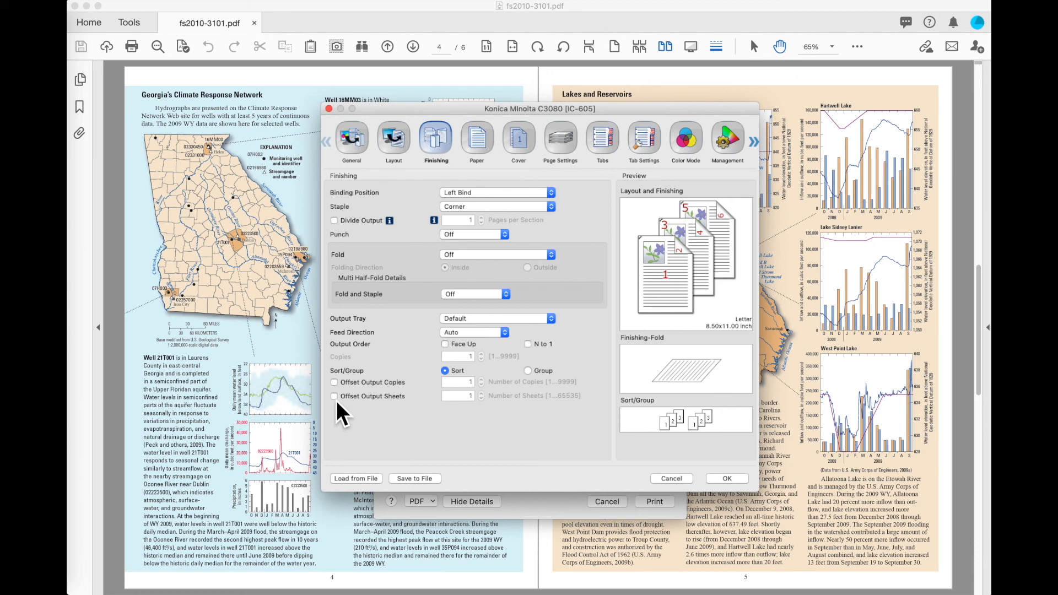
Step: Turn on Offset Output Copies and Sheets, offsetting every 10 copies and every sheet
{"action": "left_click", "coordinate": [334, 396]}
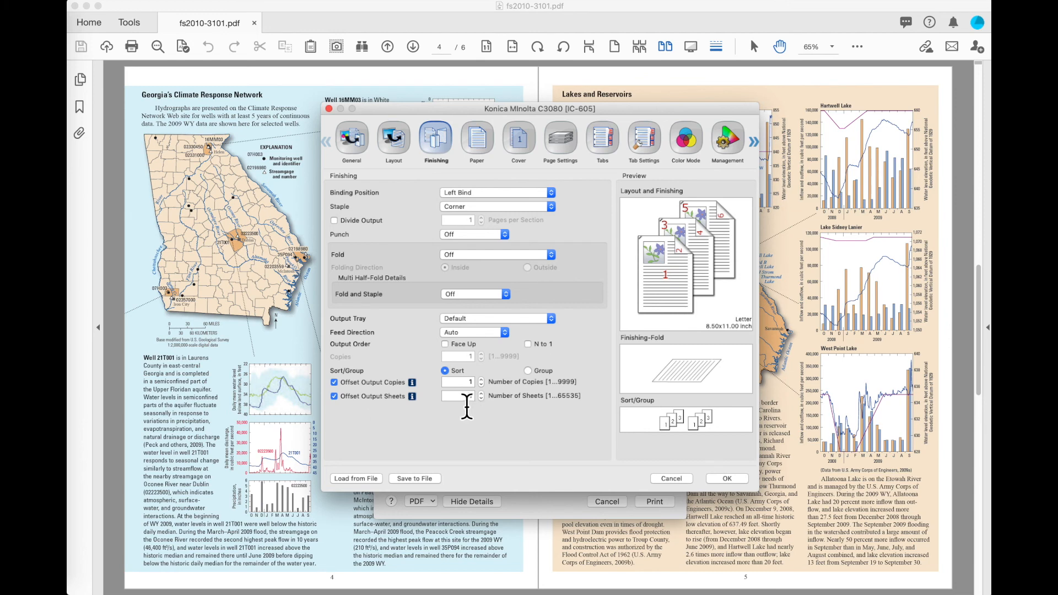
{"action": "type", "text": "5"}
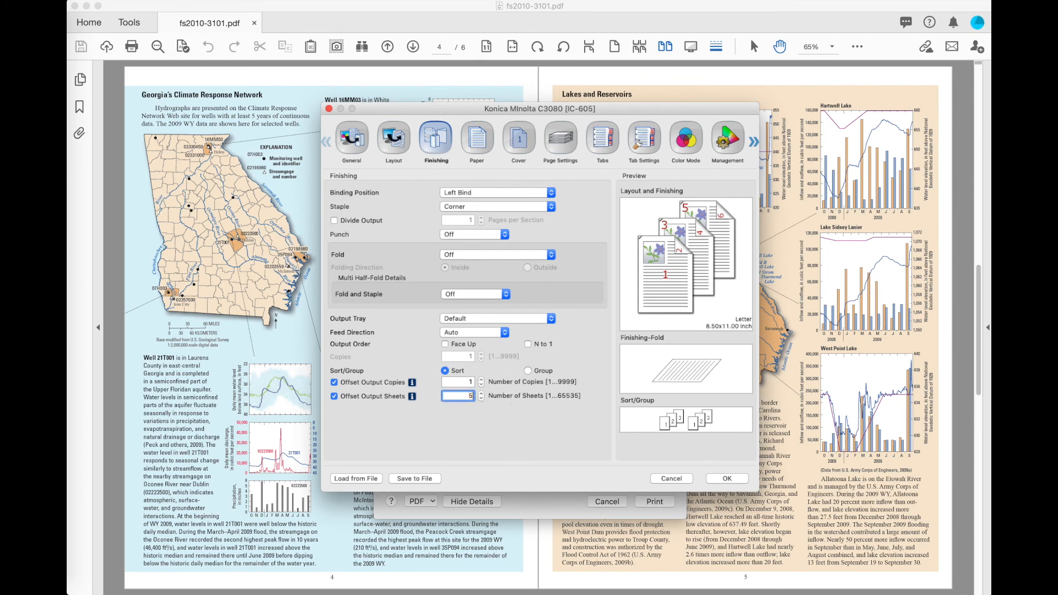
{"action": "type", "text": "50"}
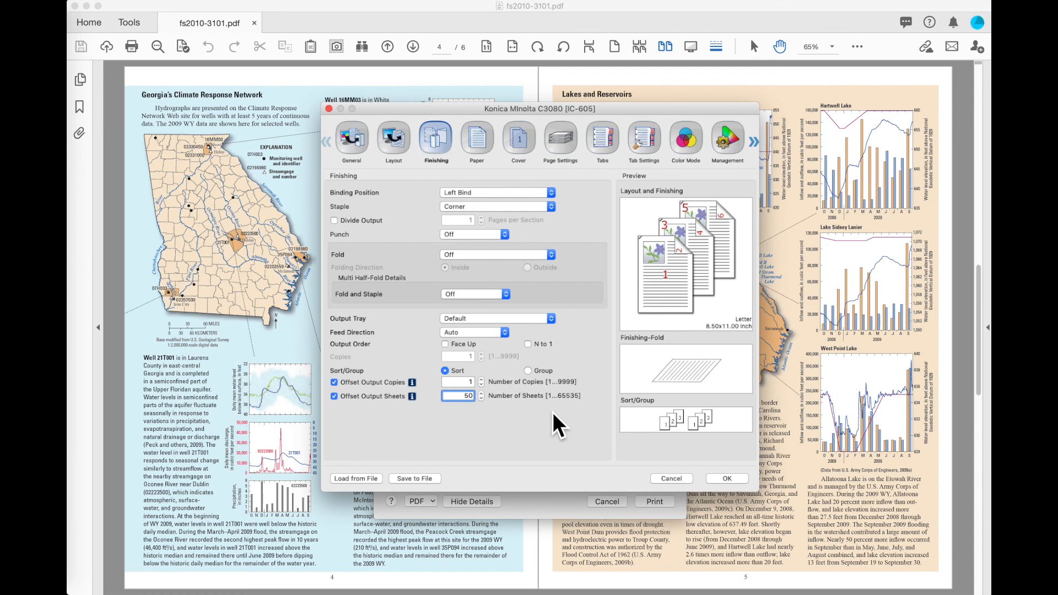
{"action": "mouse_move", "coordinate": [395, 340]}
{"action": "type", "text": "1"}
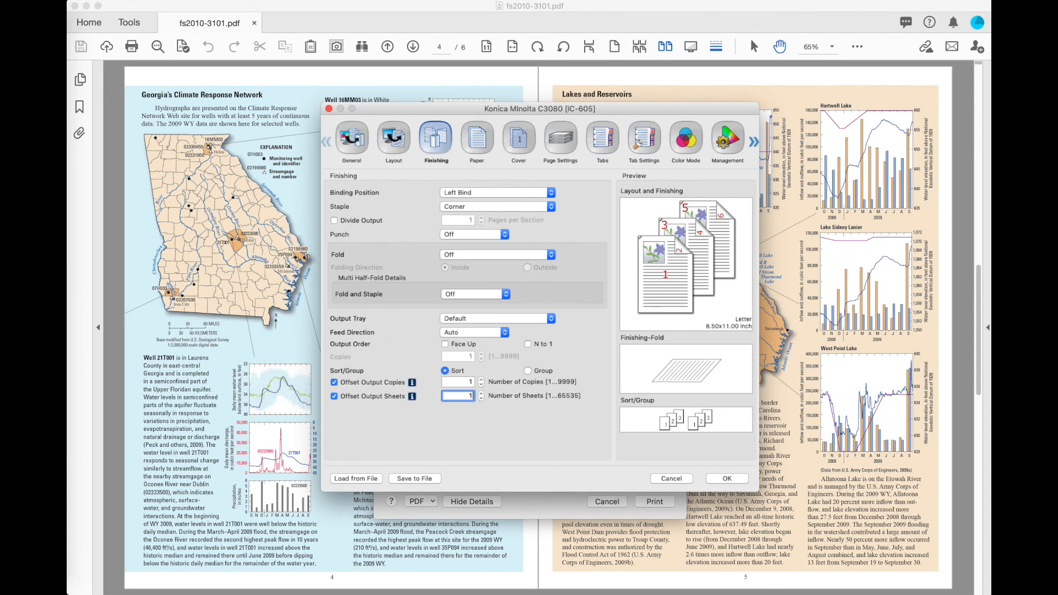
{"action": "left_click", "coordinate": [457, 382]}
{"action": "type", "text": "0"}
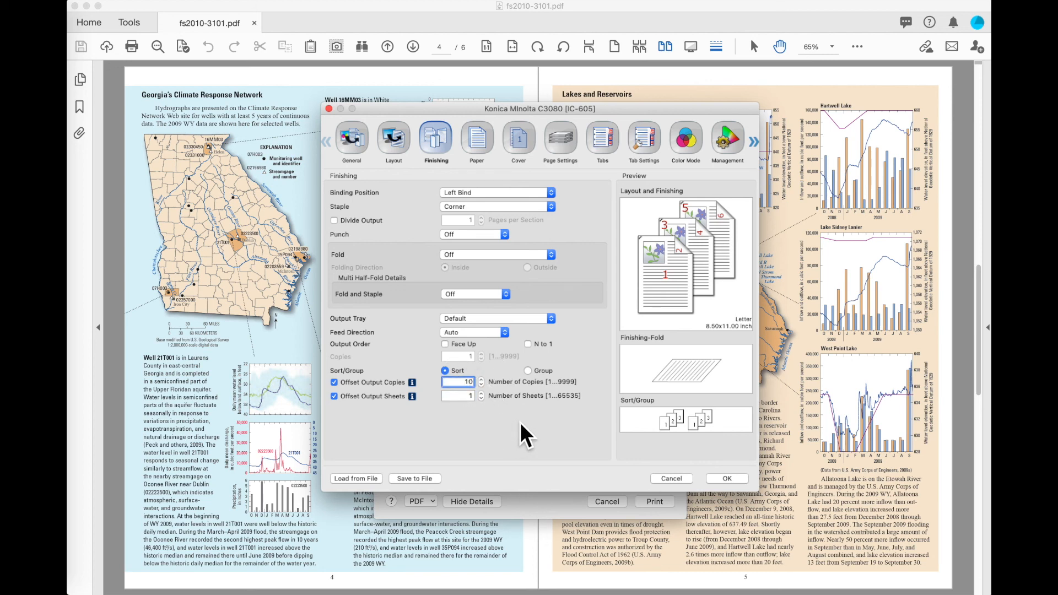
{"action": "mouse_move", "coordinate": [566, 142]}
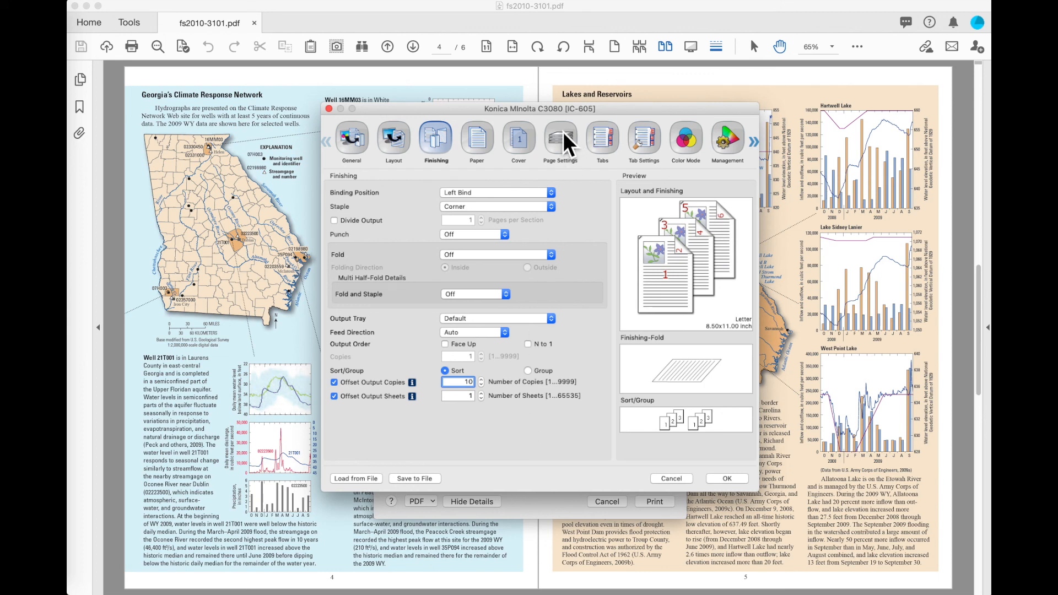
Step: In the Paper settings, acquire tray and paper data to fill the tray table
{"action": "left_click", "coordinate": [478, 140]}
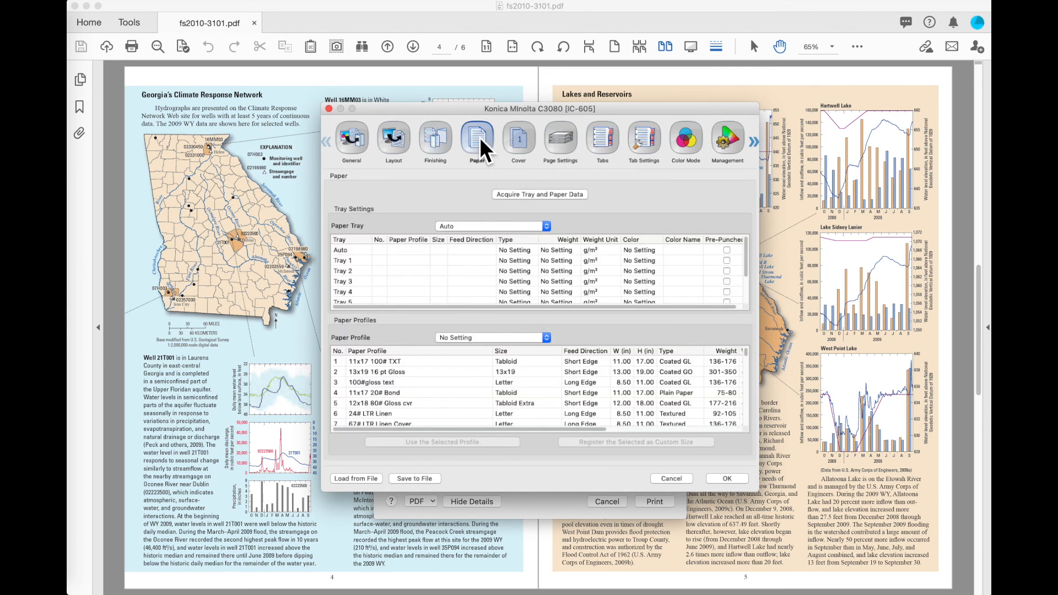
{"action": "mouse_move", "coordinate": [572, 214]}
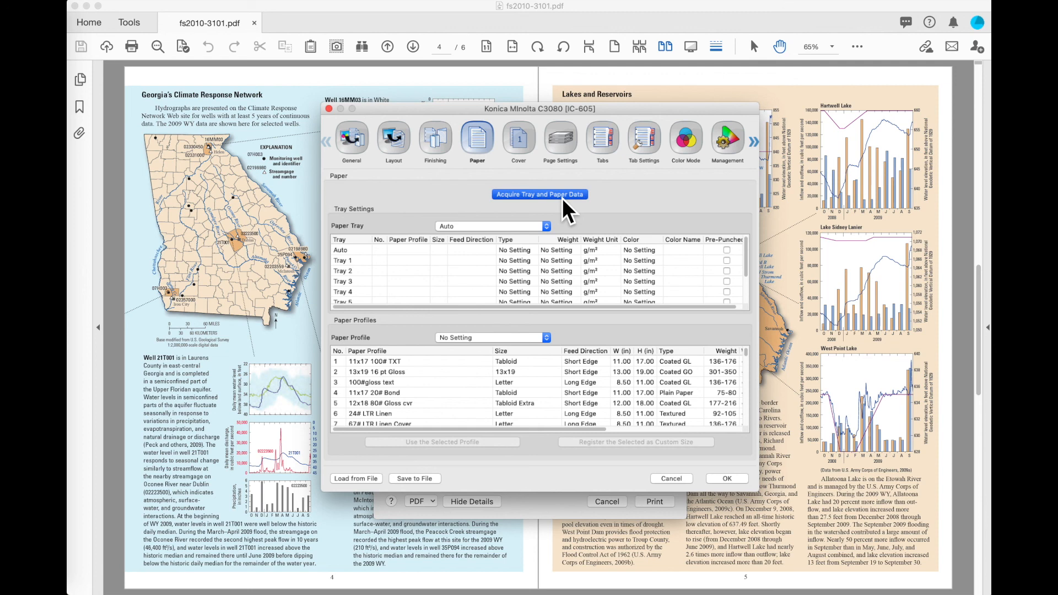
{"action": "left_click", "coordinate": [539, 194]}
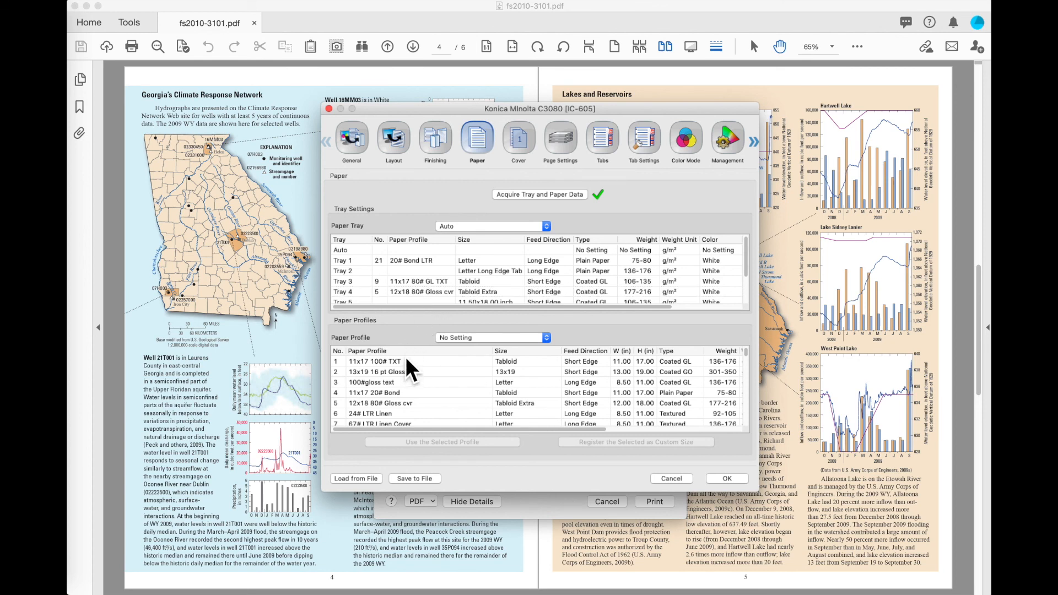
{"action": "left_click", "coordinate": [404, 372]}
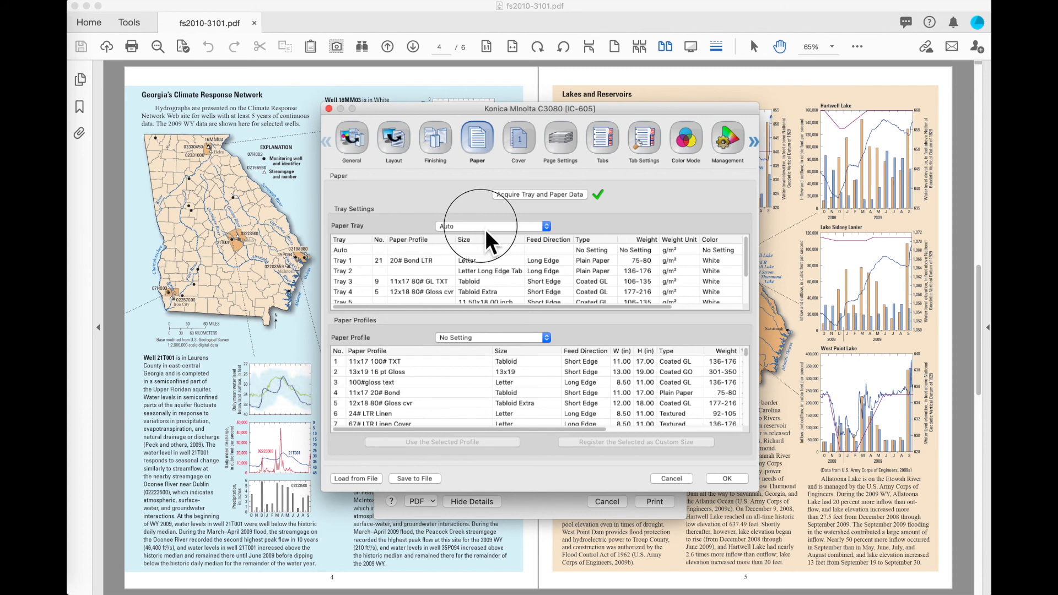
Step: Choose Tray 3 as paper source and try the 11x17 80# Gloss cvr profile
{"action": "left_click", "coordinate": [492, 225]}
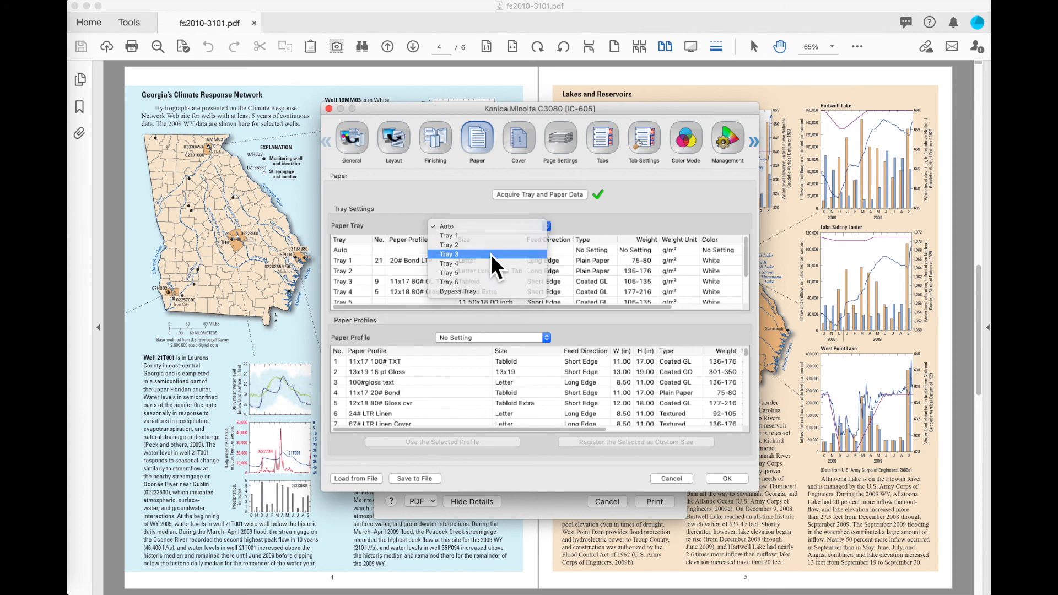
{"action": "left_click", "coordinate": [449, 253]}
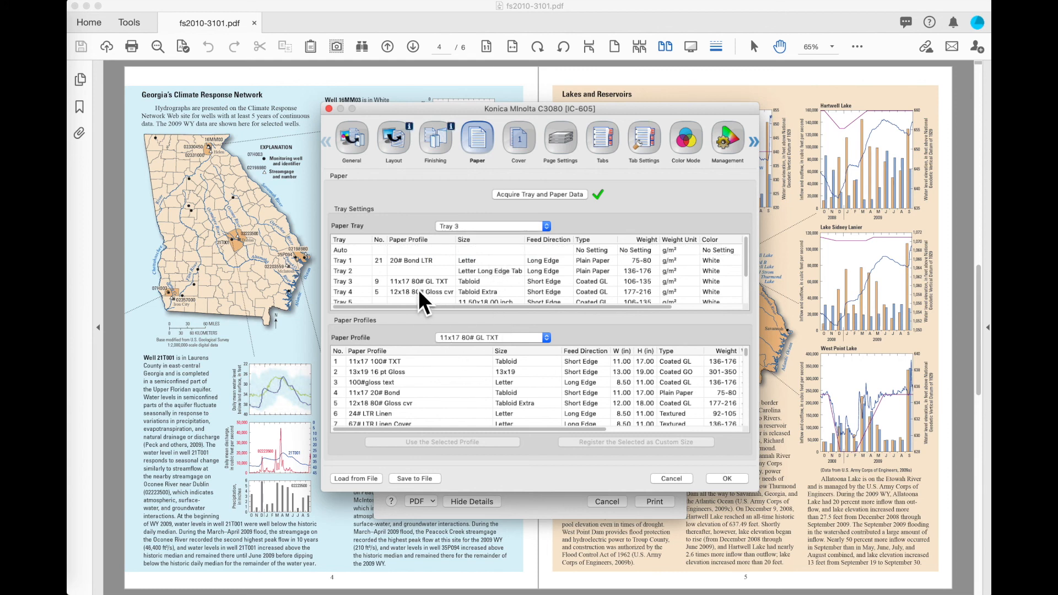
{"action": "mouse_move", "coordinate": [411, 296]}
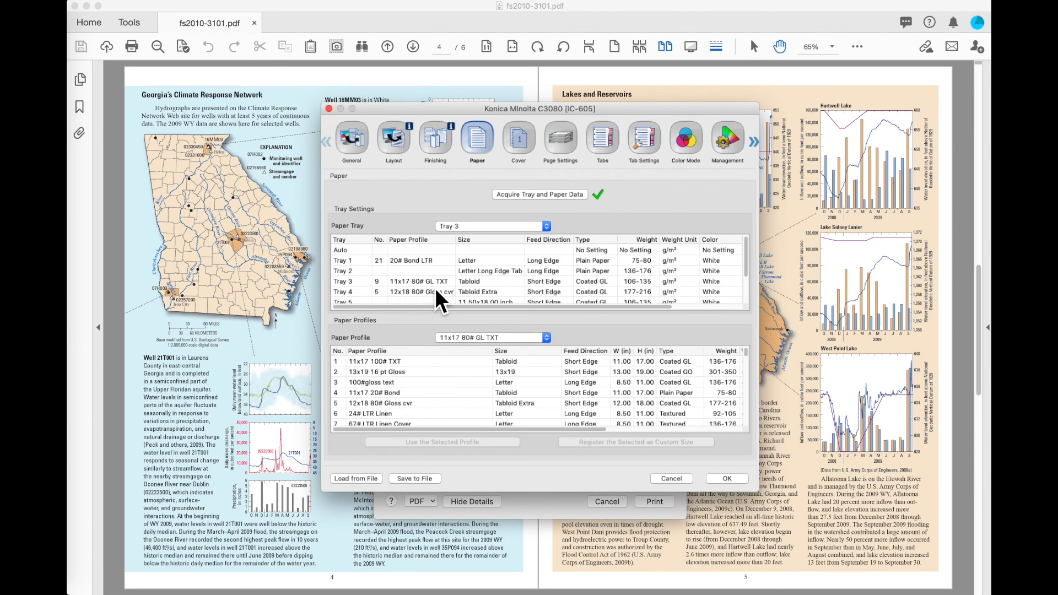
{"action": "mouse_move", "coordinate": [465, 356]}
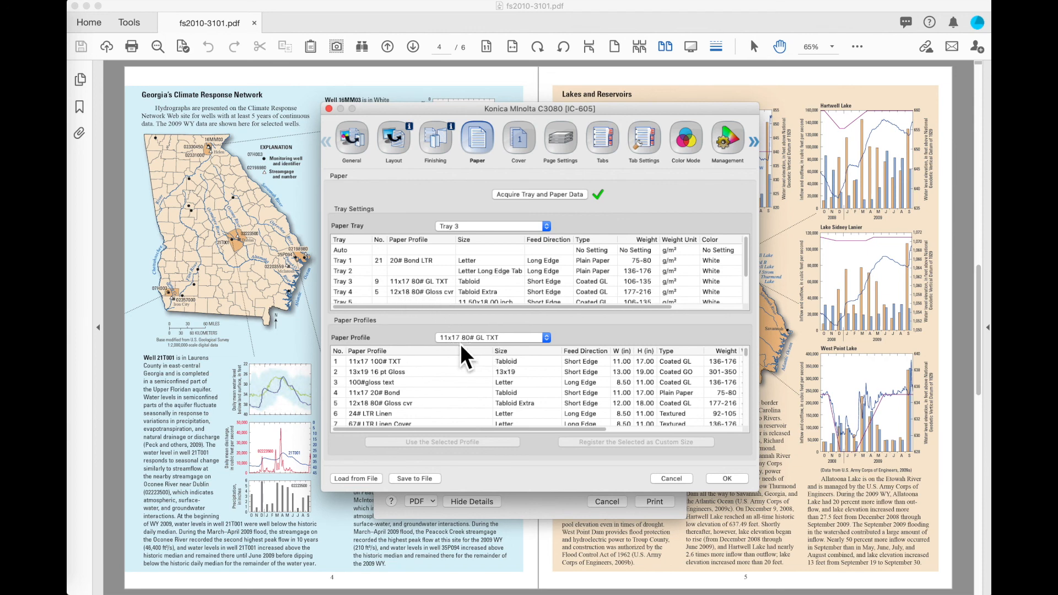
{"action": "mouse_move", "coordinate": [519, 356]}
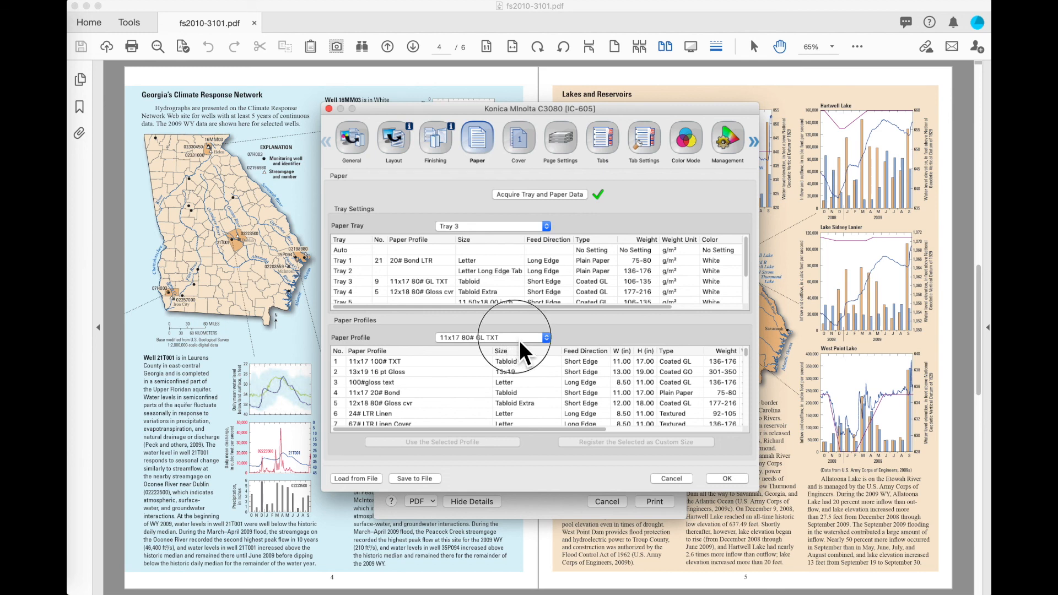
{"action": "left_click", "coordinate": [546, 337]}
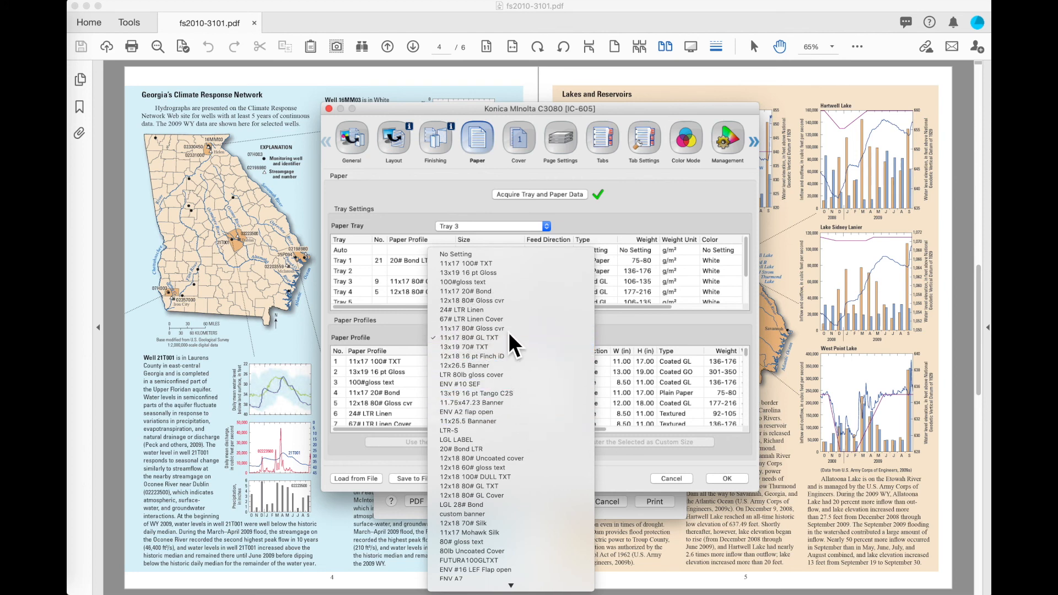
{"action": "left_click", "coordinate": [471, 329]}
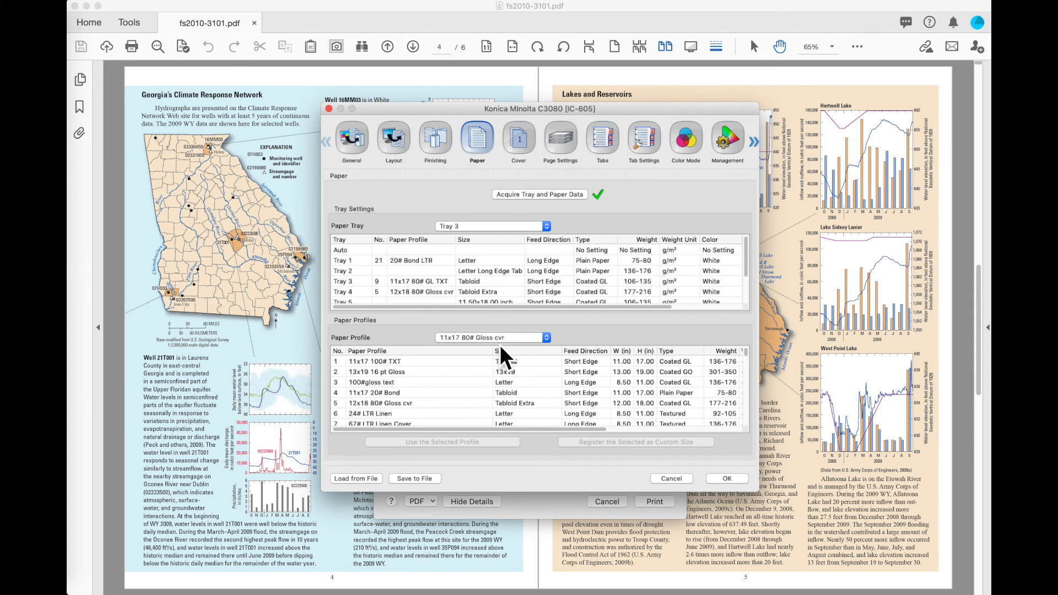
{"action": "mouse_move", "coordinate": [550, 239]}
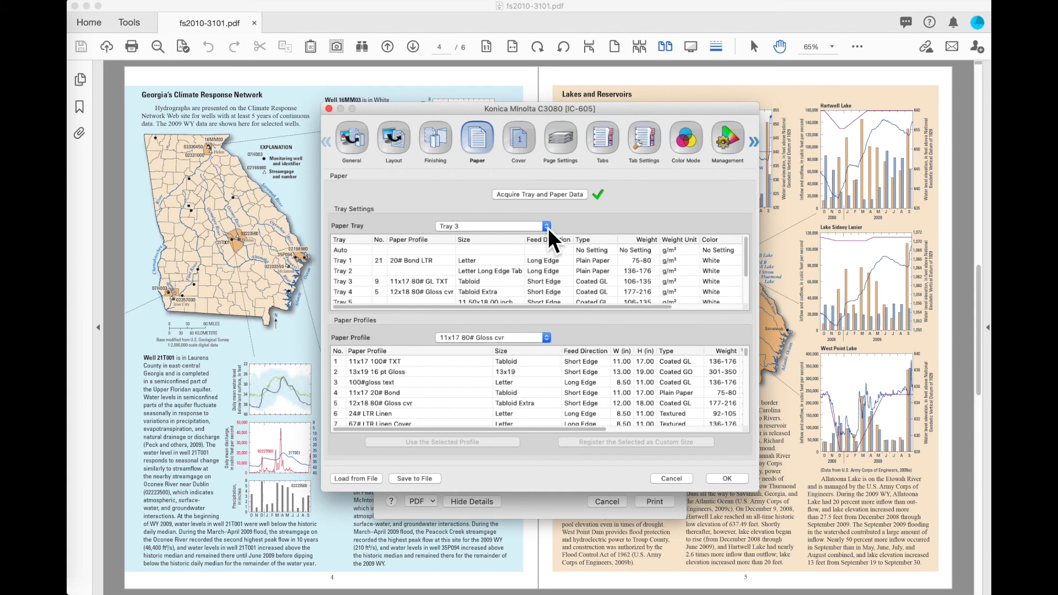
Step: Set Paper Tray back to Auto with the 11x17 20# Bond profile
{"action": "left_click", "coordinate": [546, 225]}
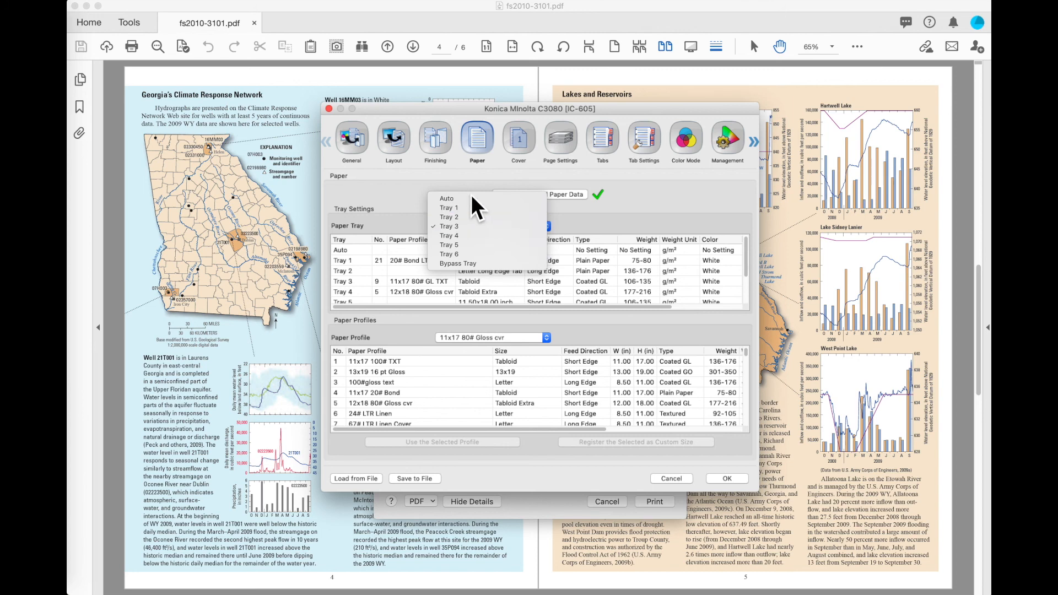
{"action": "left_click", "coordinate": [446, 198]}
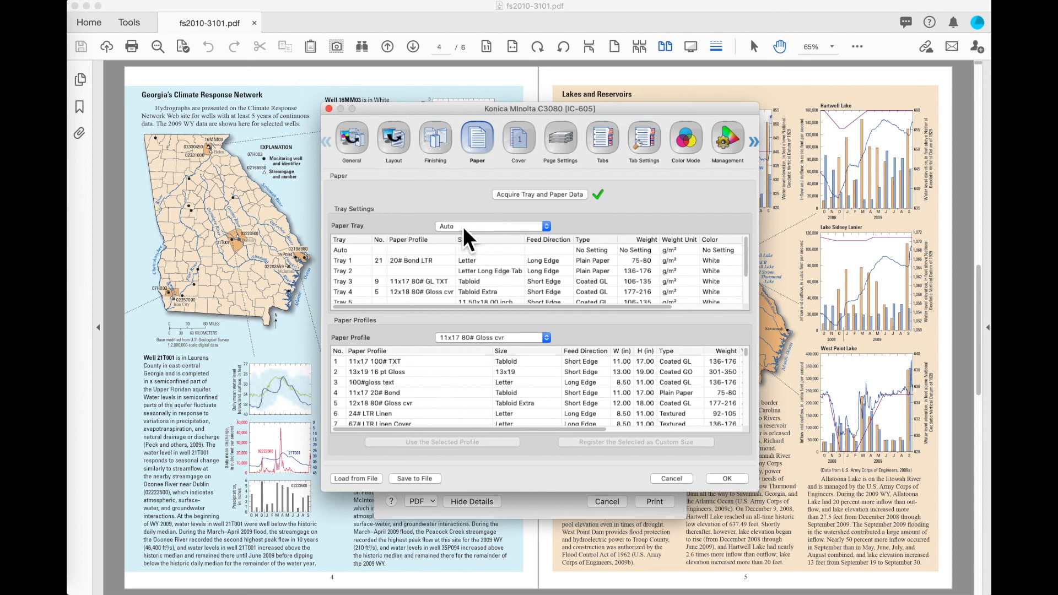
{"action": "mouse_move", "coordinate": [479, 239]}
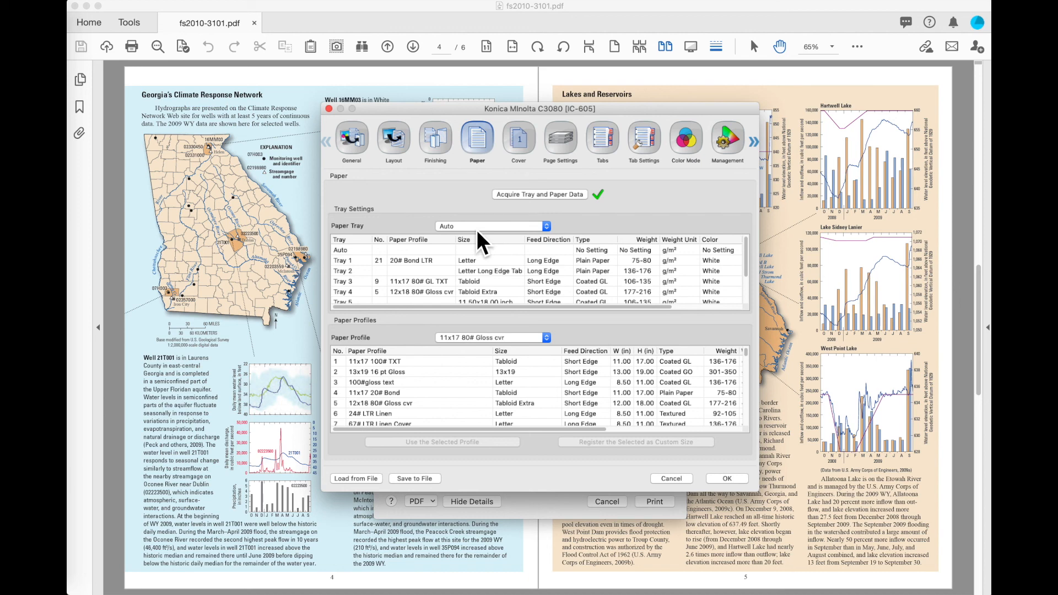
{"action": "left_click", "coordinate": [491, 337]}
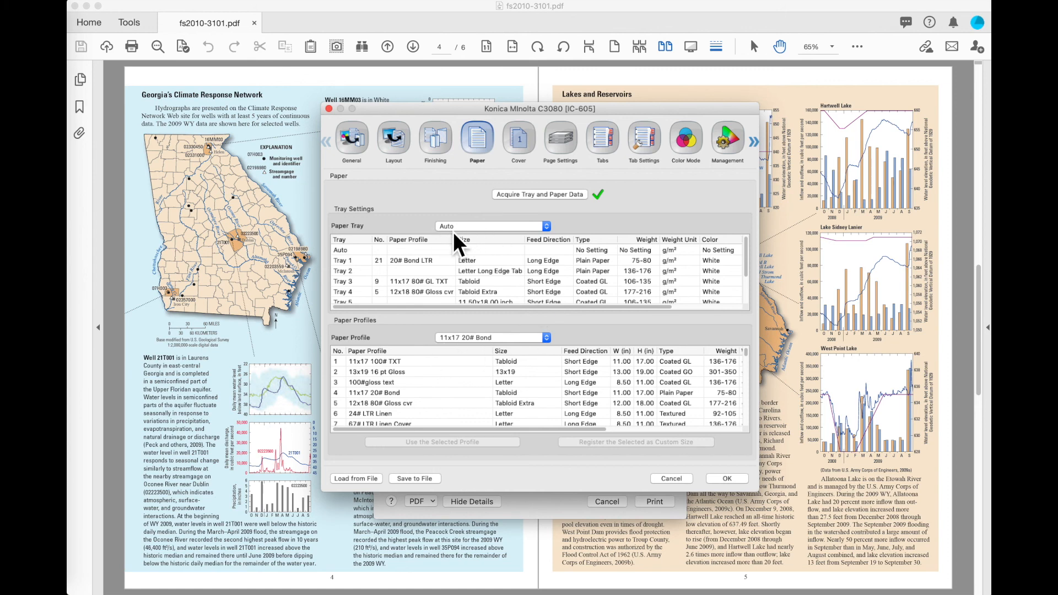
{"action": "left_click", "coordinate": [519, 140]}
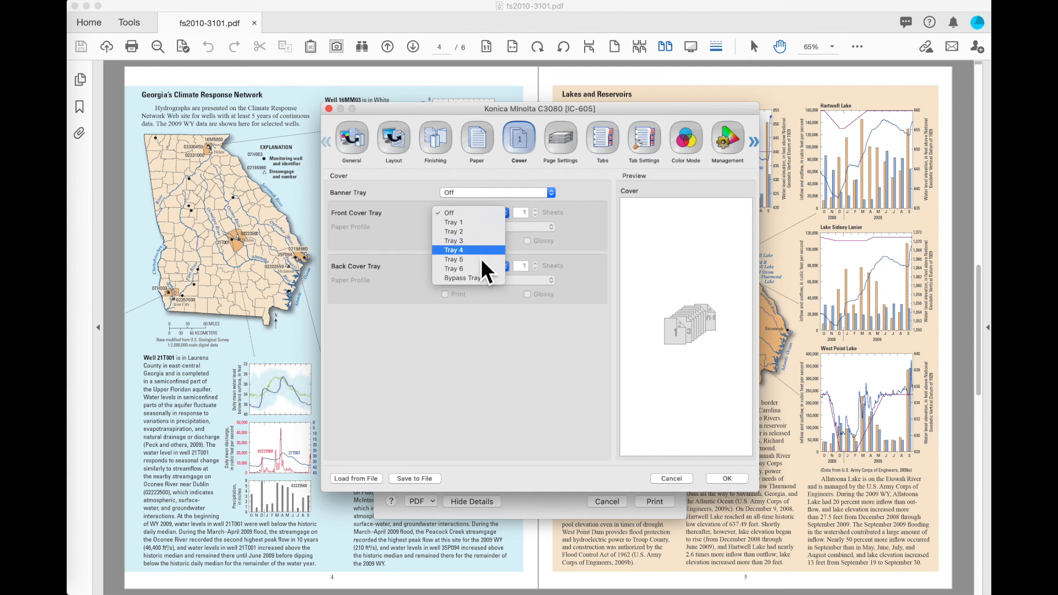
{"action": "mouse_move", "coordinate": [487, 269]}
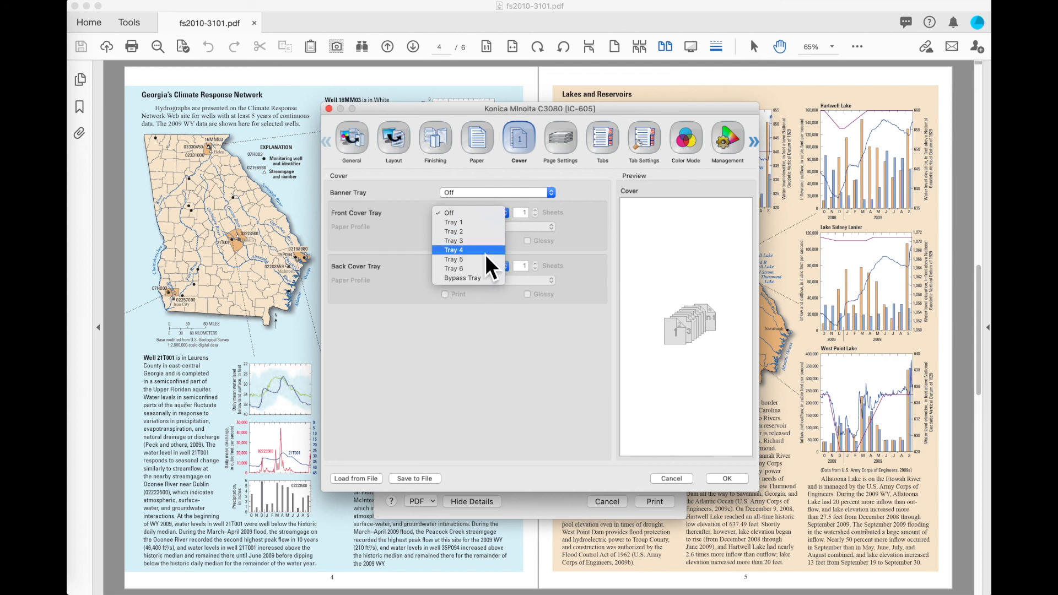
{"action": "left_click", "coordinate": [453, 250]}
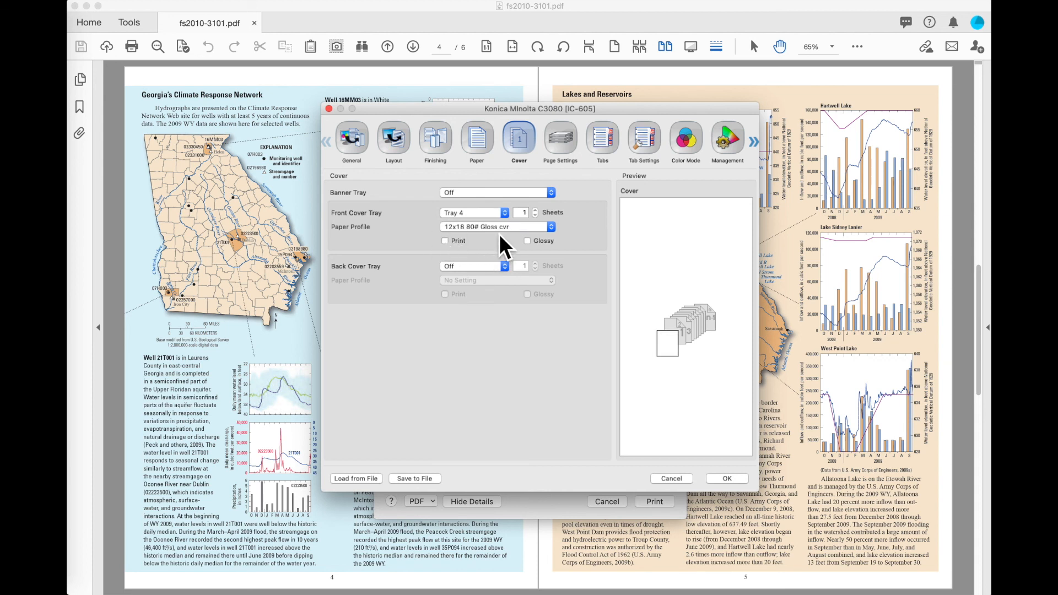
{"action": "mouse_move", "coordinate": [515, 242]}
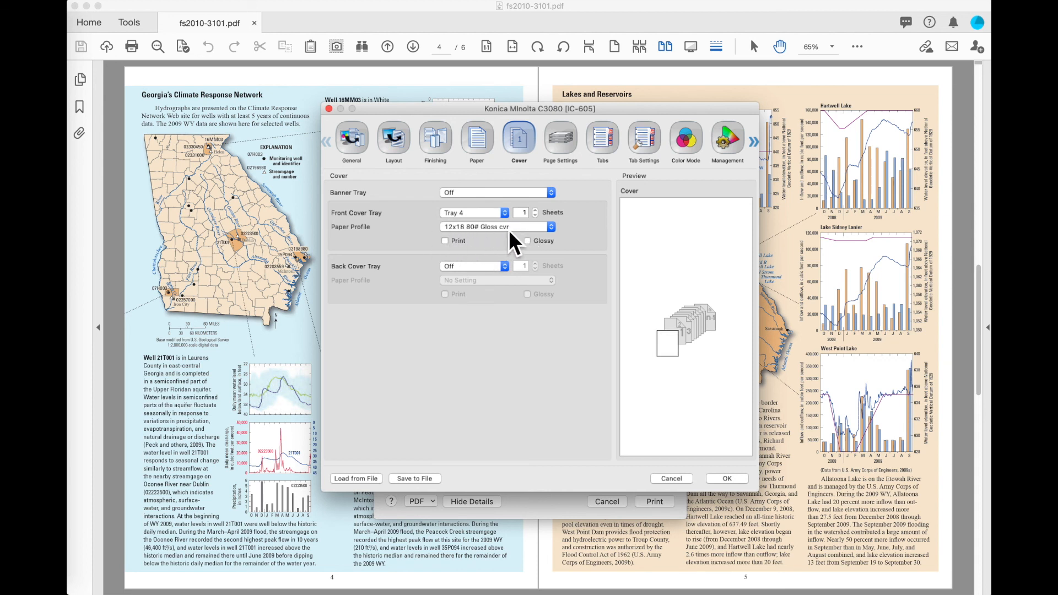
{"action": "mouse_move", "coordinate": [537, 223]}
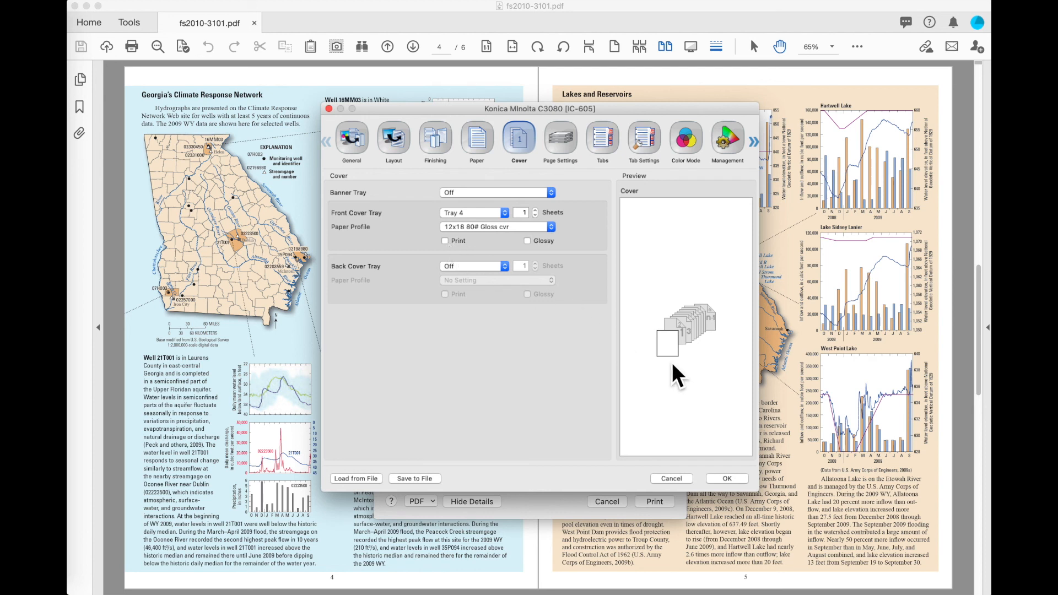
{"action": "mouse_move", "coordinate": [678, 346]}
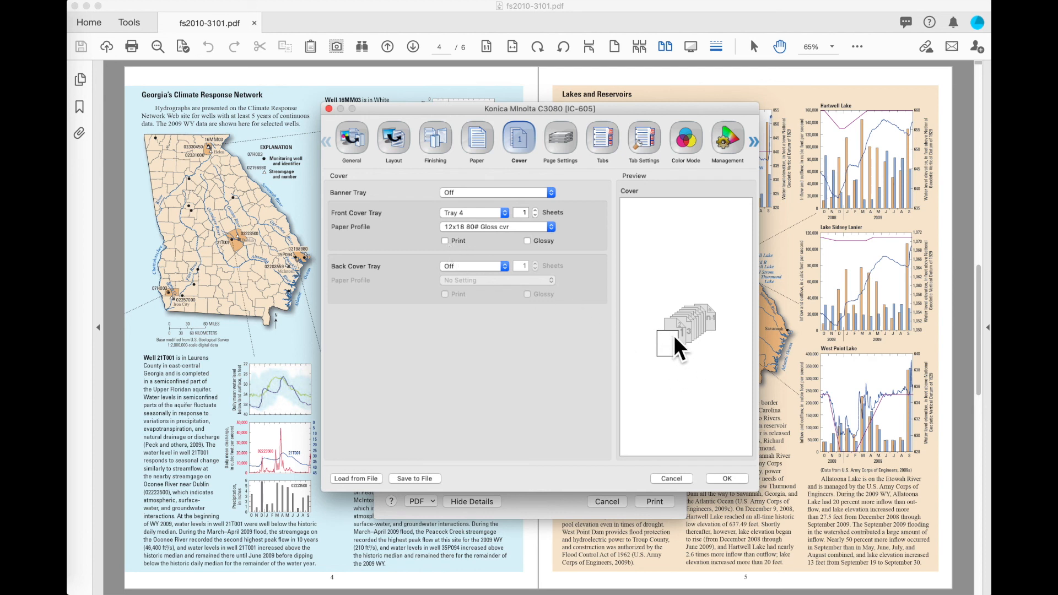
{"action": "mouse_move", "coordinate": [695, 354]}
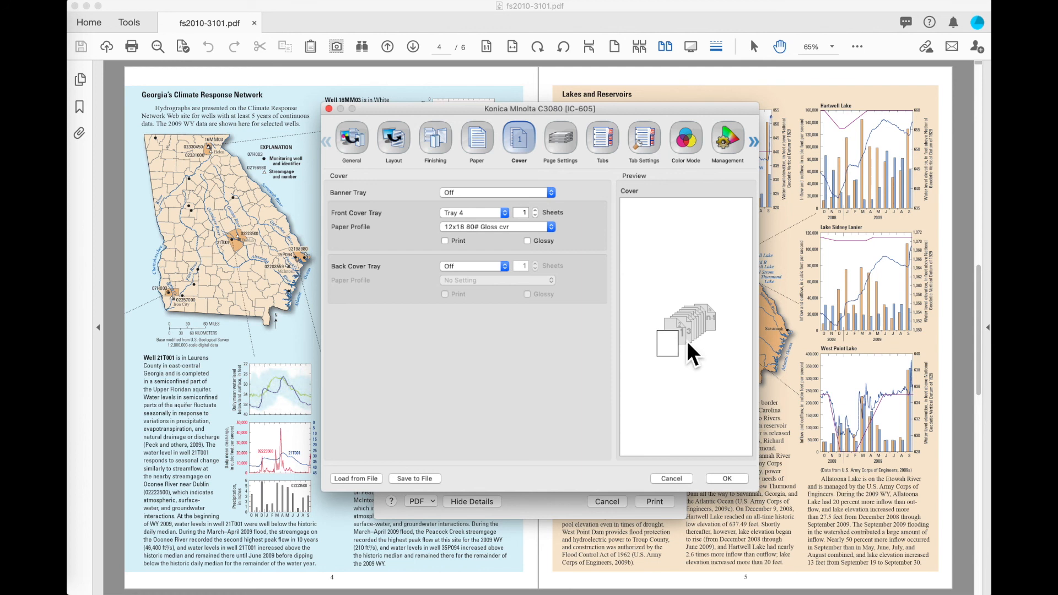
{"action": "mouse_move", "coordinate": [473, 253]}
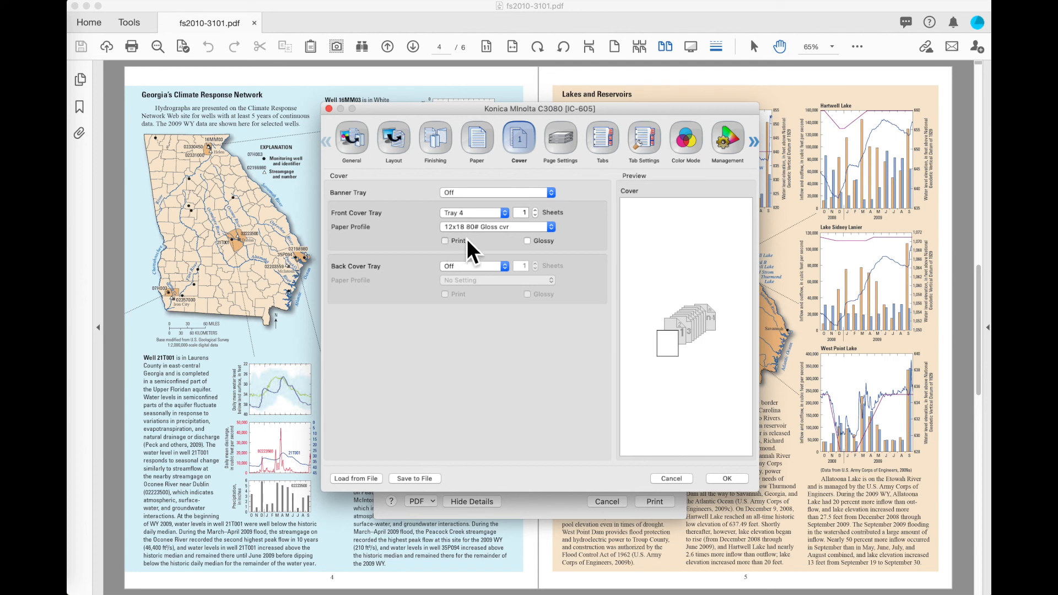
{"action": "left_click", "coordinate": [445, 242]}
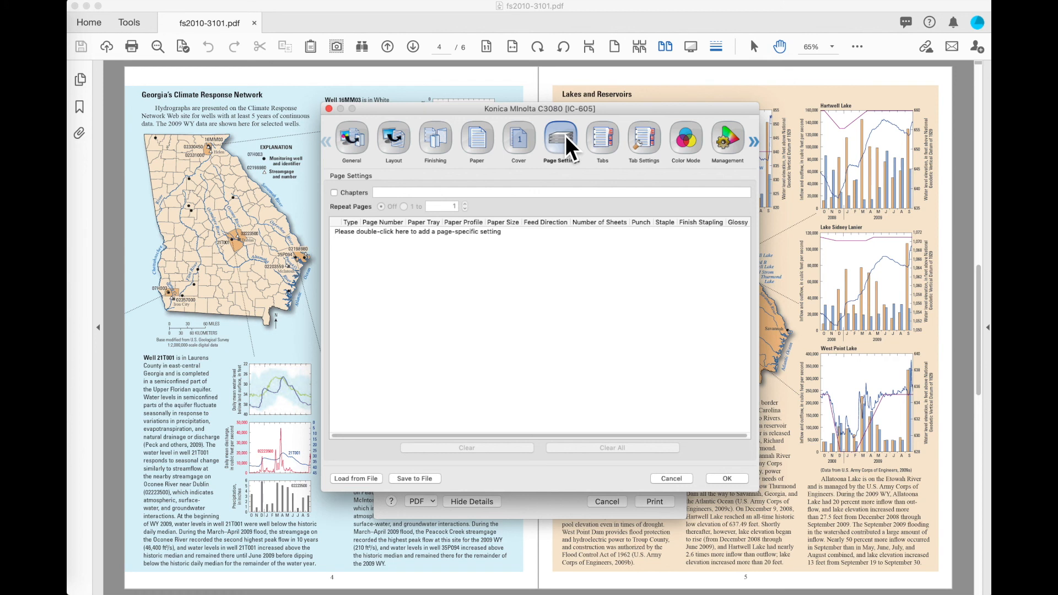
{"action": "mouse_move", "coordinate": [344, 208]}
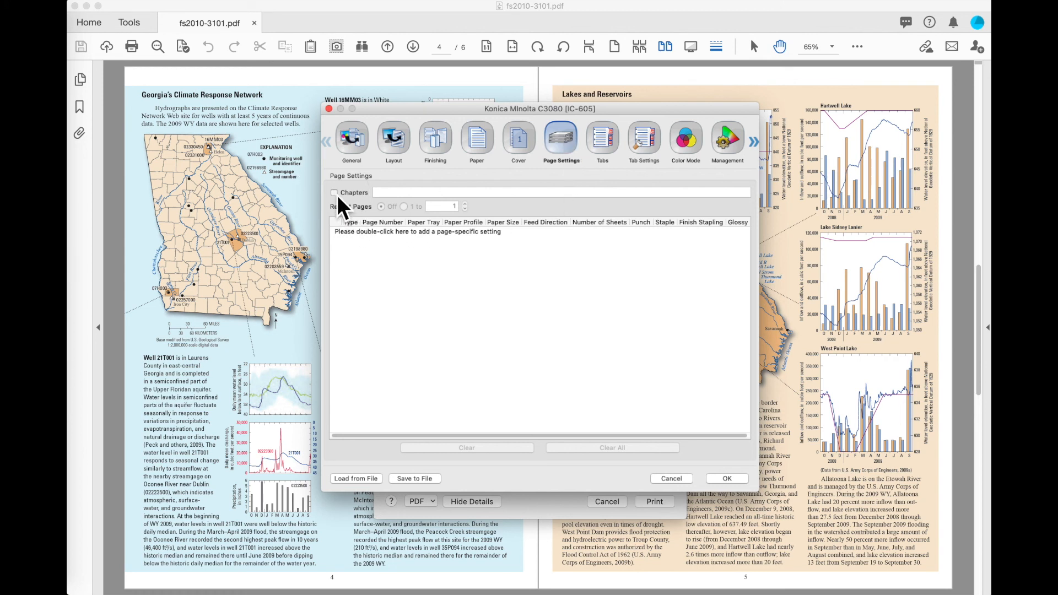
Step: Enable Chapters, enter chapter pages 4,7,12, then switch Chapters back off
{"action": "left_click", "coordinate": [333, 192]}
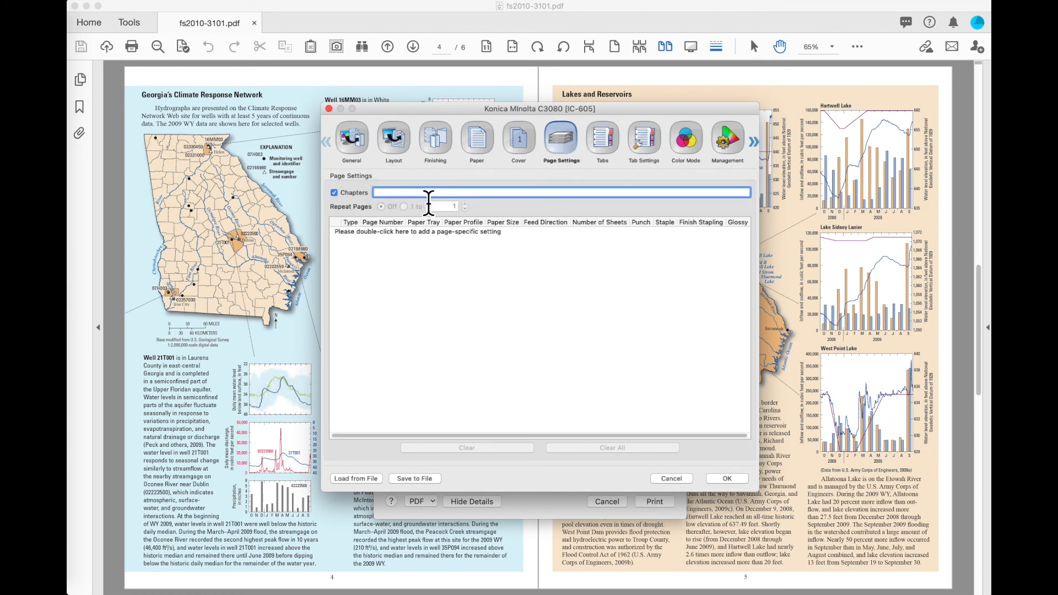
{"action": "type", "text": "4,7,12"}
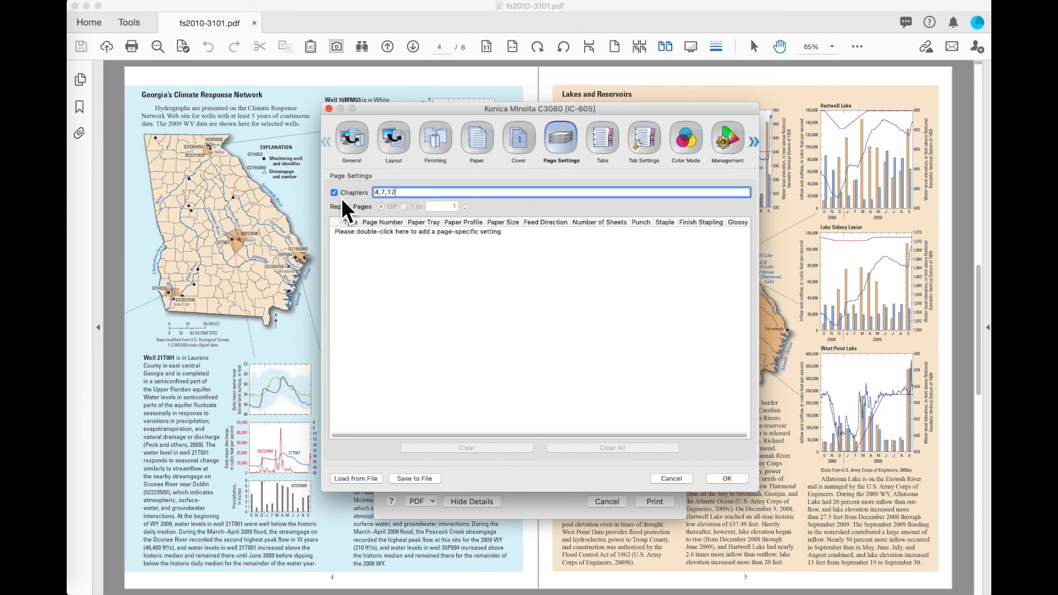
{"action": "left_click", "coordinate": [333, 191]}
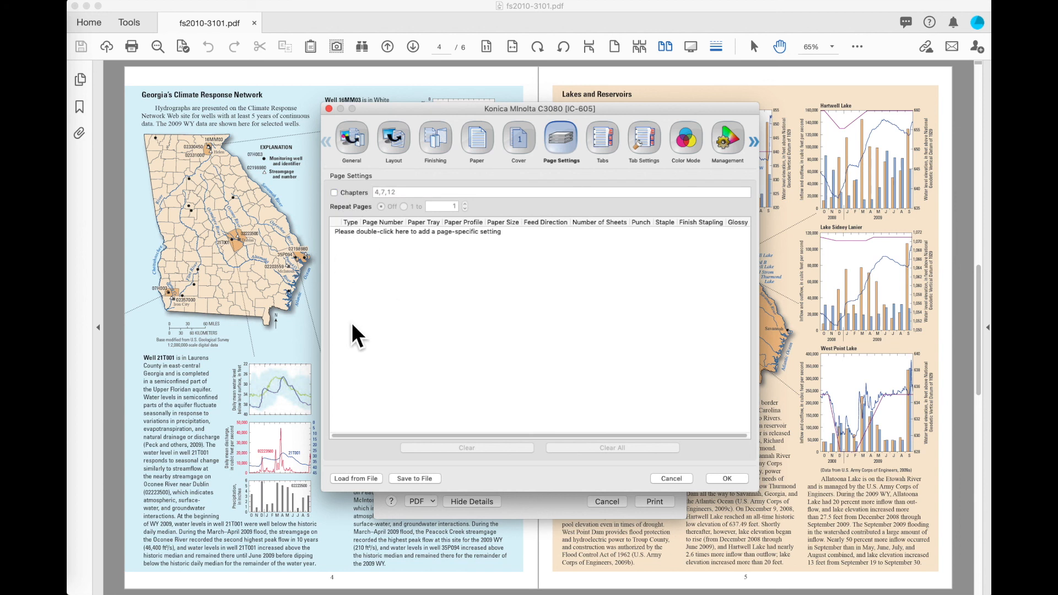
{"action": "mouse_move", "coordinate": [437, 262]}
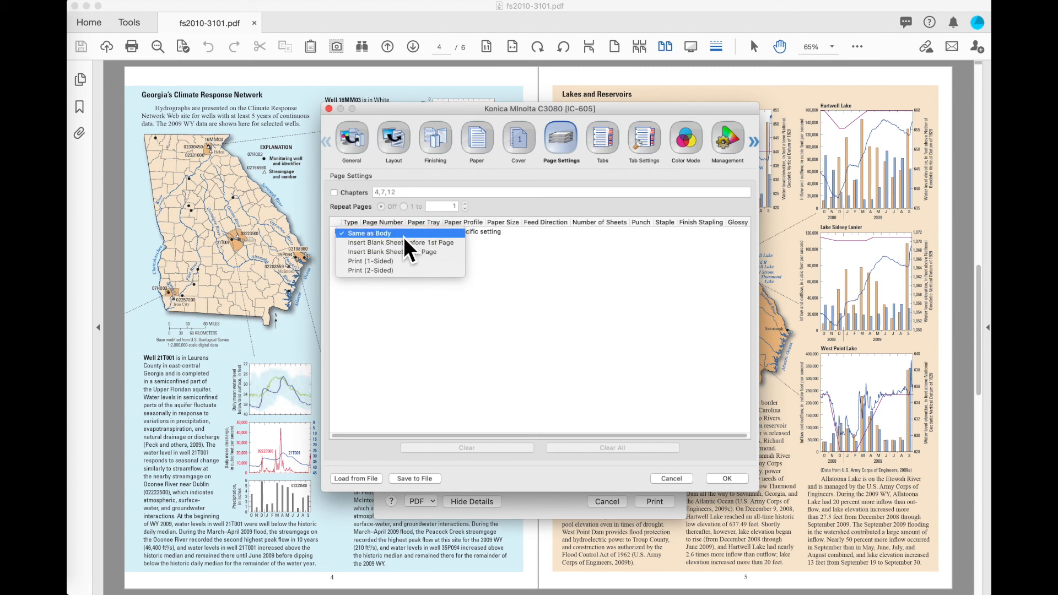
Step: Add a Same as Body page setting row and set its page number to 5
{"action": "left_click", "coordinate": [371, 233]}
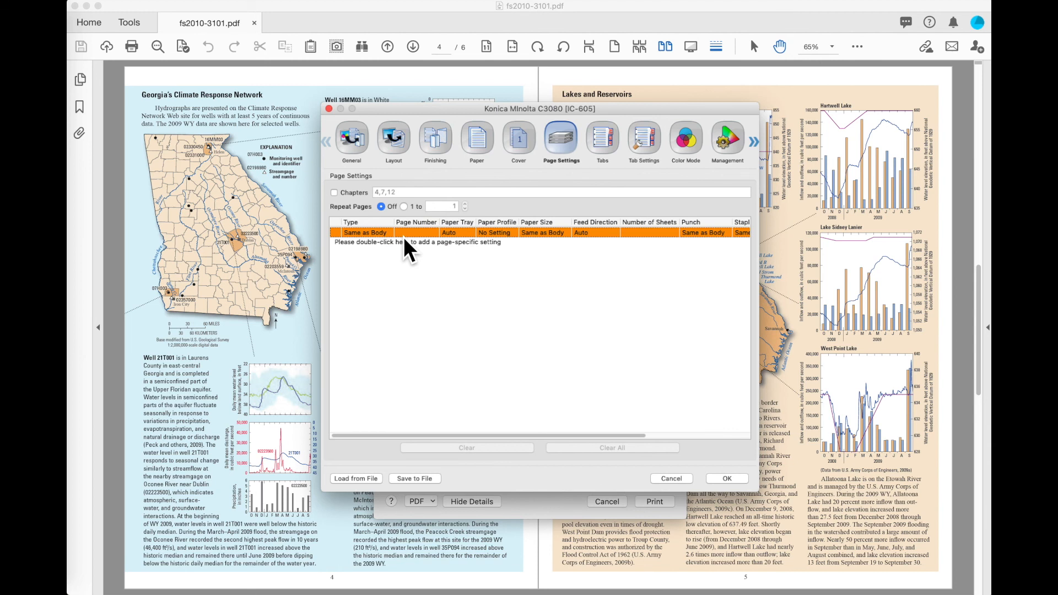
{"action": "double_click", "coordinate": [417, 232]}
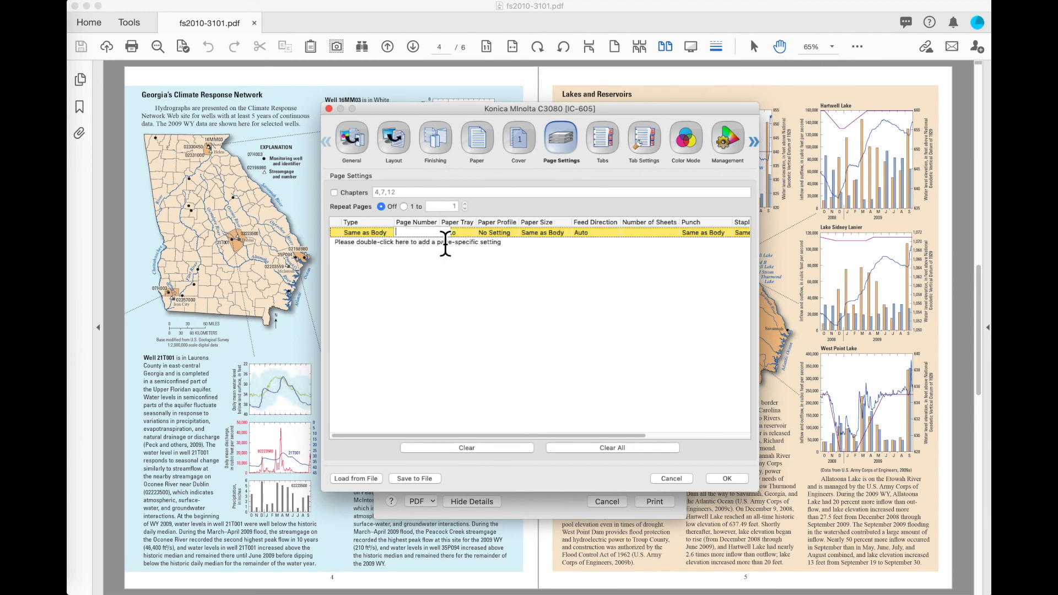
{"action": "type", "text": "5"}
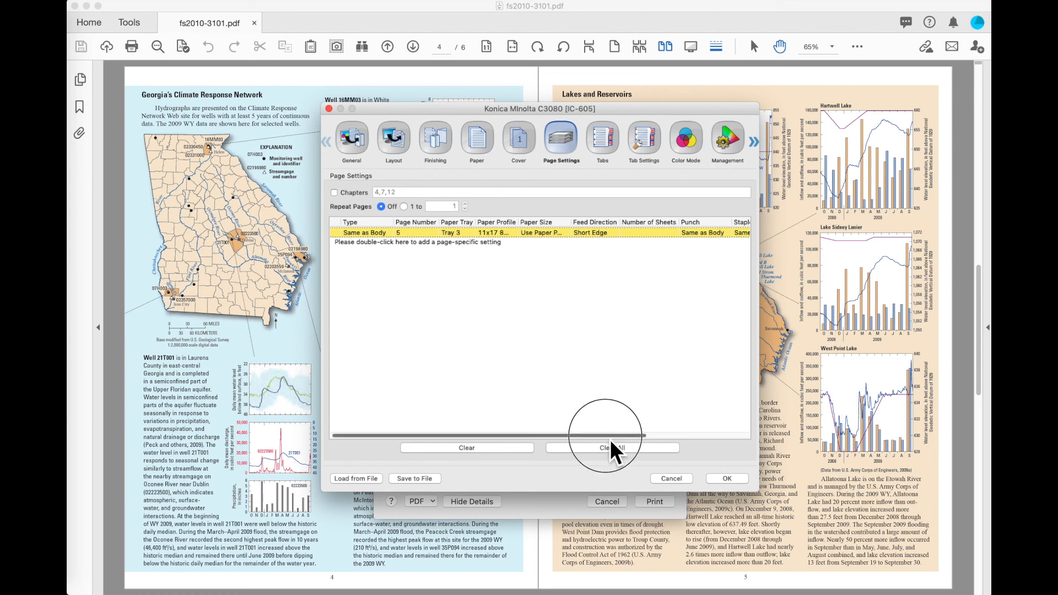
Step: Add a Print (1-Sided) page setting for pages 7,15, then move to the tab insertion settings
{"action": "left_click", "coordinate": [365, 233]}
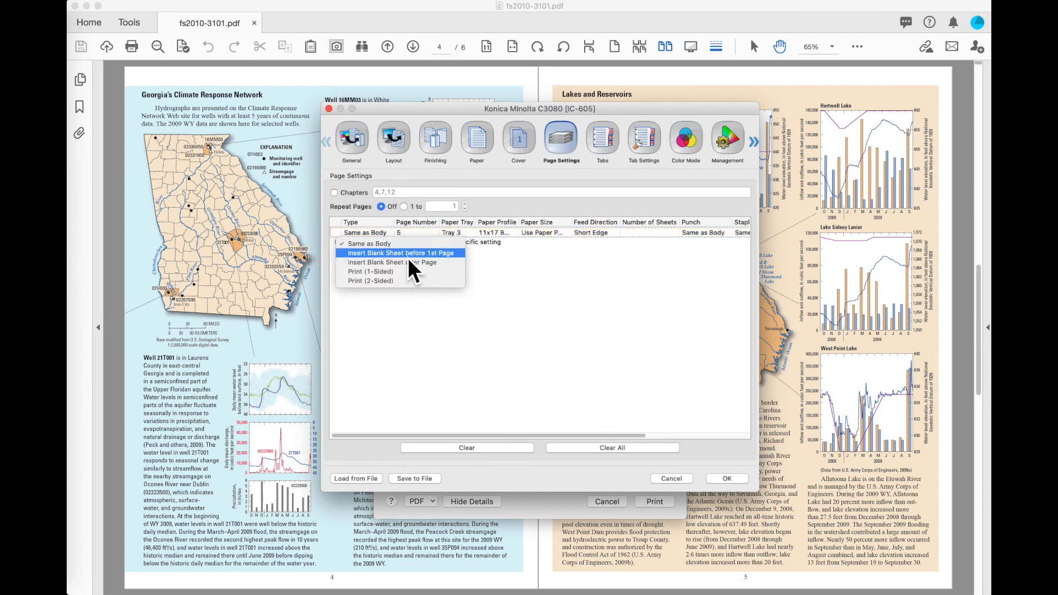
{"action": "mouse_move", "coordinate": [398, 263]}
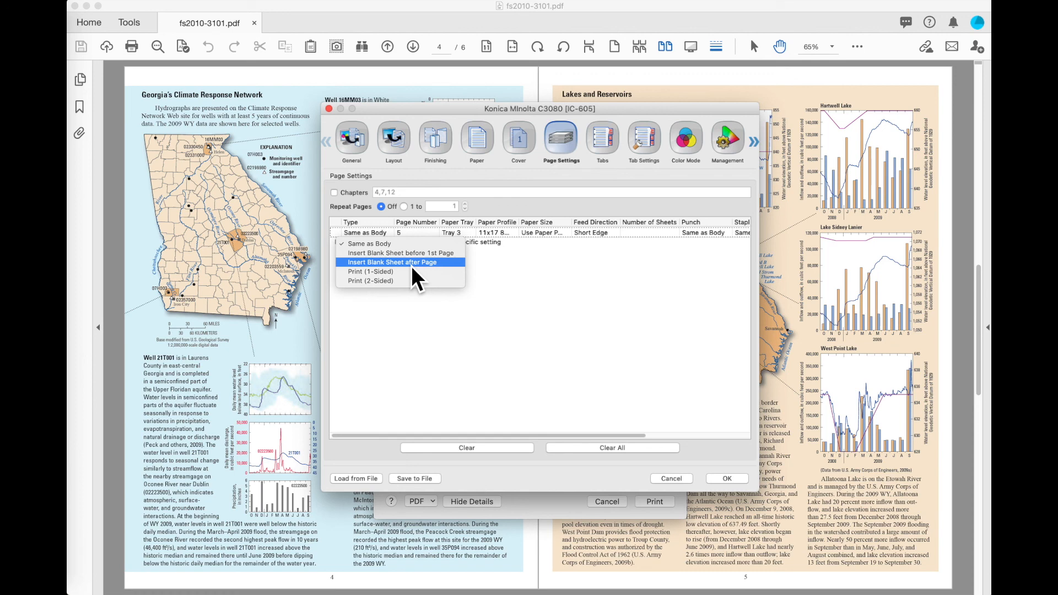
{"action": "mouse_move", "coordinate": [399, 253]}
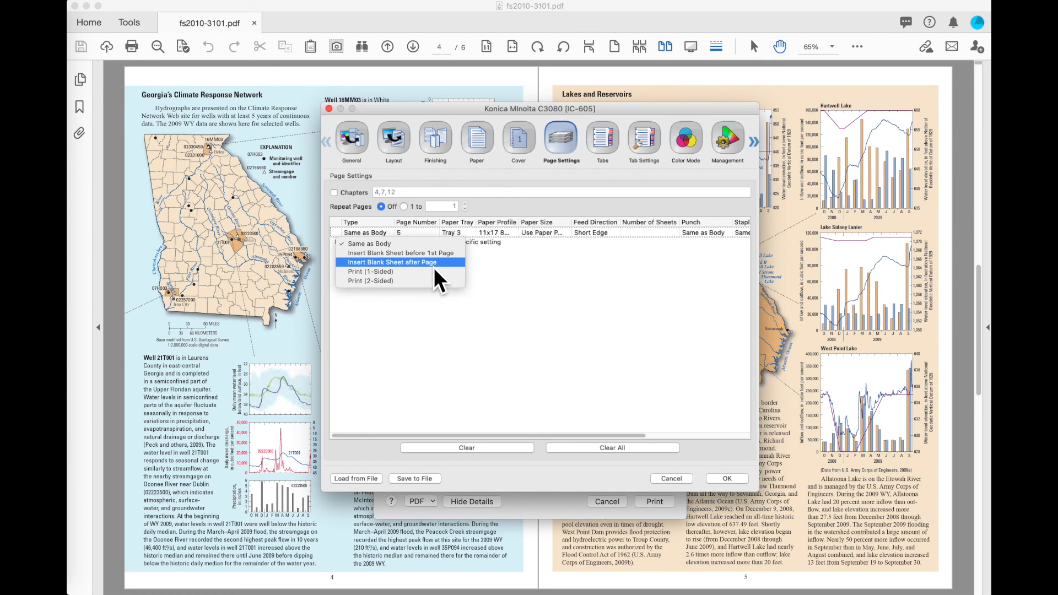
{"action": "mouse_move", "coordinate": [457, 280]}
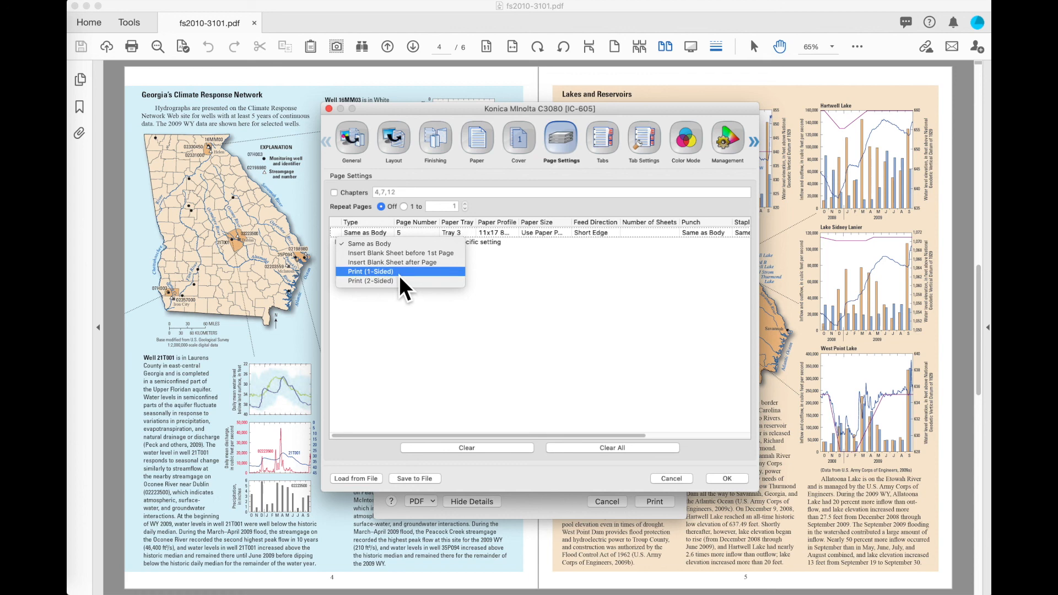
{"action": "left_click", "coordinate": [370, 272]}
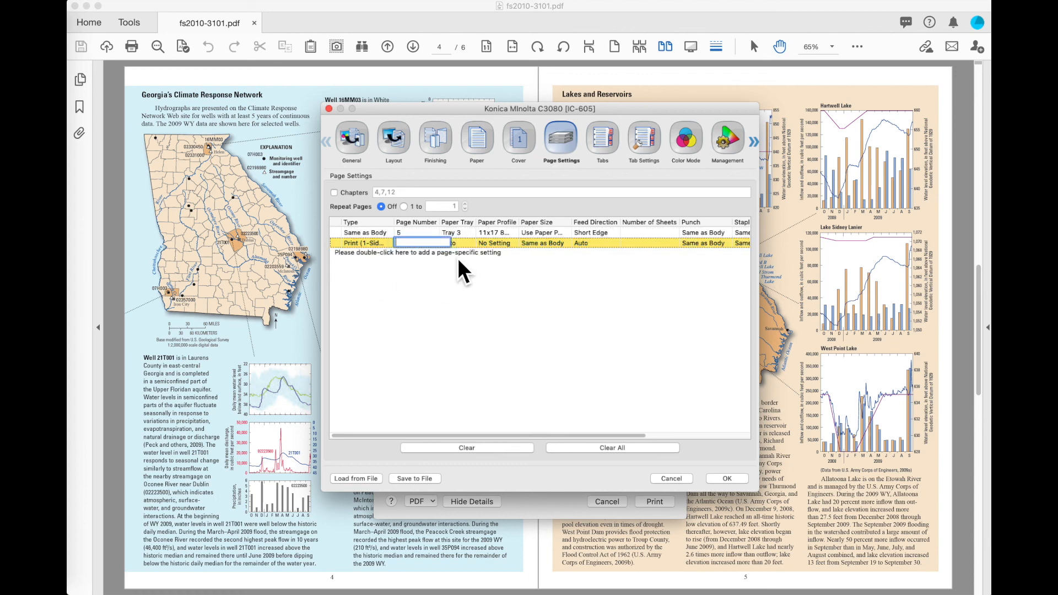
{"action": "type", "text": "7,1"}
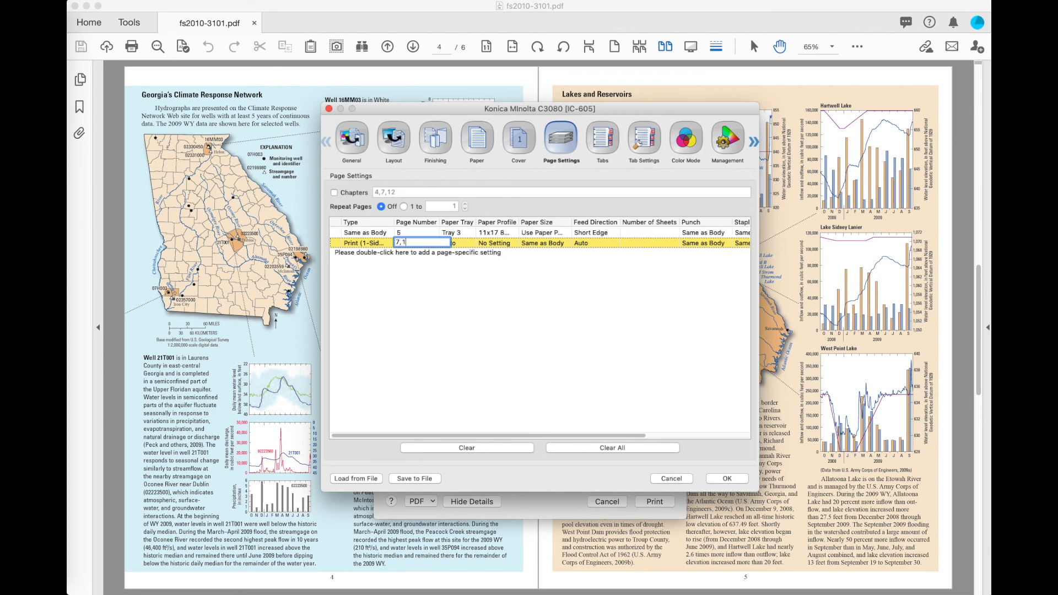
{"action": "type", "text": "5"}
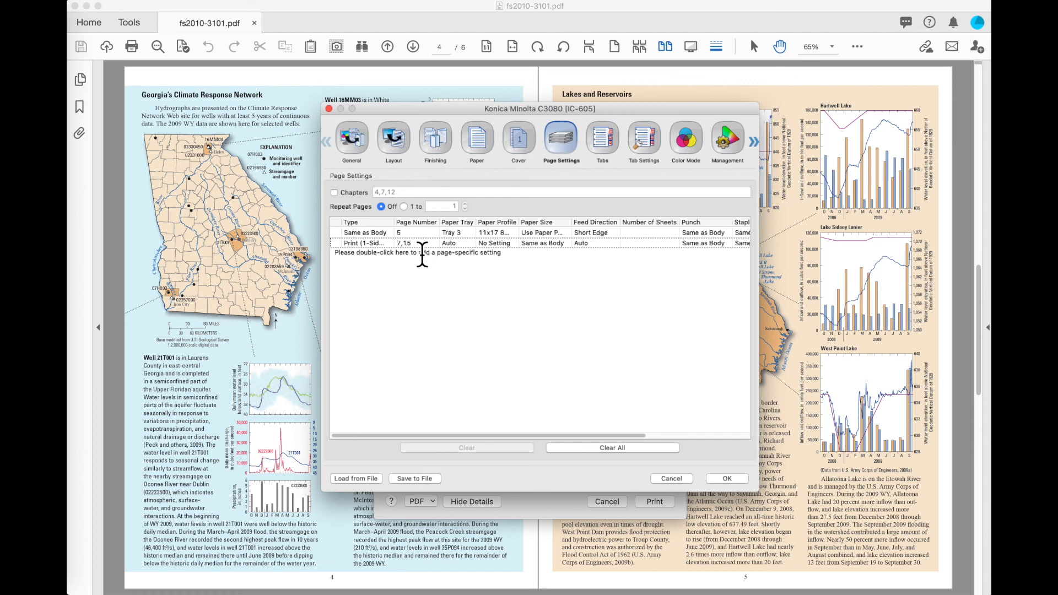
{"action": "left_click", "coordinate": [601, 140]}
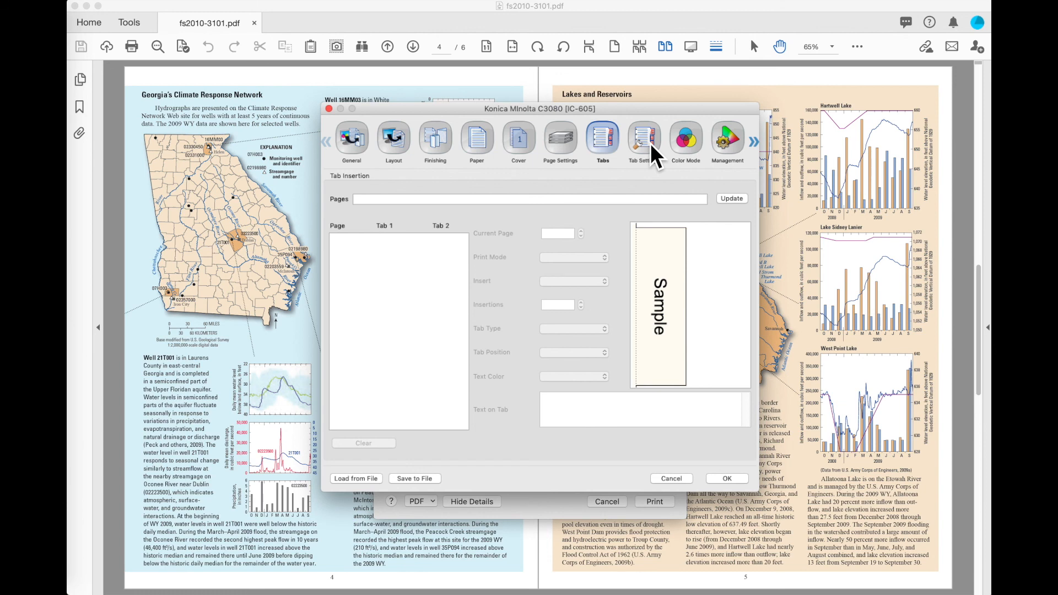
Step: Try Gray Scale and Full Color output, then return Output Color to Auto Color
{"action": "left_click", "coordinate": [686, 140]}
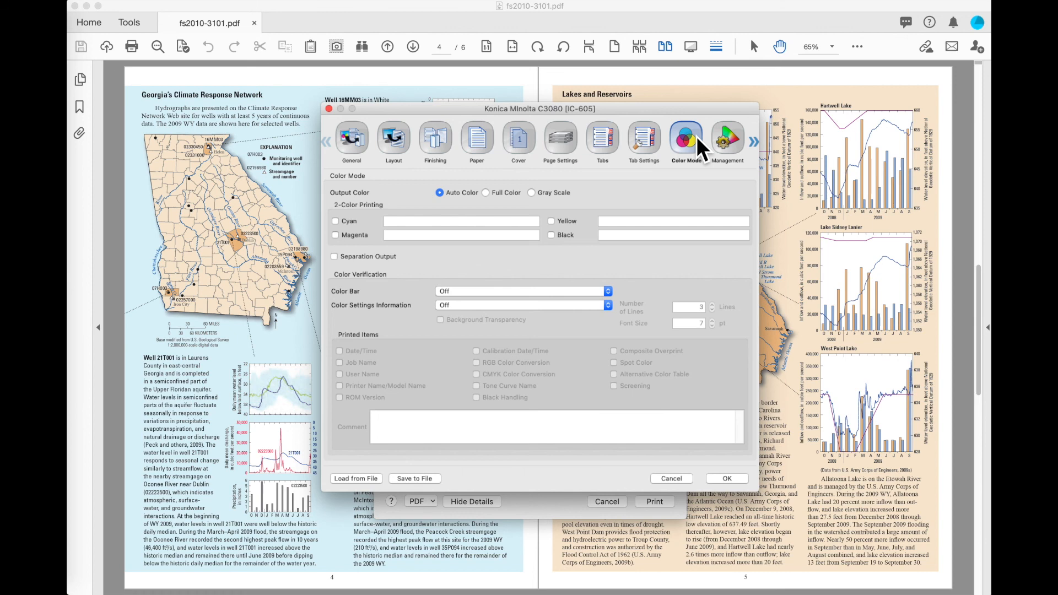
{"action": "mouse_move", "coordinate": [559, 212]}
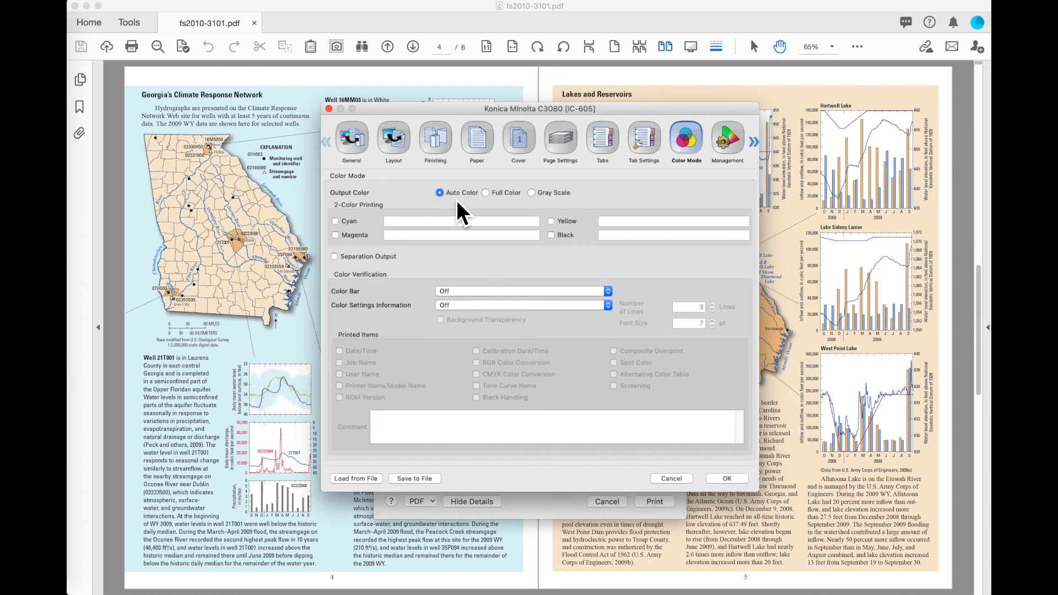
{"action": "left_click", "coordinate": [531, 192]}
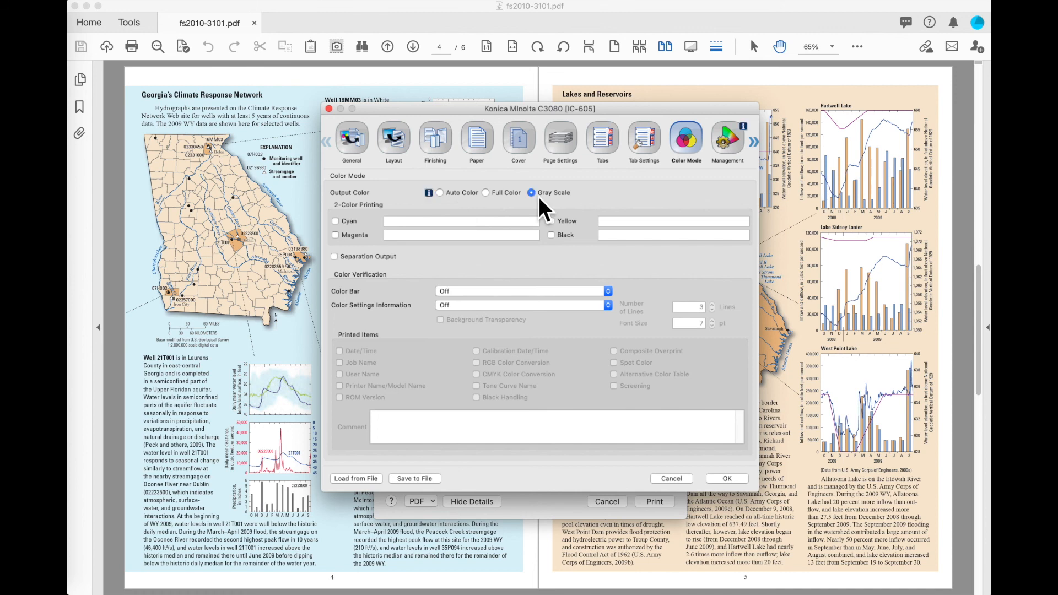
{"action": "mouse_move", "coordinate": [592, 216]}
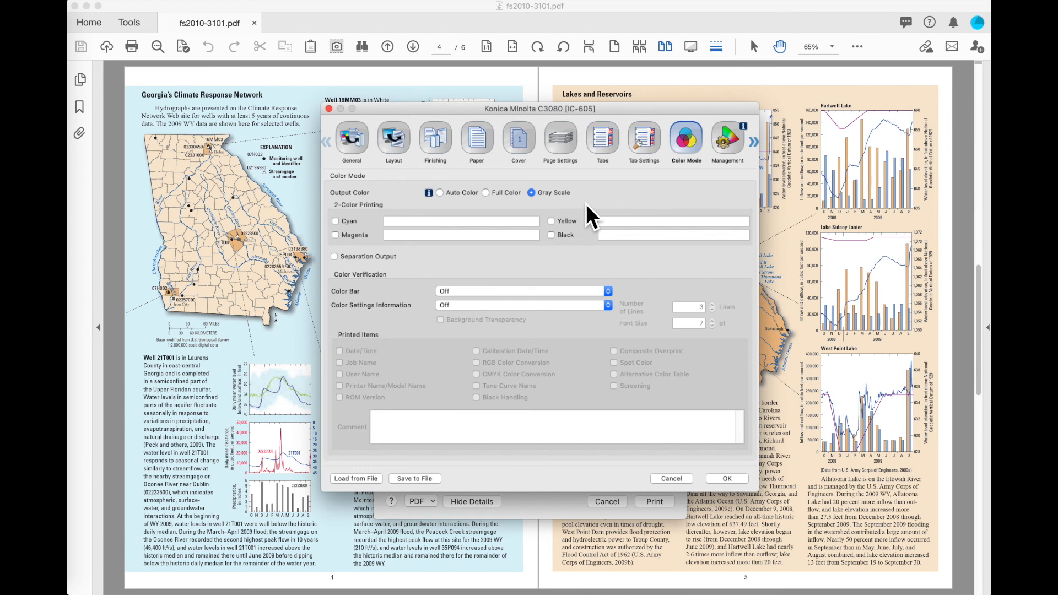
{"action": "left_click", "coordinate": [486, 192]}
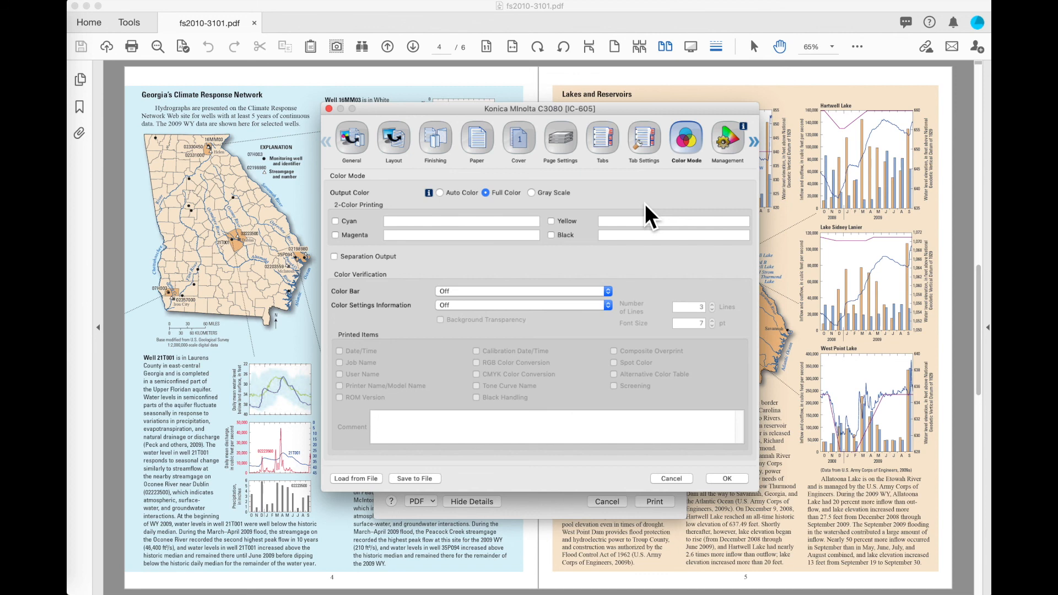
{"action": "left_click", "coordinate": [441, 191]}
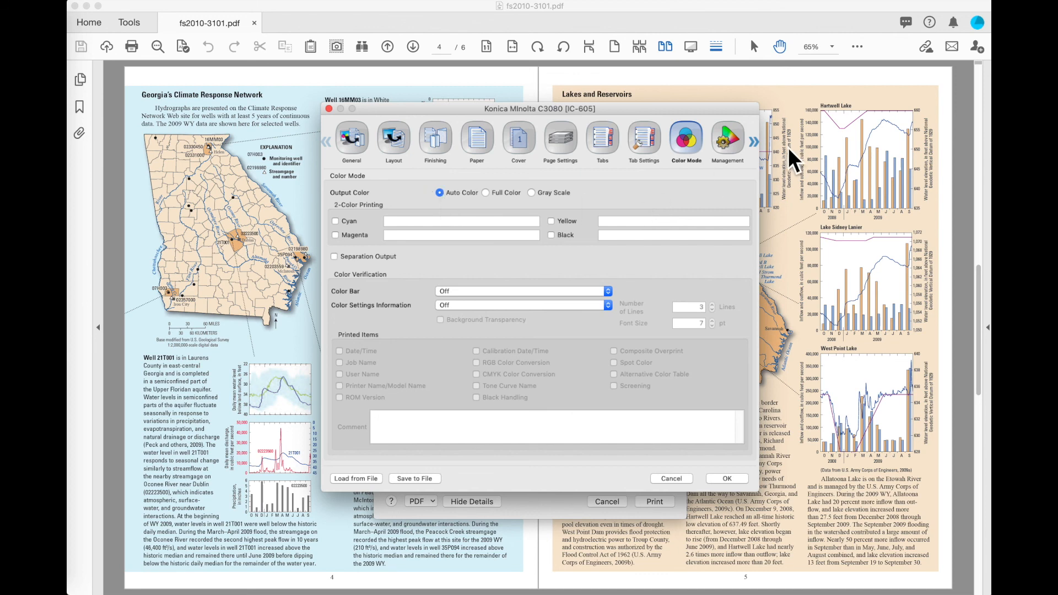
{"action": "left_click", "coordinate": [754, 143]}
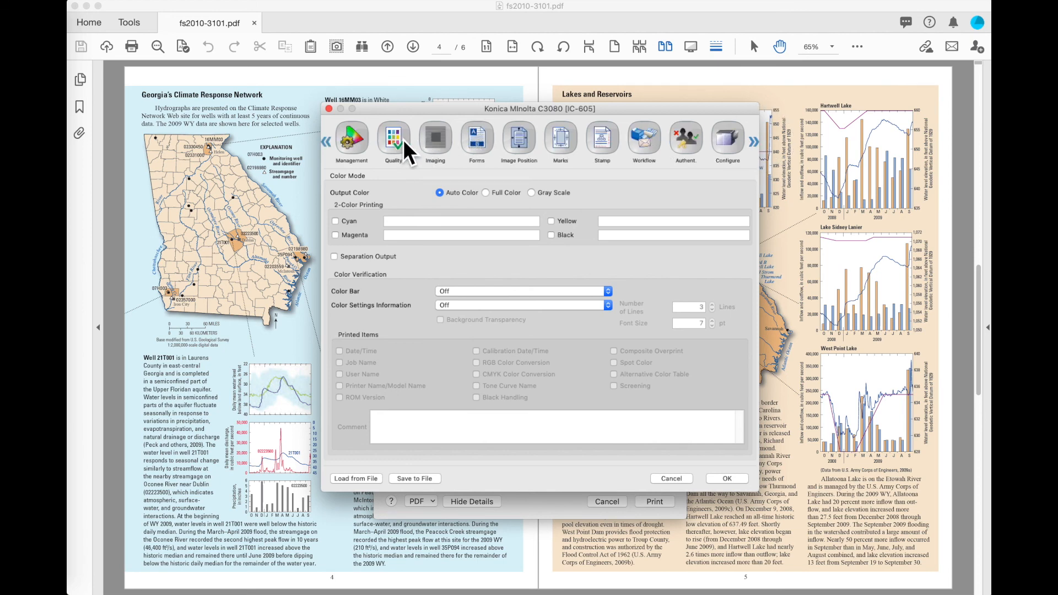
Step: Leave Auto Image Adjustment Off on the Quality panel and move to Imaging
{"action": "left_click", "coordinate": [395, 139]}
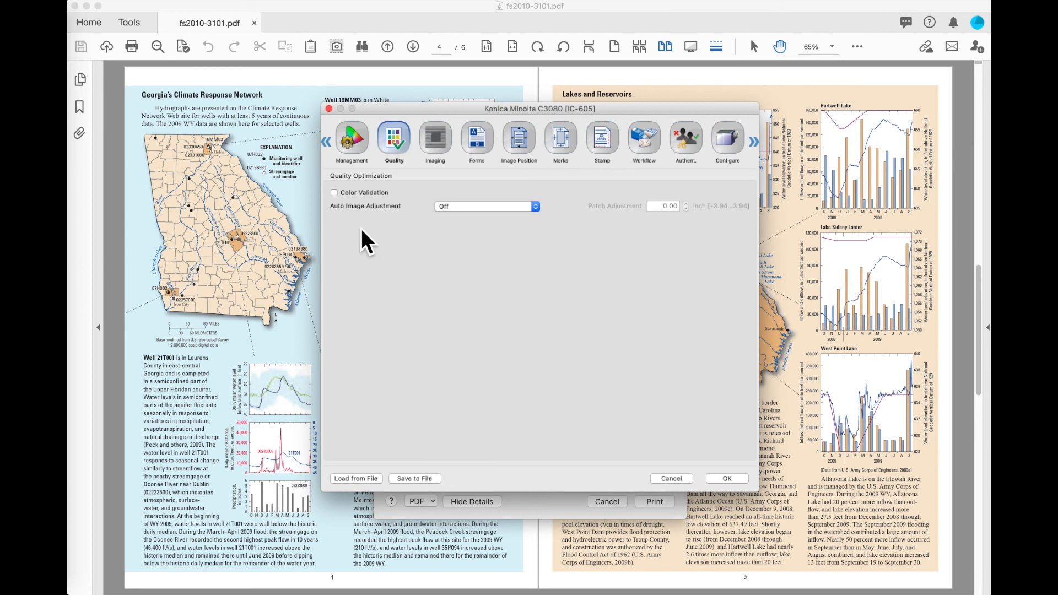
{"action": "mouse_move", "coordinate": [345, 230]}
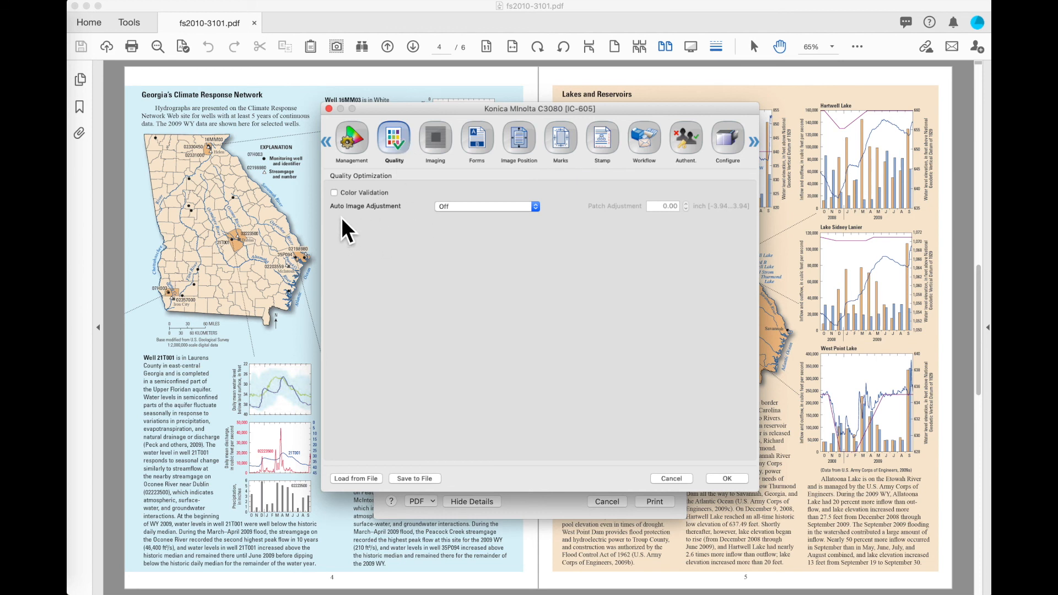
{"action": "mouse_move", "coordinate": [390, 229]}
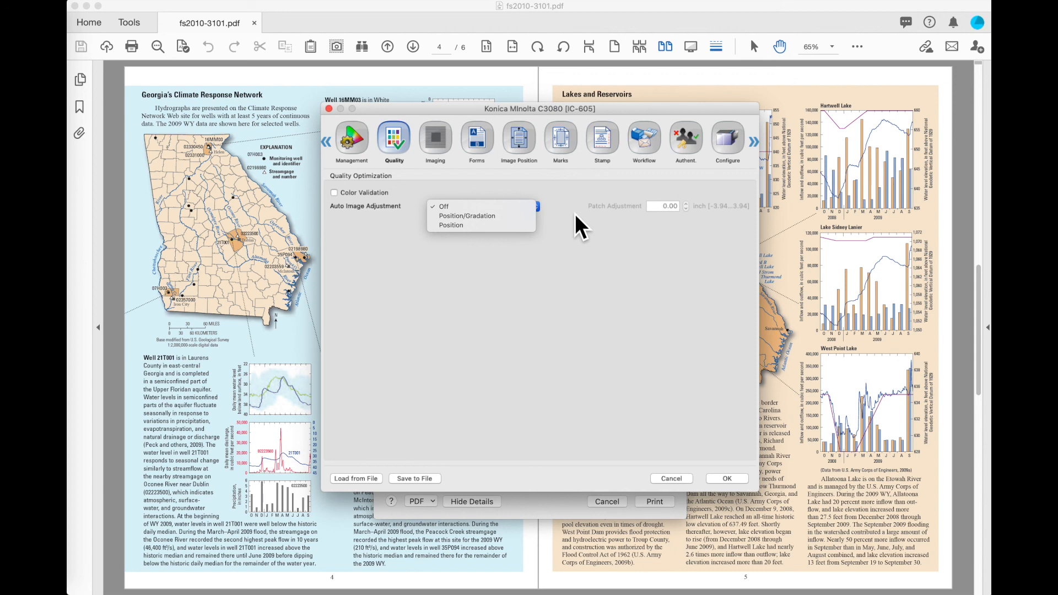
{"action": "left_click", "coordinate": [443, 206]}
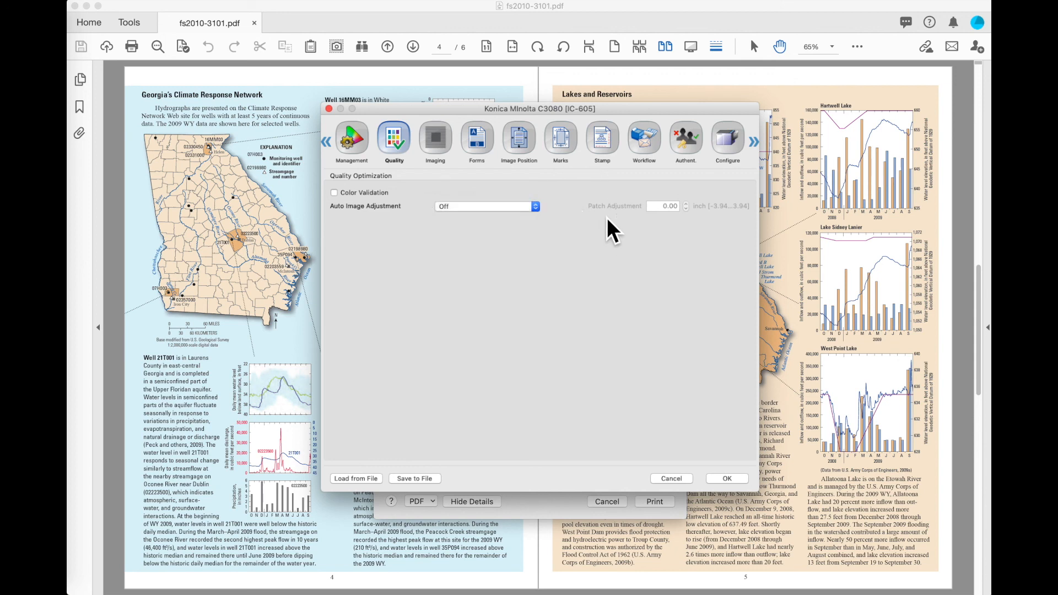
{"action": "left_click", "coordinate": [435, 139]}
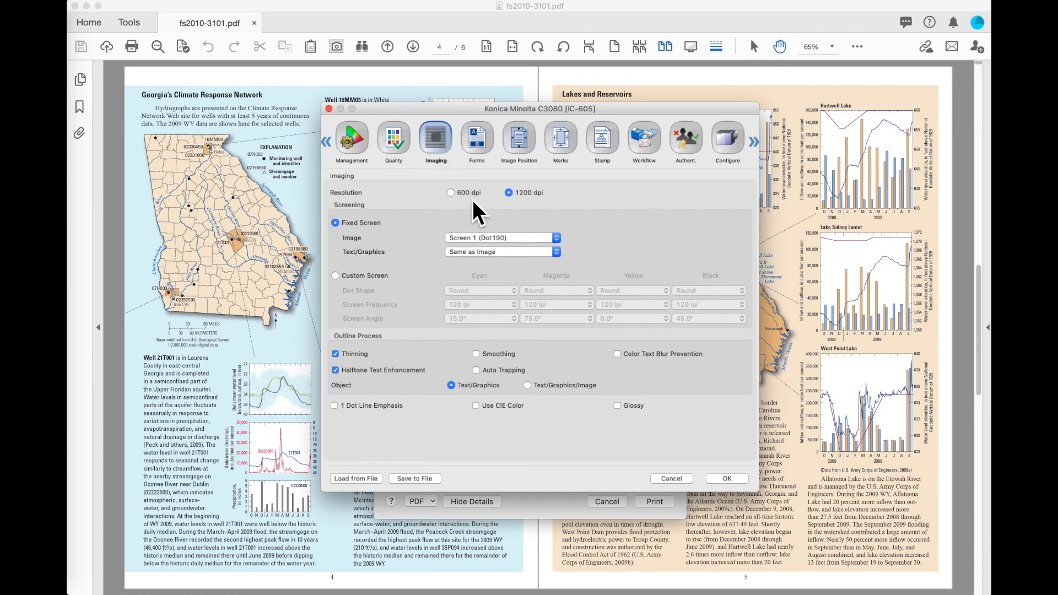
{"action": "mouse_move", "coordinate": [467, 213]}
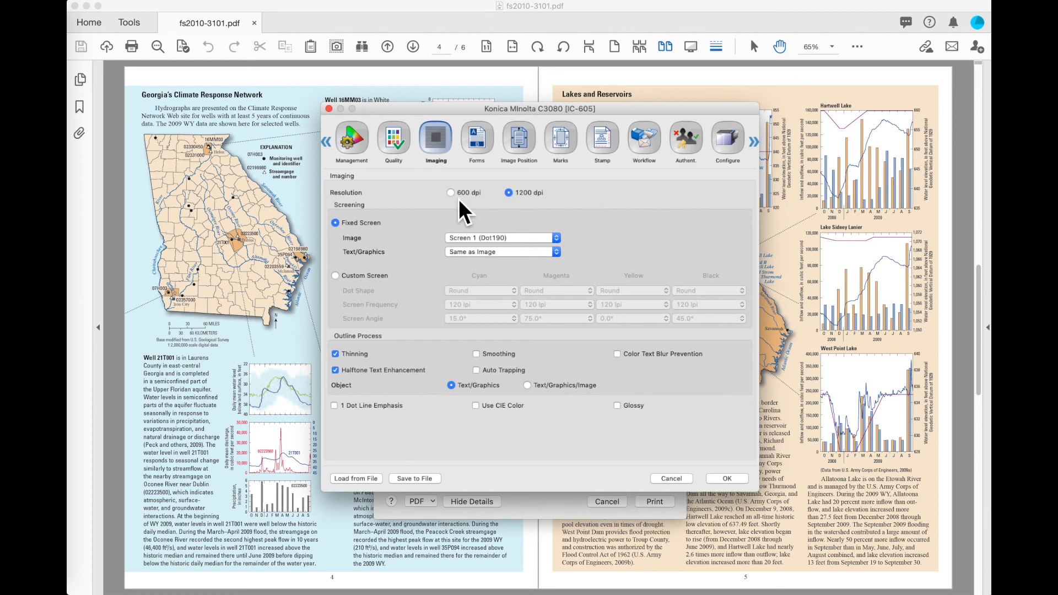
{"action": "mouse_move", "coordinate": [480, 212]}
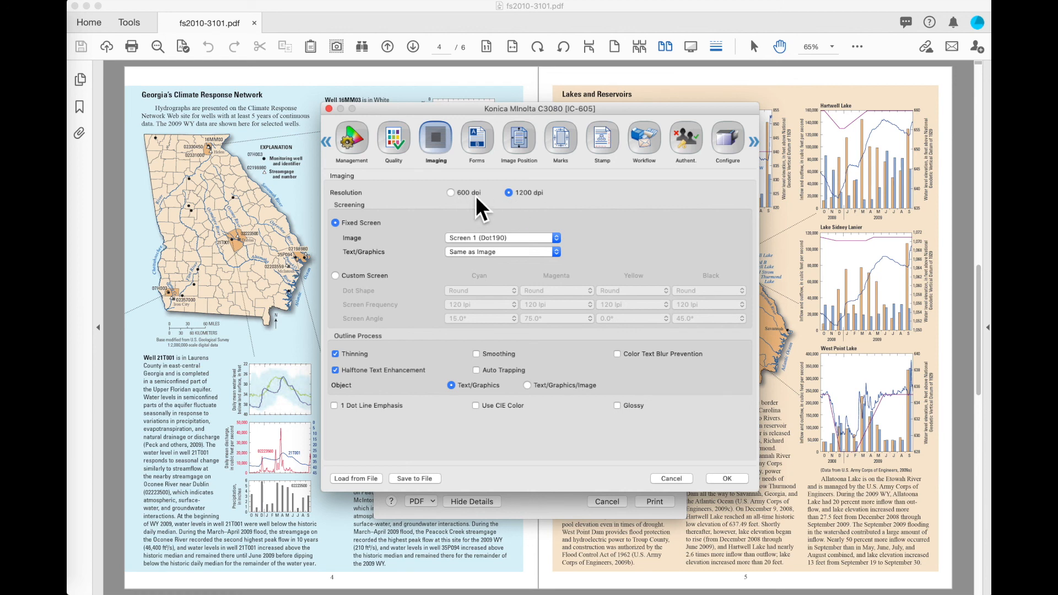
{"action": "mouse_move", "coordinate": [498, 206]}
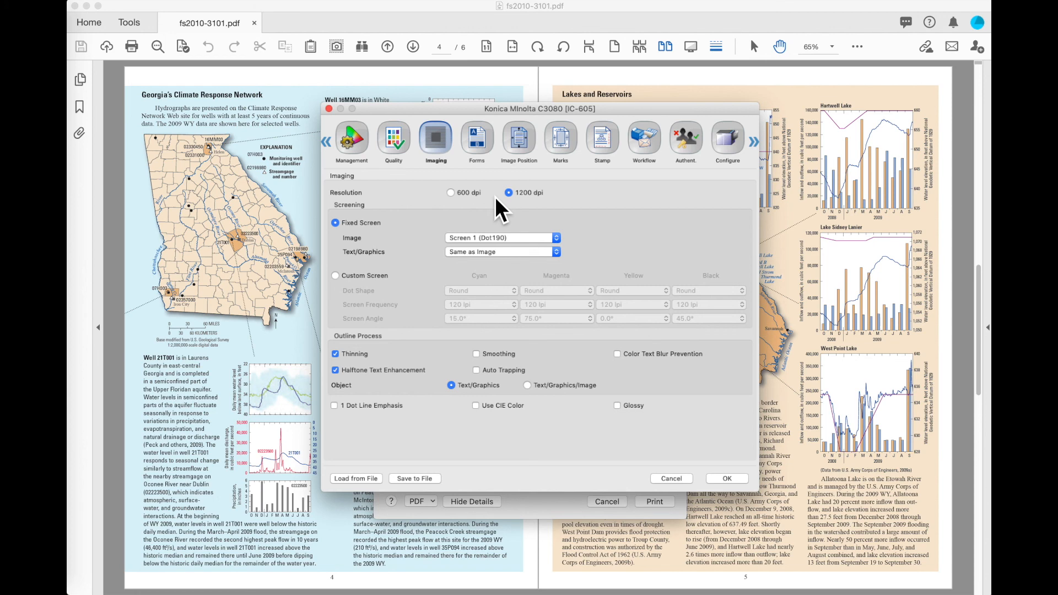
Step: Keep resolution at 1200 dpi and move to the Image Position panel
{"action": "left_click", "coordinate": [476, 140]}
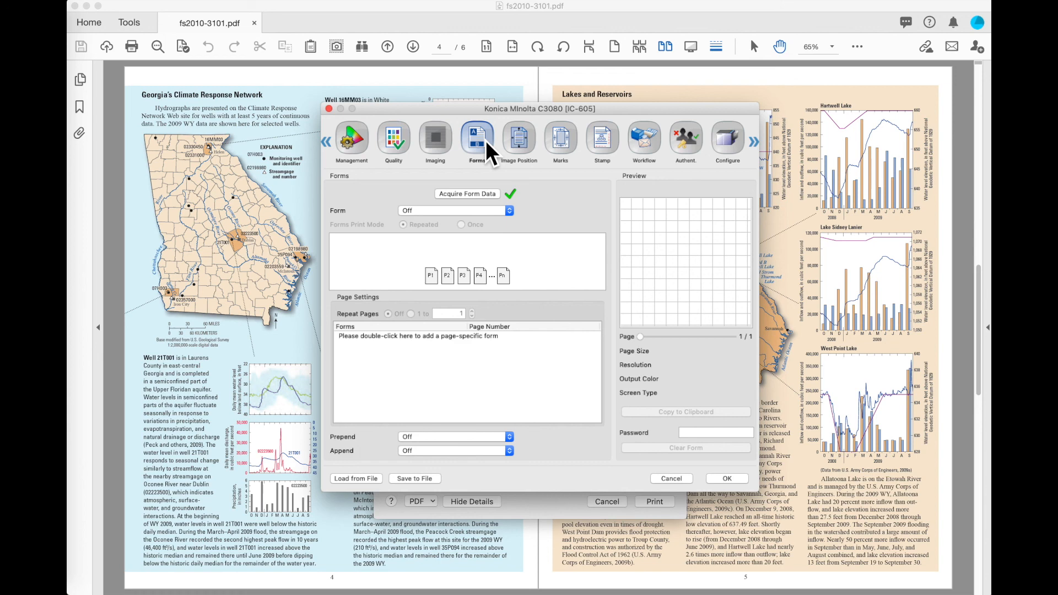
{"action": "left_click", "coordinate": [519, 140]}
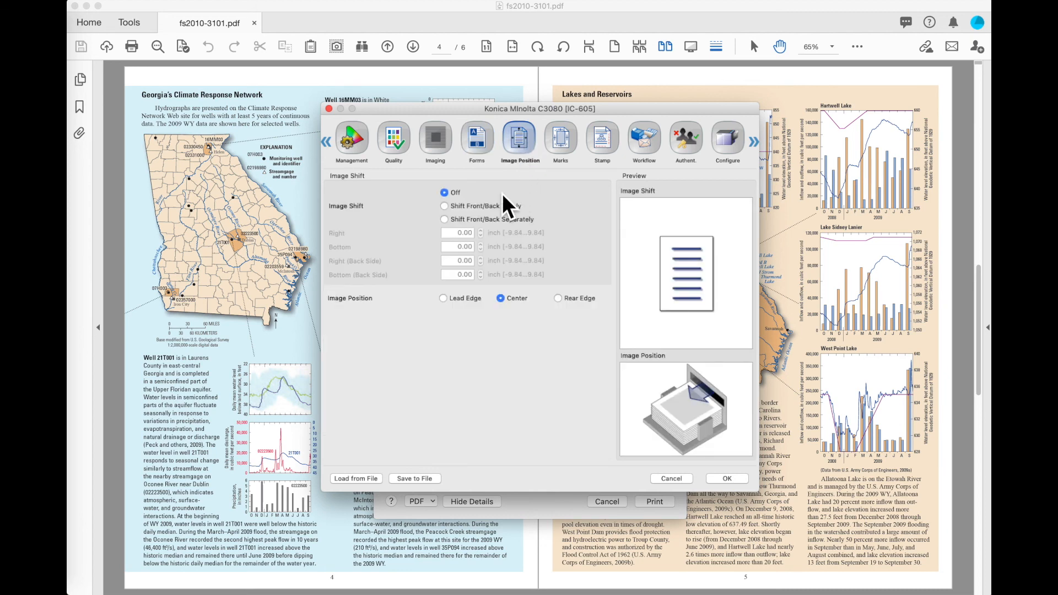
{"action": "mouse_move", "coordinate": [458, 211]}
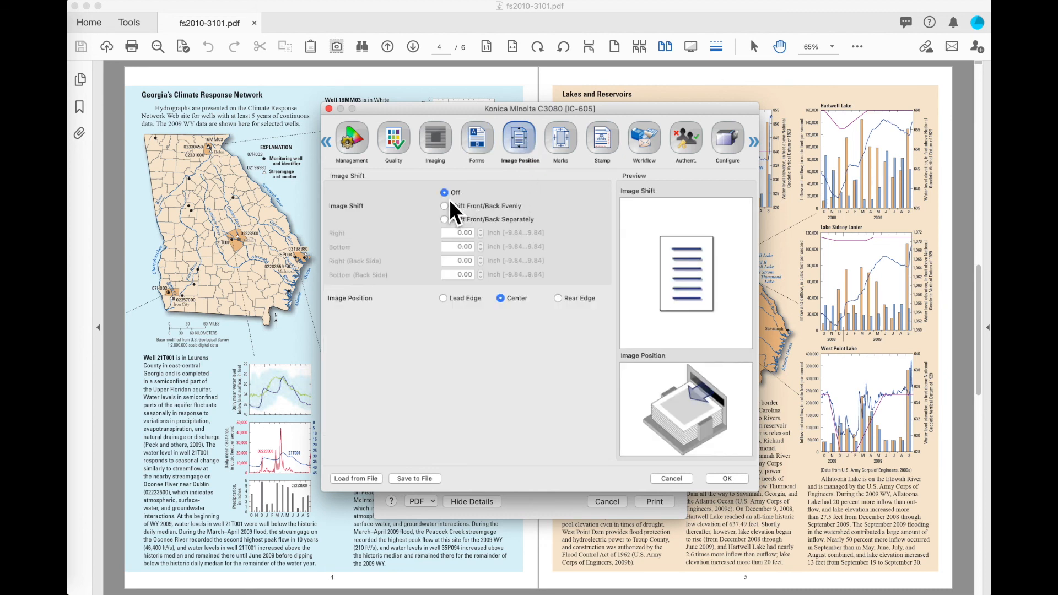
{"action": "left_click", "coordinate": [443, 206]}
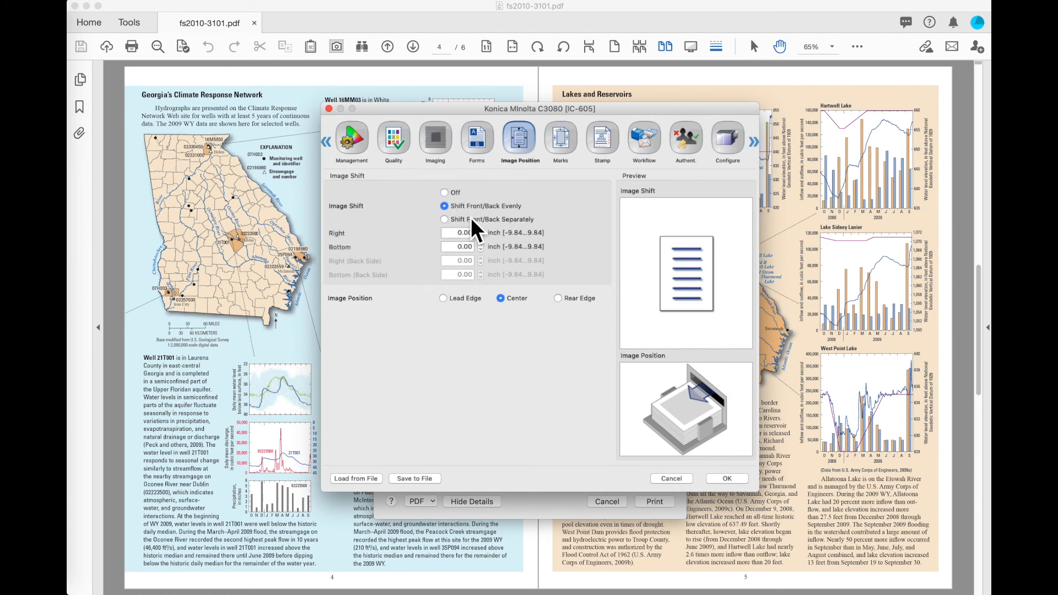
{"action": "left_click", "coordinate": [458, 232]}
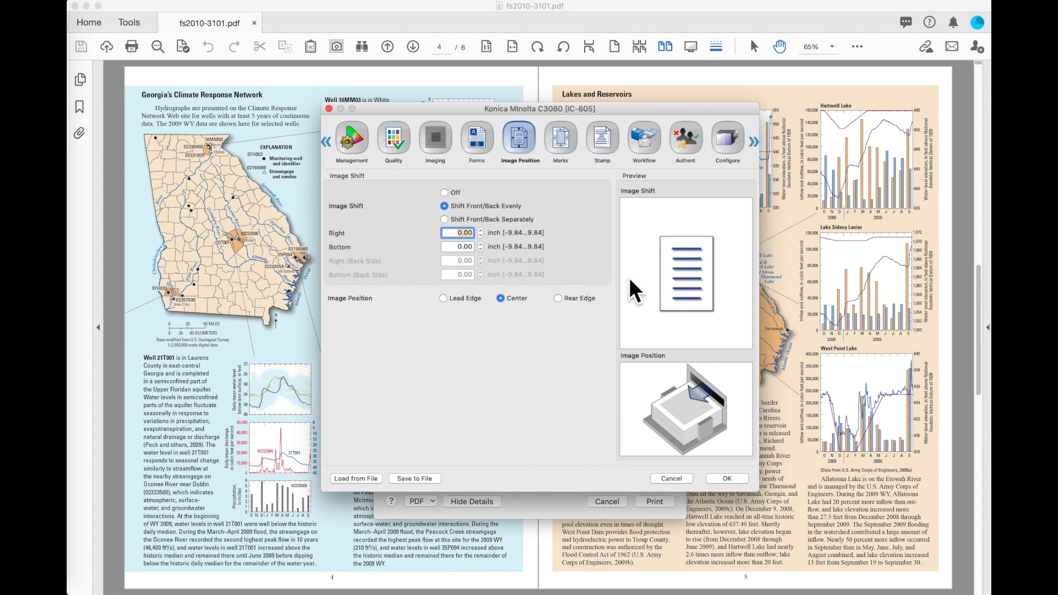
{"action": "mouse_move", "coordinate": [714, 328]}
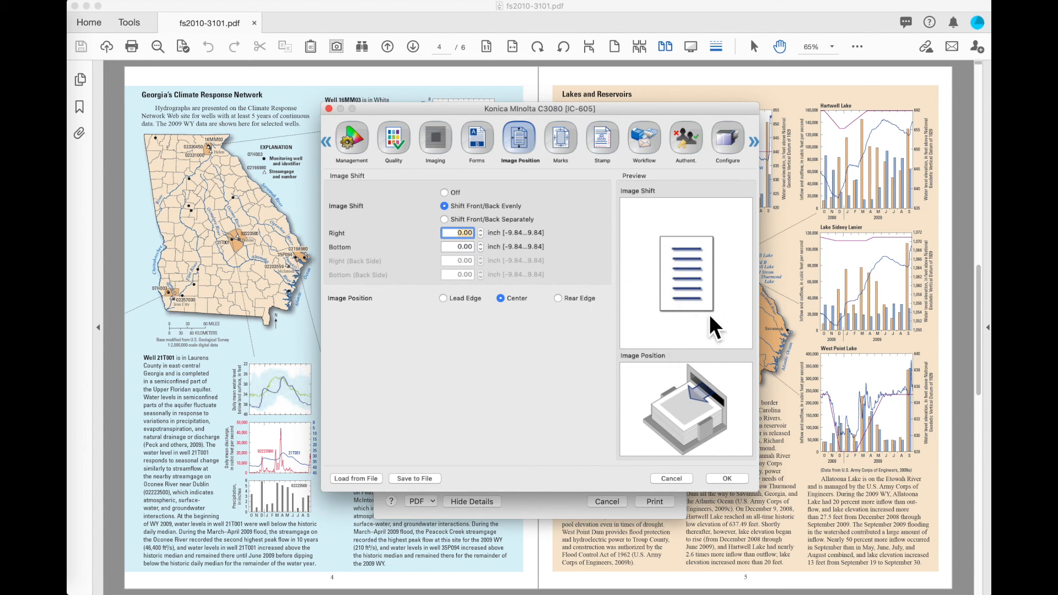
{"action": "left_click", "coordinate": [461, 232]}
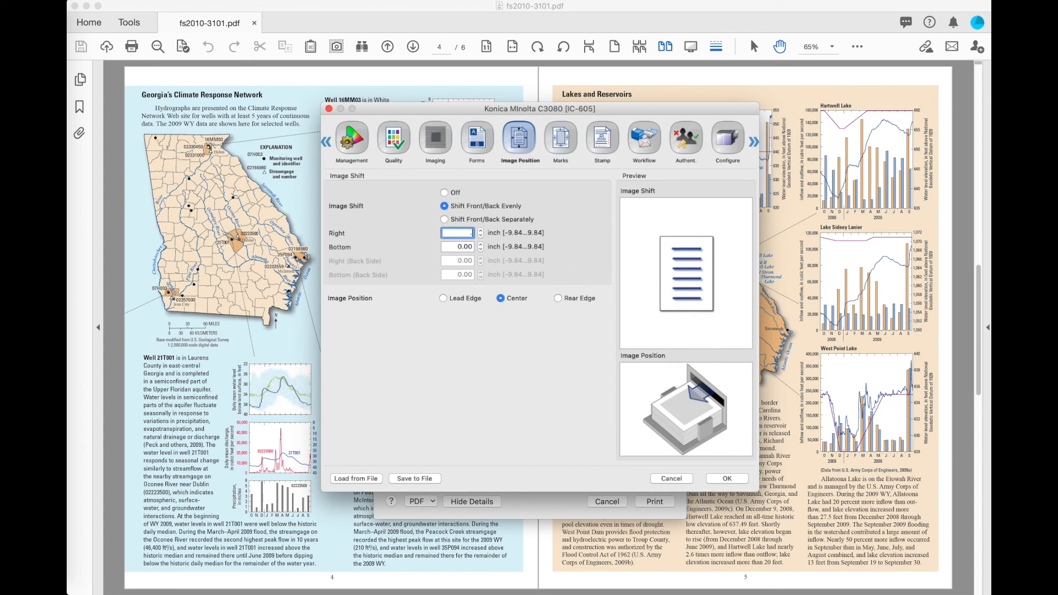
{"action": "type", "text": "0.50"}
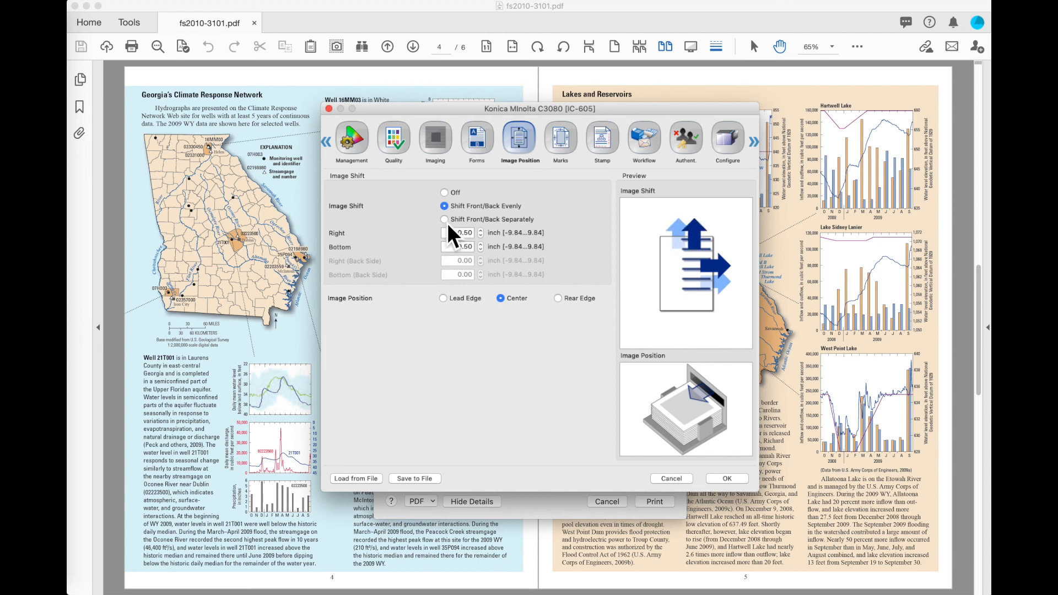
{"action": "left_click", "coordinate": [443, 220]}
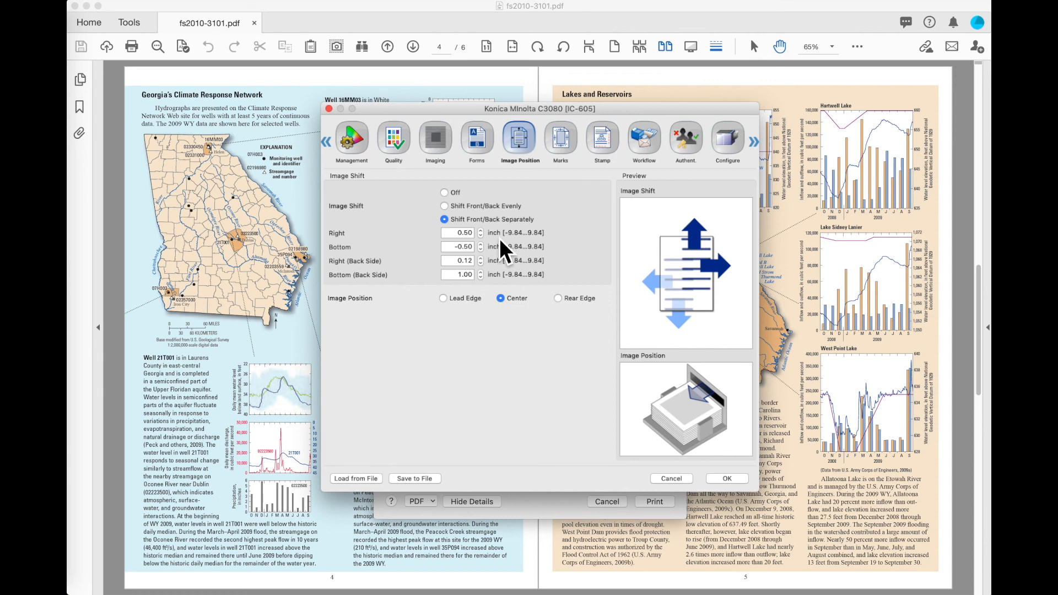
{"action": "left_click", "coordinate": [444, 192]}
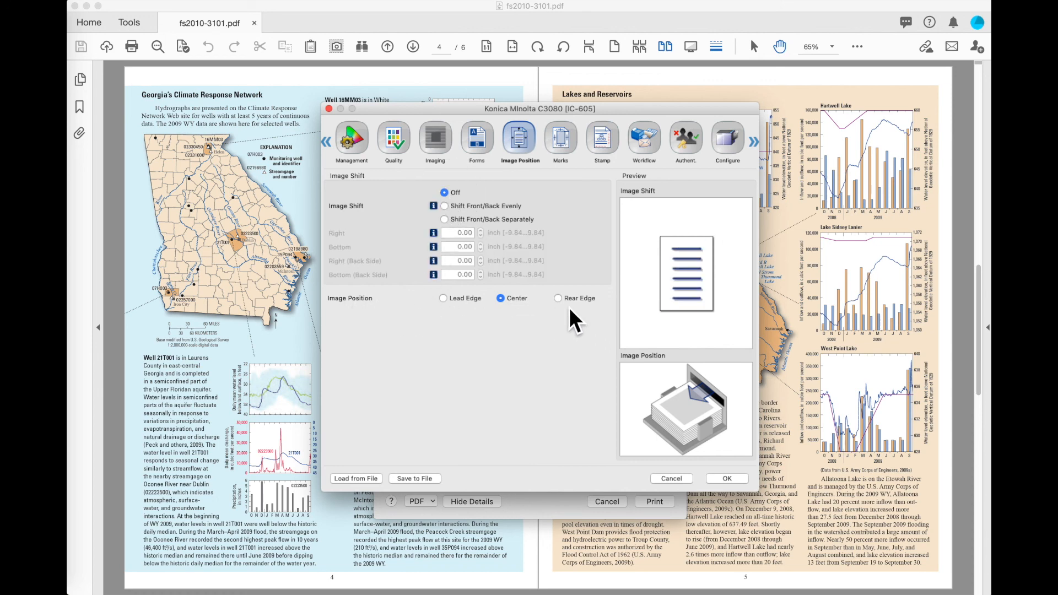
{"action": "mouse_move", "coordinate": [459, 317]}
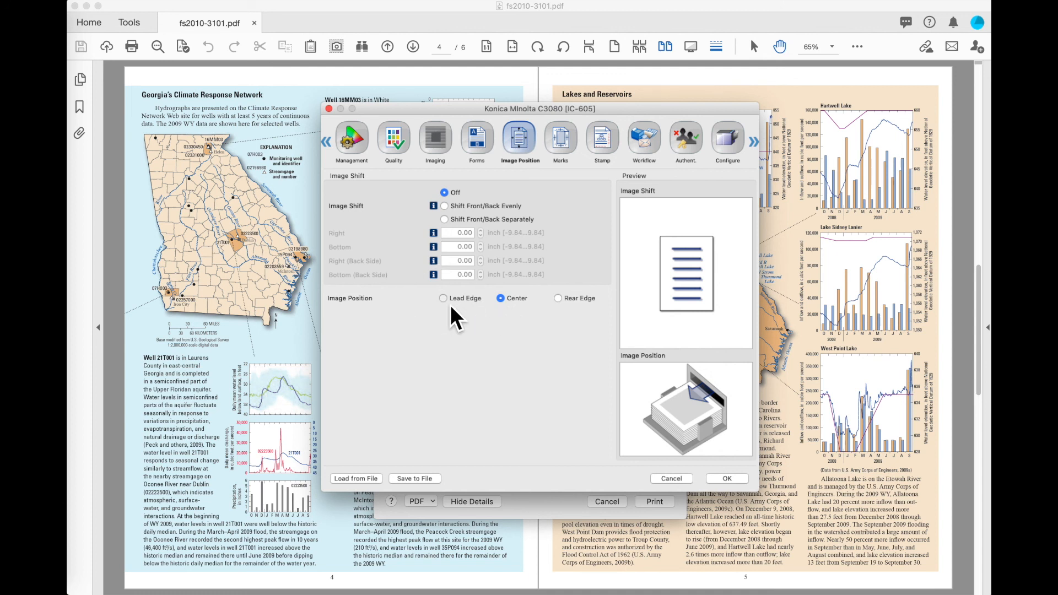
Step: Try Lead Edge and Rear Edge image positions, then move to the crop mark settings
{"action": "left_click", "coordinate": [443, 298]}
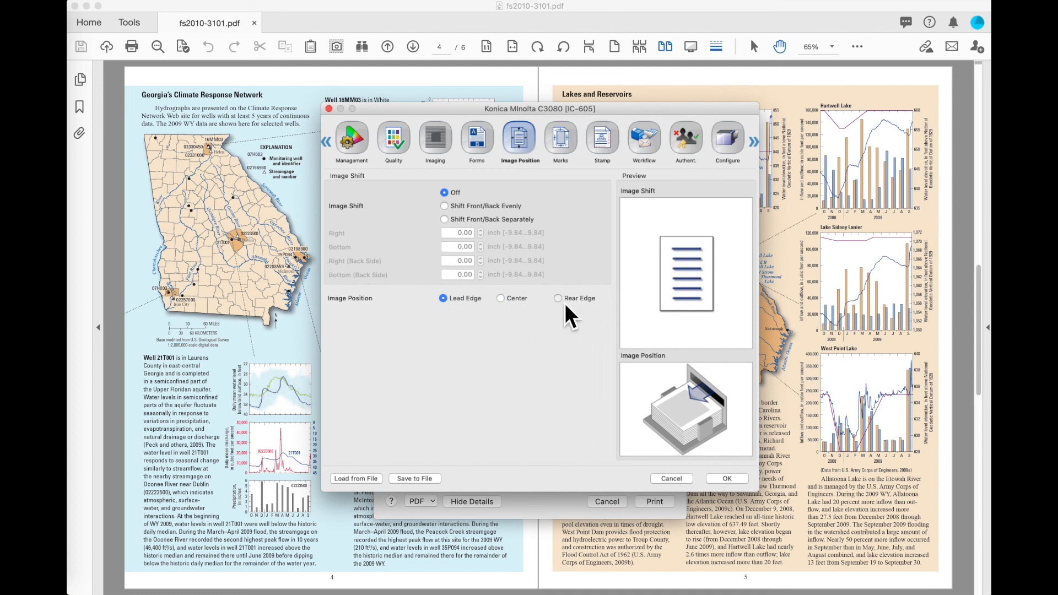
{"action": "left_click", "coordinate": [559, 298]}
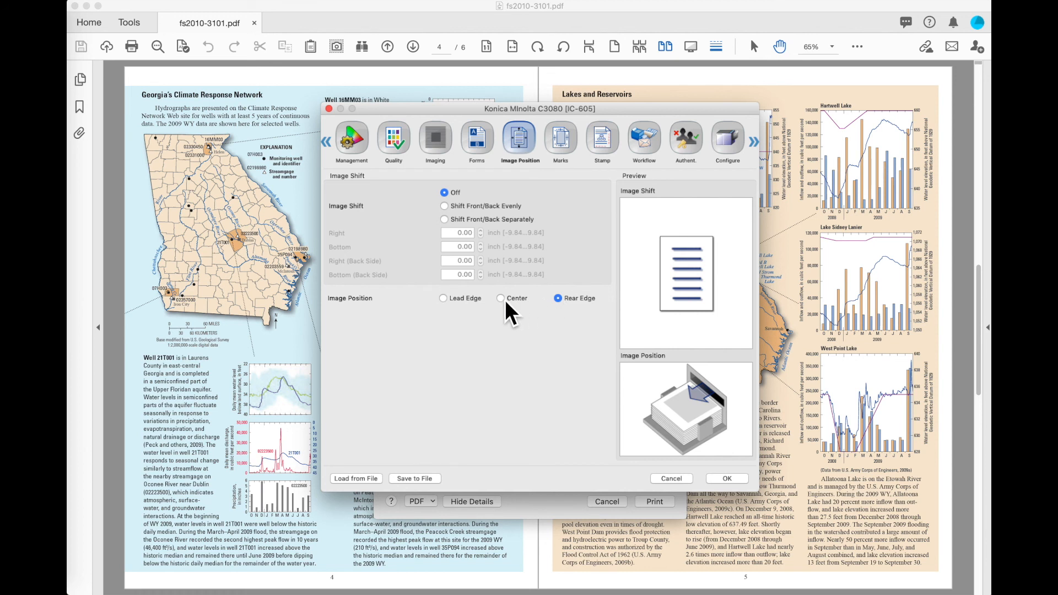
{"action": "mouse_move", "coordinate": [509, 314]}
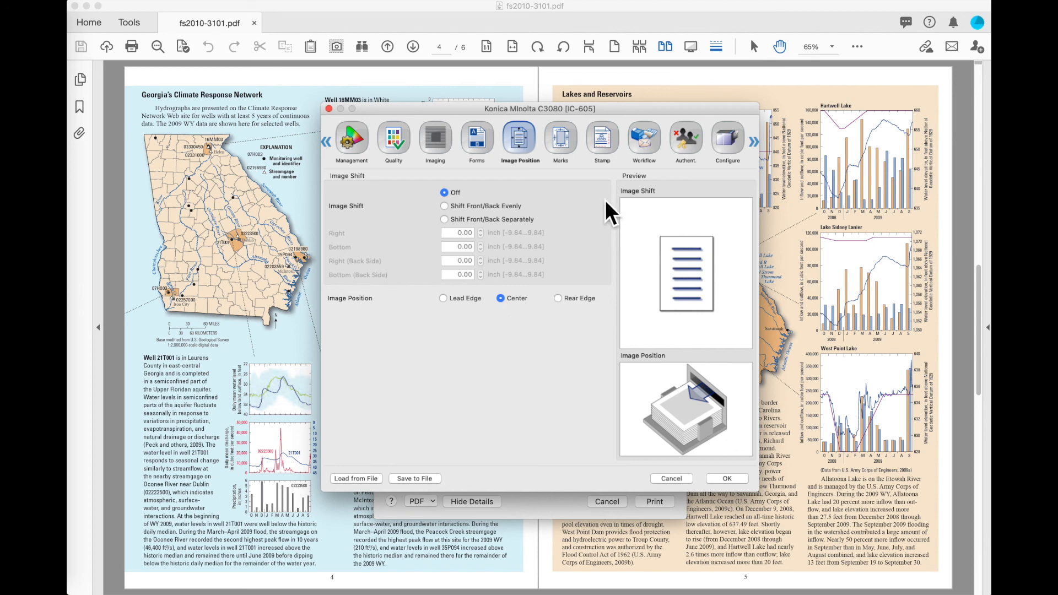
{"action": "left_click", "coordinate": [560, 142]}
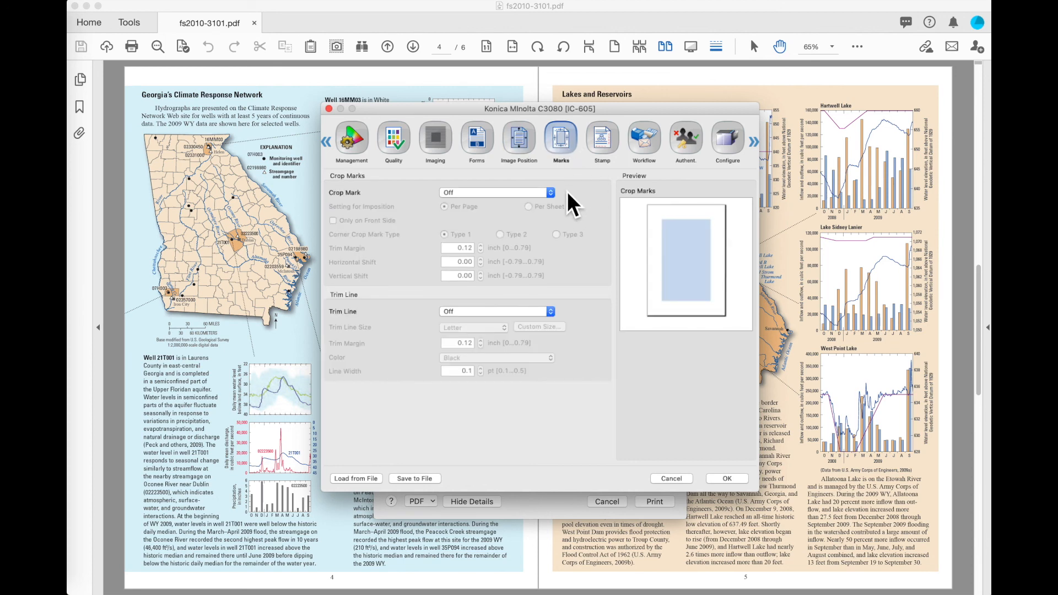
Step: Leave Crop Mark Off, pass through the Stamp panel and move to Workflow
{"action": "left_click", "coordinate": [496, 191]}
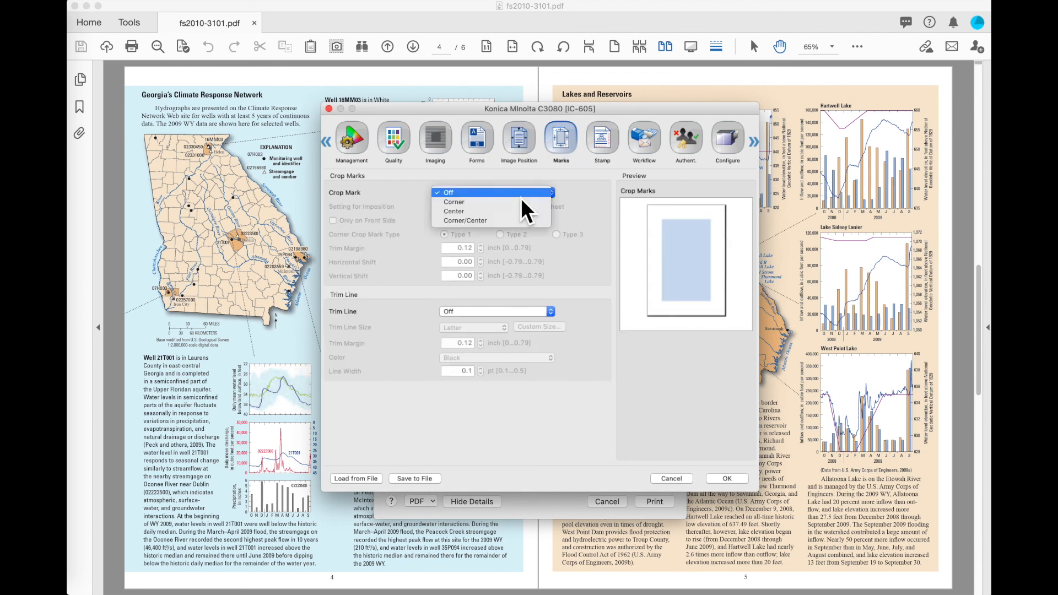
{"action": "left_click", "coordinate": [452, 202]}
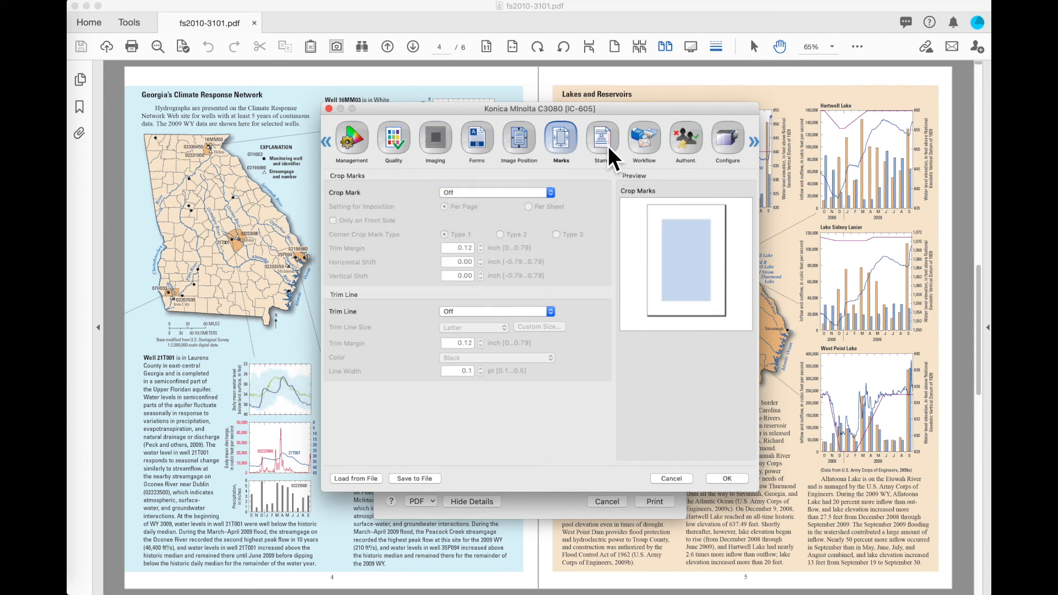
{"action": "left_click", "coordinate": [601, 139]}
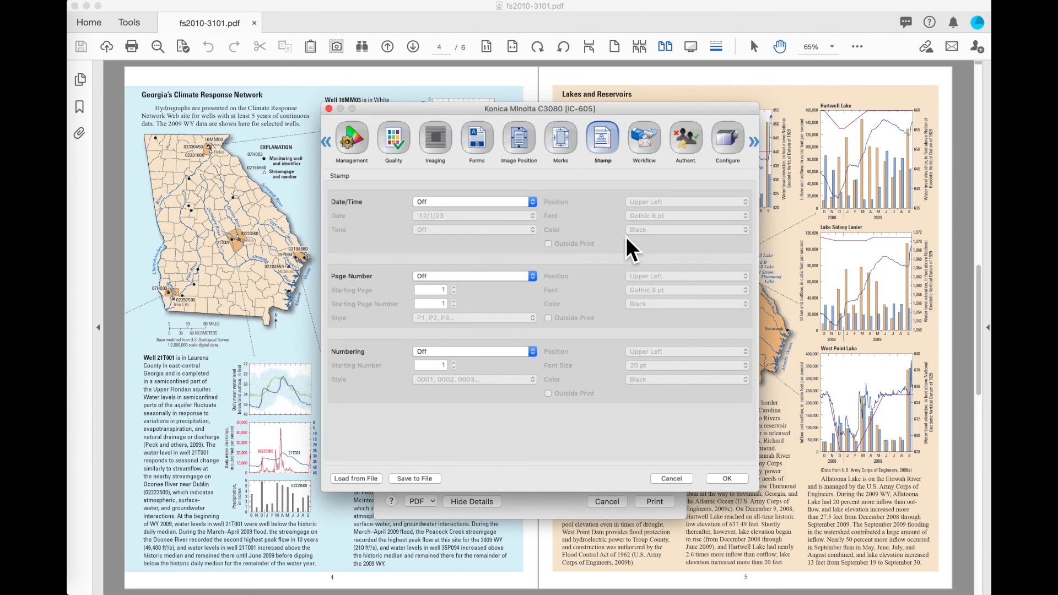
{"action": "mouse_move", "coordinate": [550, 368]}
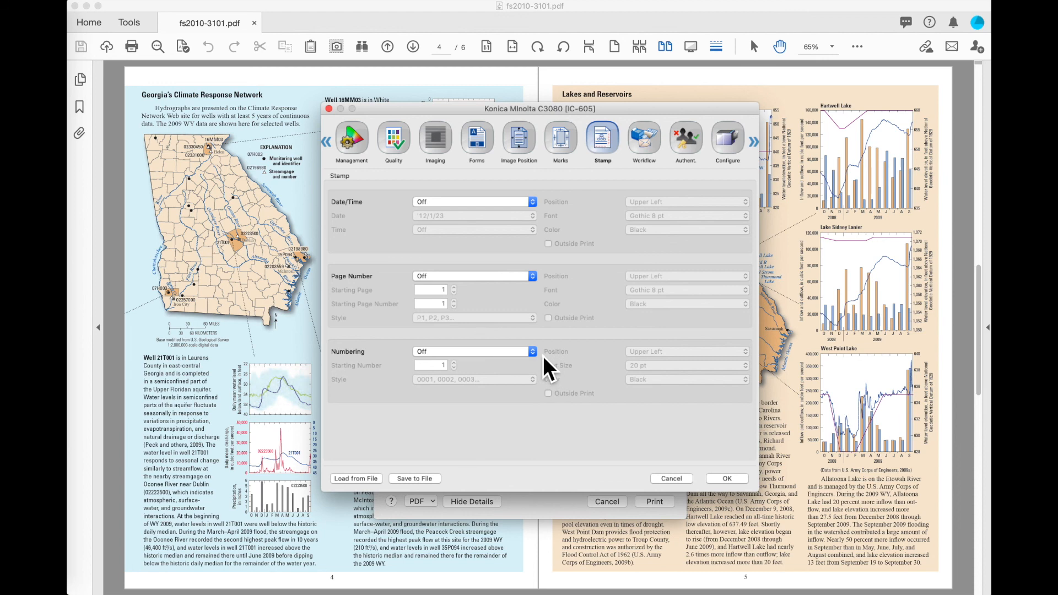
{"action": "mouse_move", "coordinate": [605, 342]}
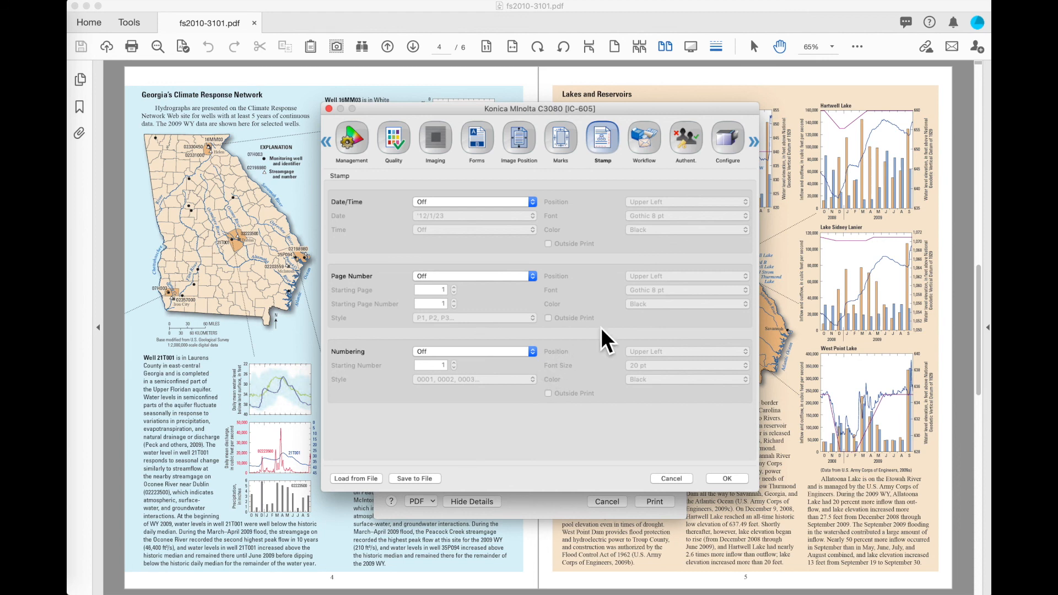
{"action": "left_click", "coordinate": [643, 140]}
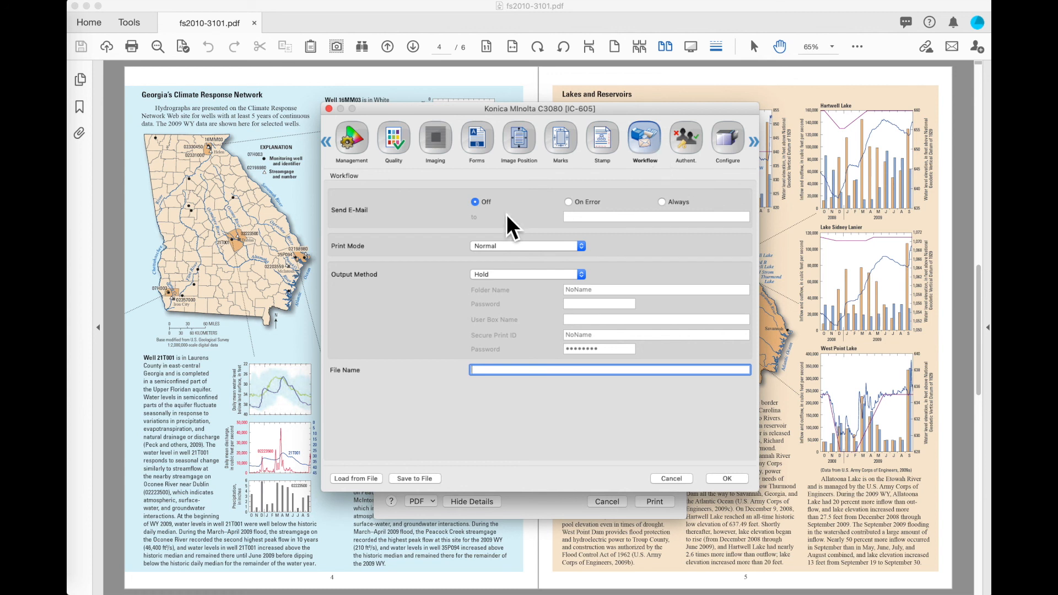
{"action": "mouse_move", "coordinate": [512, 267]}
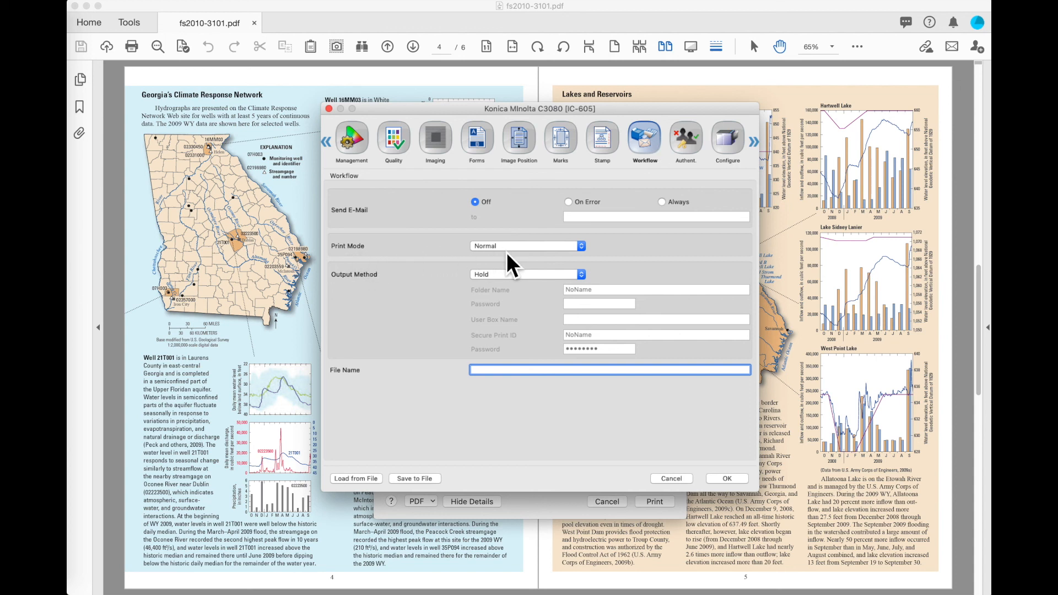
{"action": "mouse_move", "coordinate": [593, 264]}
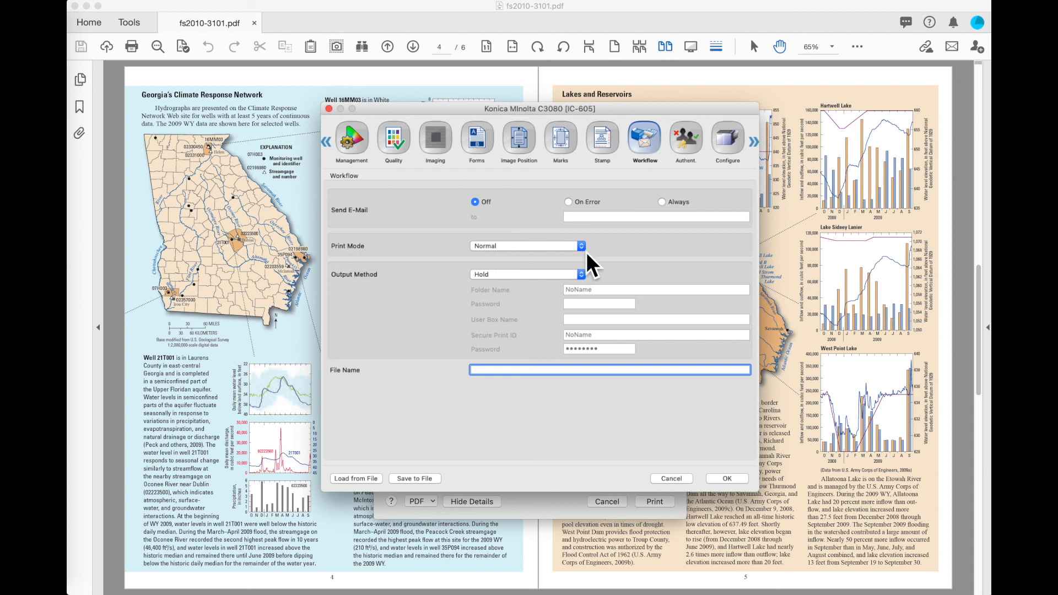
{"action": "left_click", "coordinate": [524, 246]}
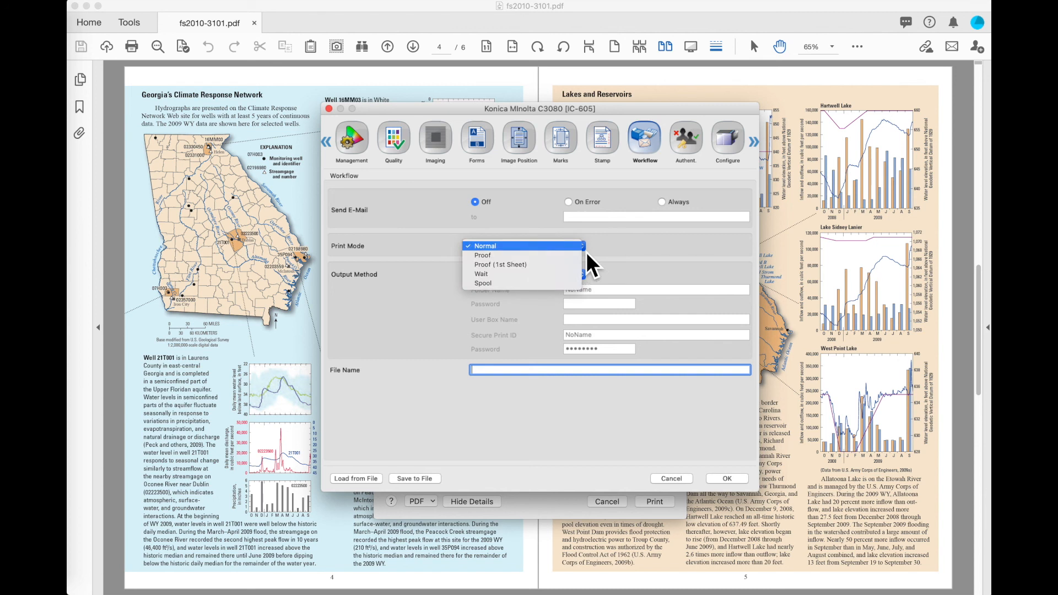
{"action": "mouse_move", "coordinate": [482, 254]}
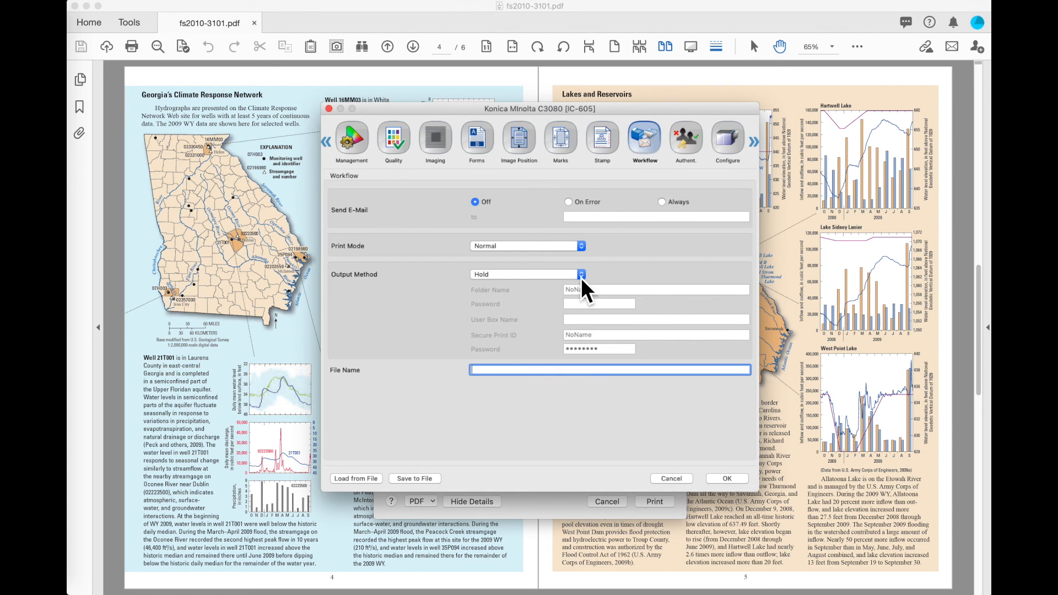
{"action": "mouse_move", "coordinate": [588, 291]}
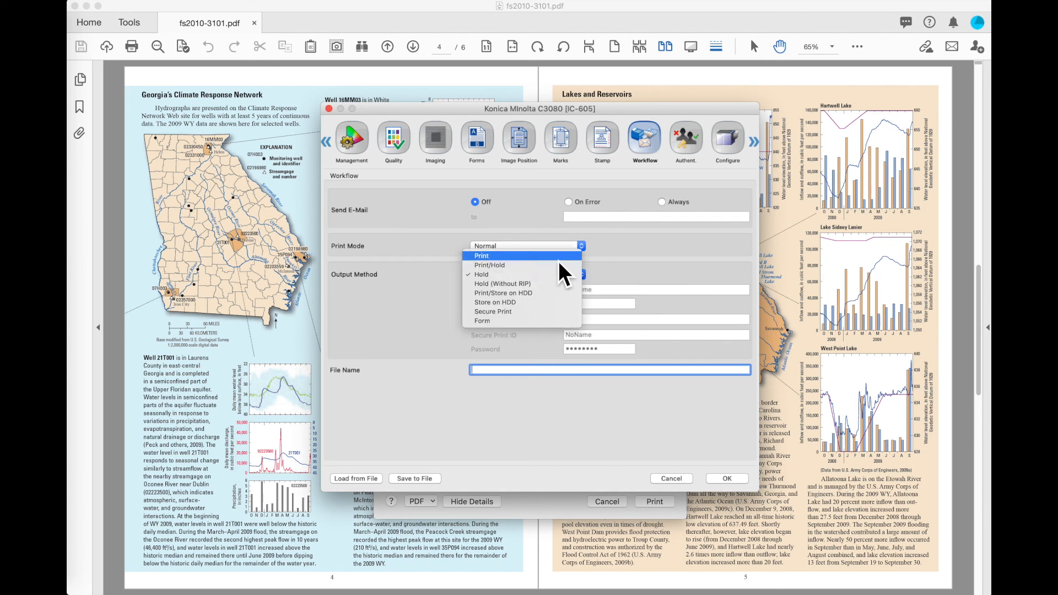
{"action": "mouse_move", "coordinate": [553, 264]}
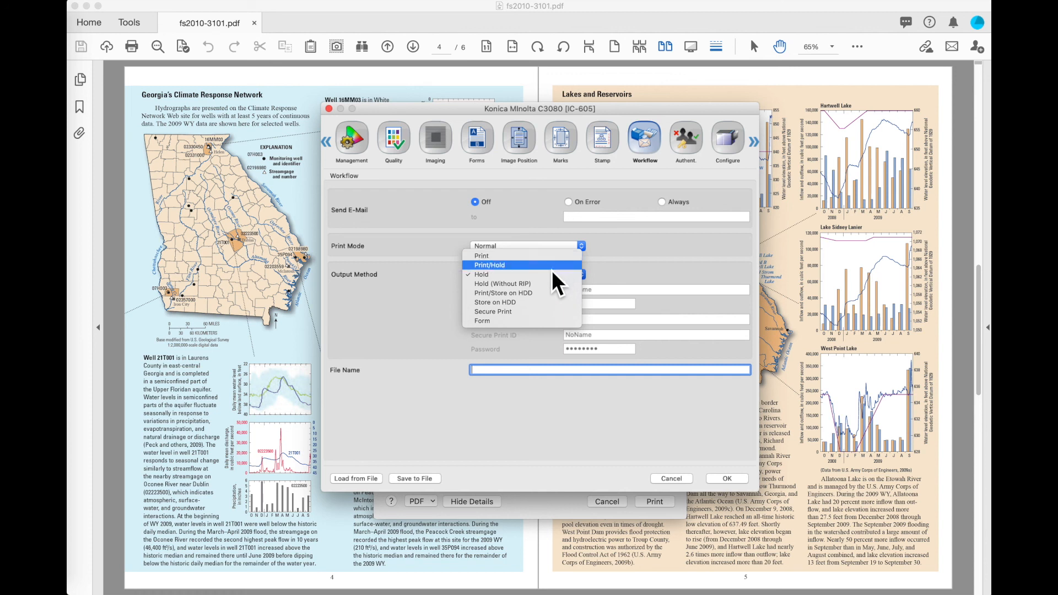
{"action": "mouse_move", "coordinate": [533, 277]}
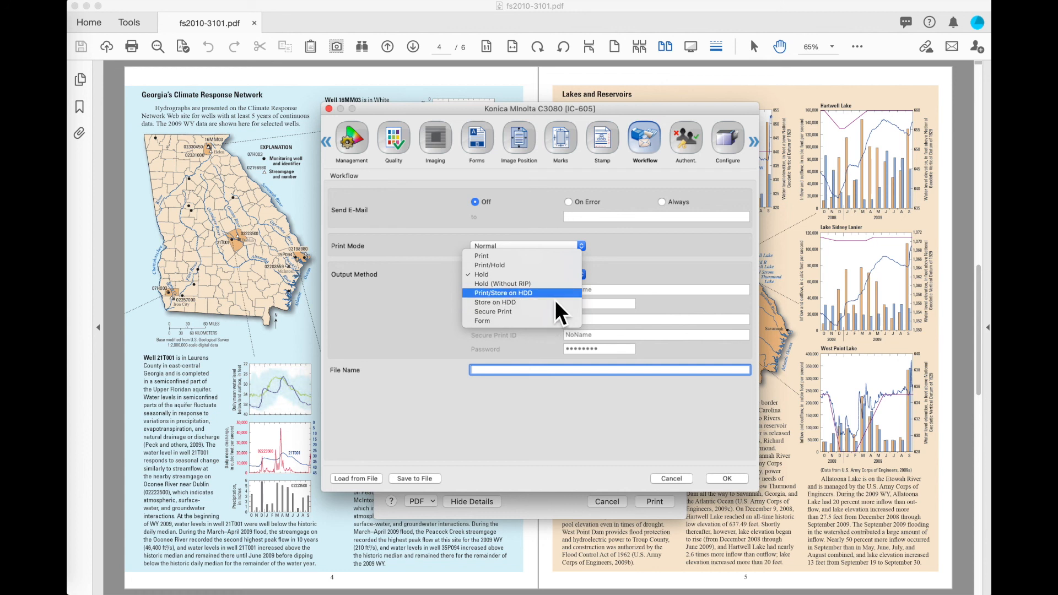
{"action": "mouse_move", "coordinate": [536, 302]}
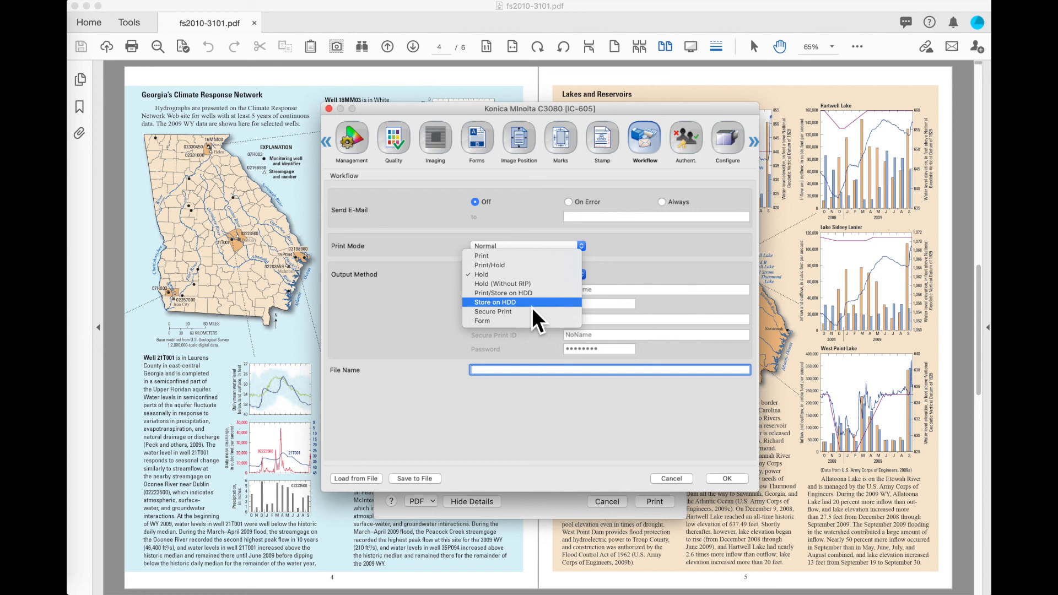
{"action": "mouse_move", "coordinate": [515, 311]}
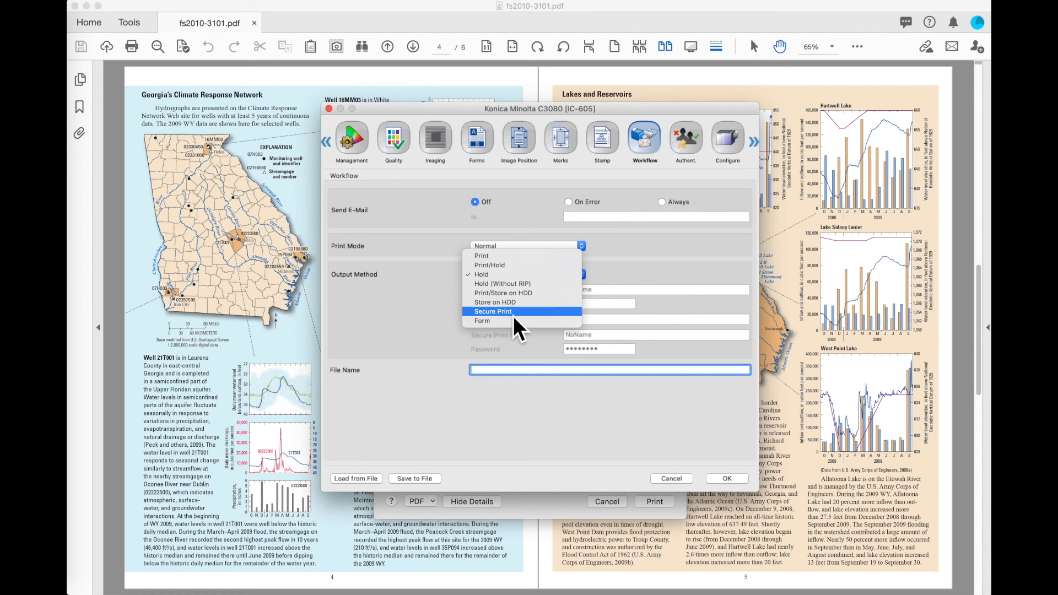
{"action": "left_click", "coordinate": [493, 310]}
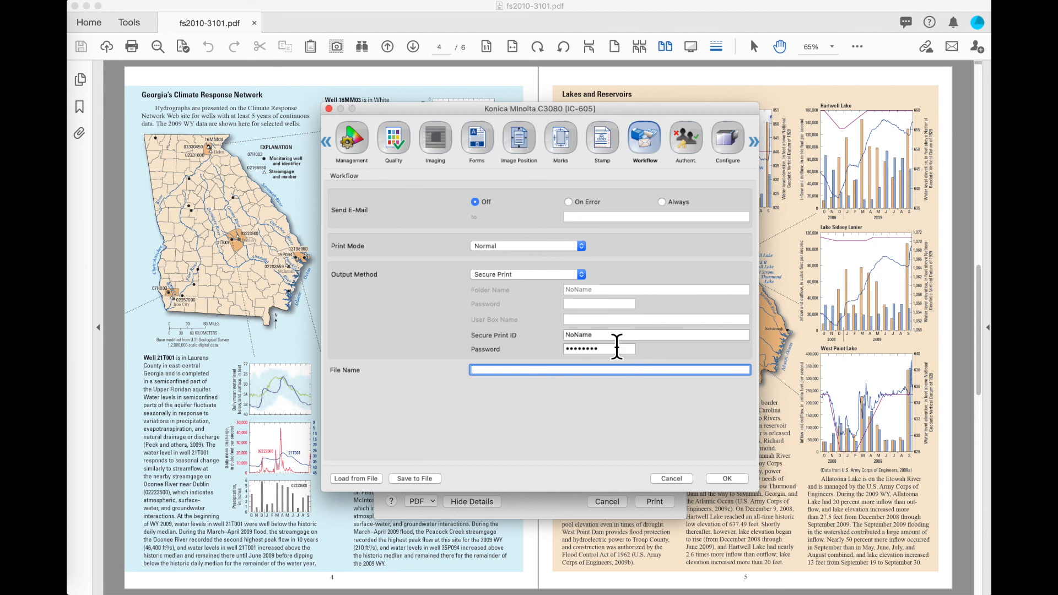
{"action": "mouse_move", "coordinate": [614, 335]}
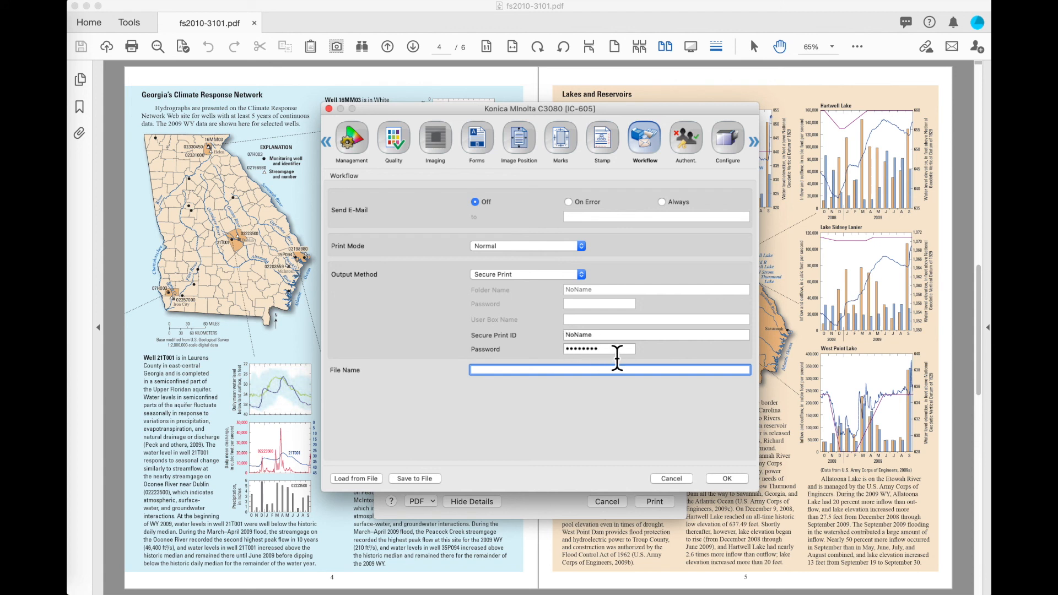
{"action": "mouse_move", "coordinate": [642, 344]}
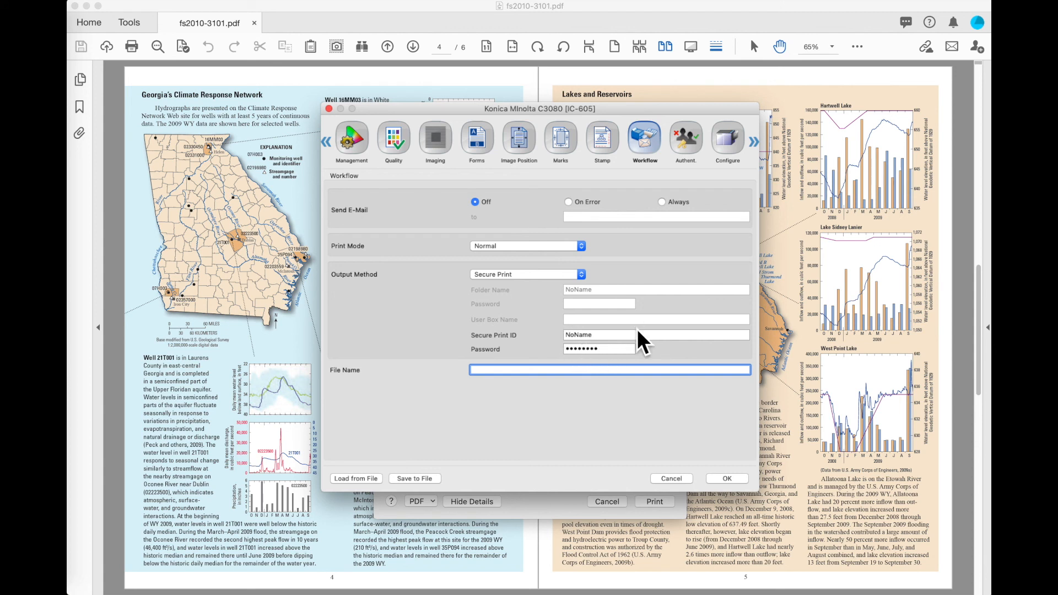
{"action": "mouse_move", "coordinate": [614, 254]}
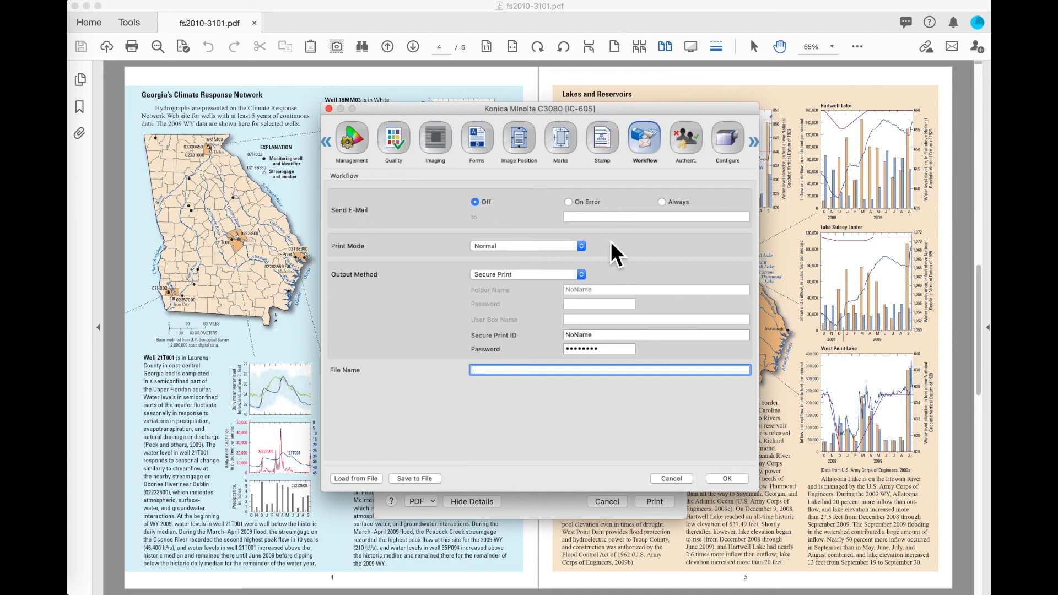
{"action": "left_click", "coordinate": [526, 274]}
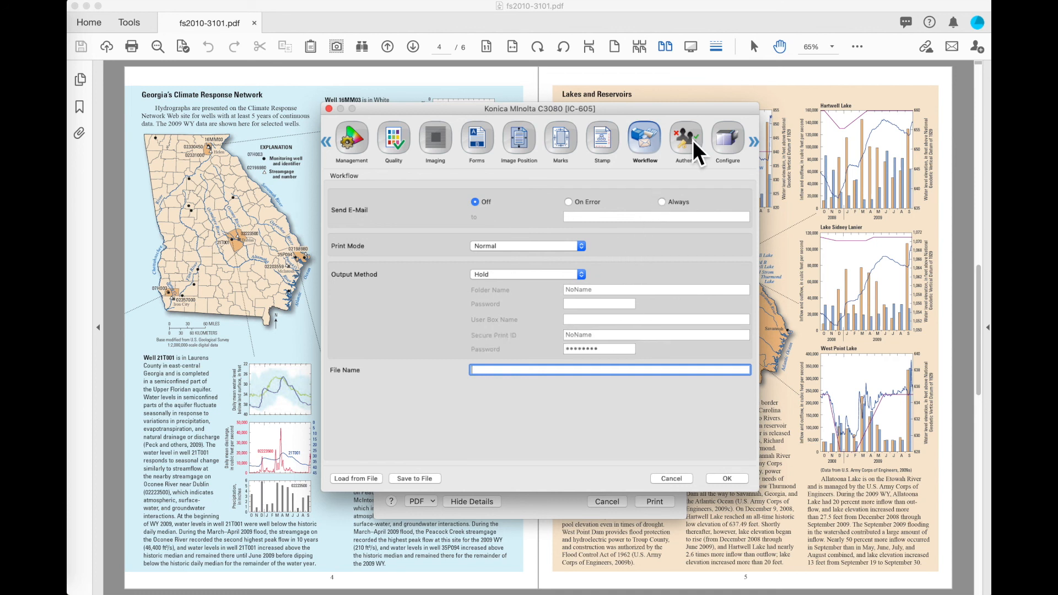
Step: Show the Authent. panel with user authentication off and Account Track unchecked
{"action": "left_click", "coordinate": [686, 138]}
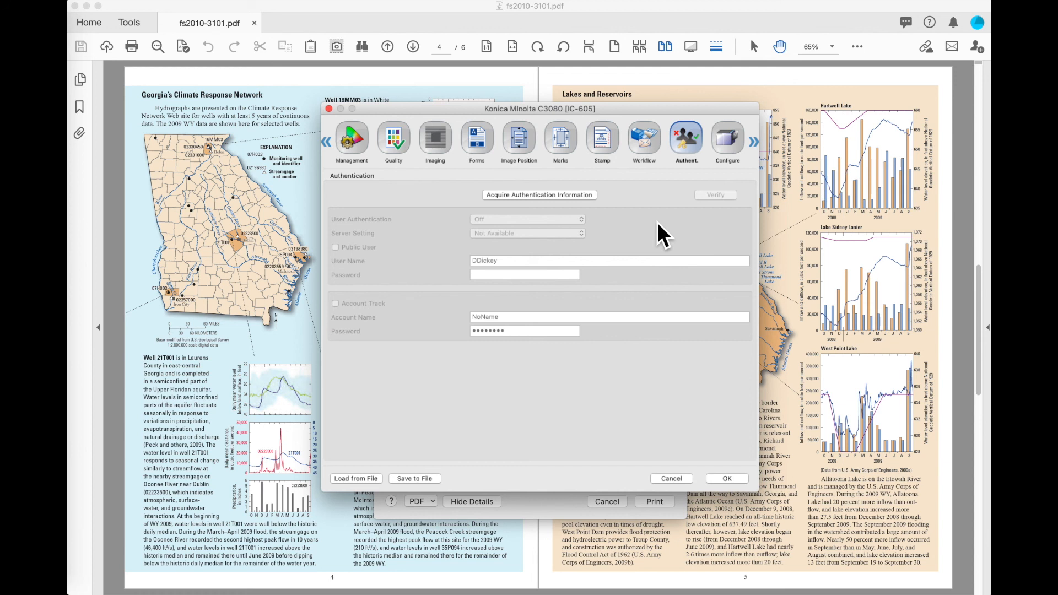
{"action": "mouse_move", "coordinate": [506, 213]}
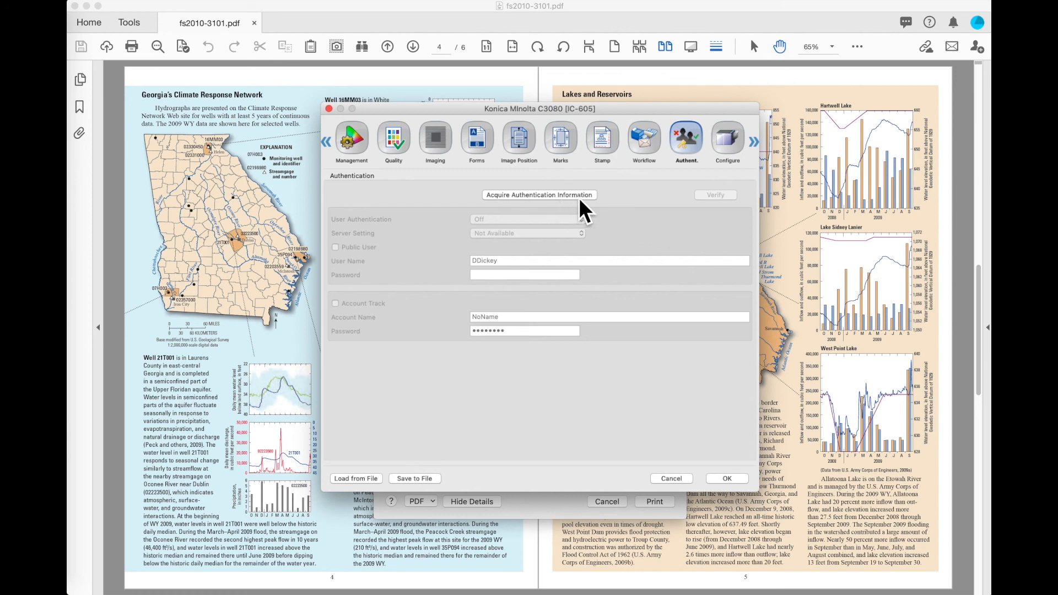
{"action": "mouse_move", "coordinate": [641, 233]}
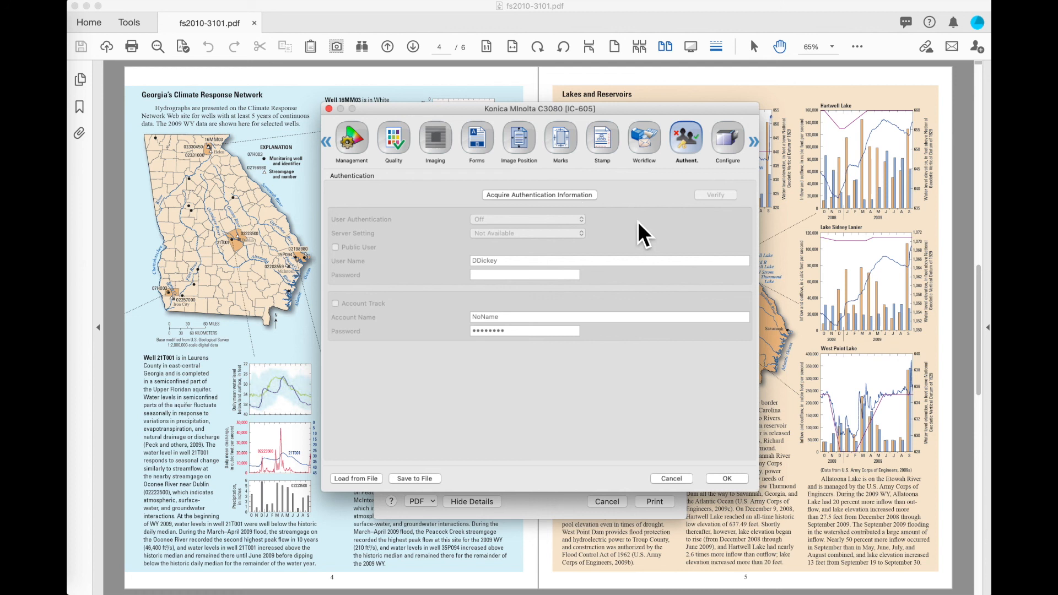
{"action": "mouse_move", "coordinate": [619, 209]}
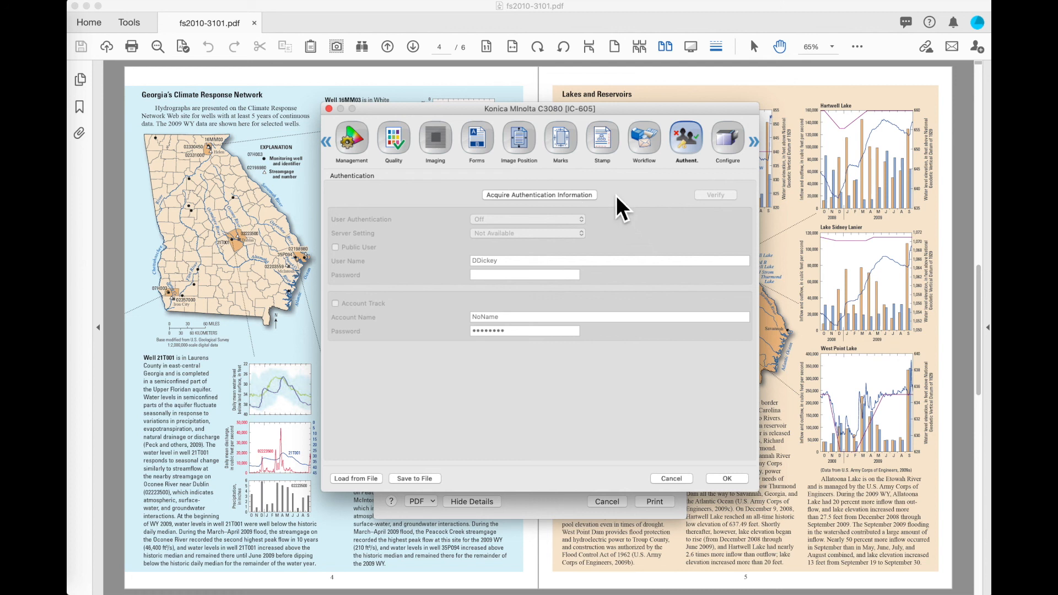
{"action": "mouse_move", "coordinate": [509, 371]}
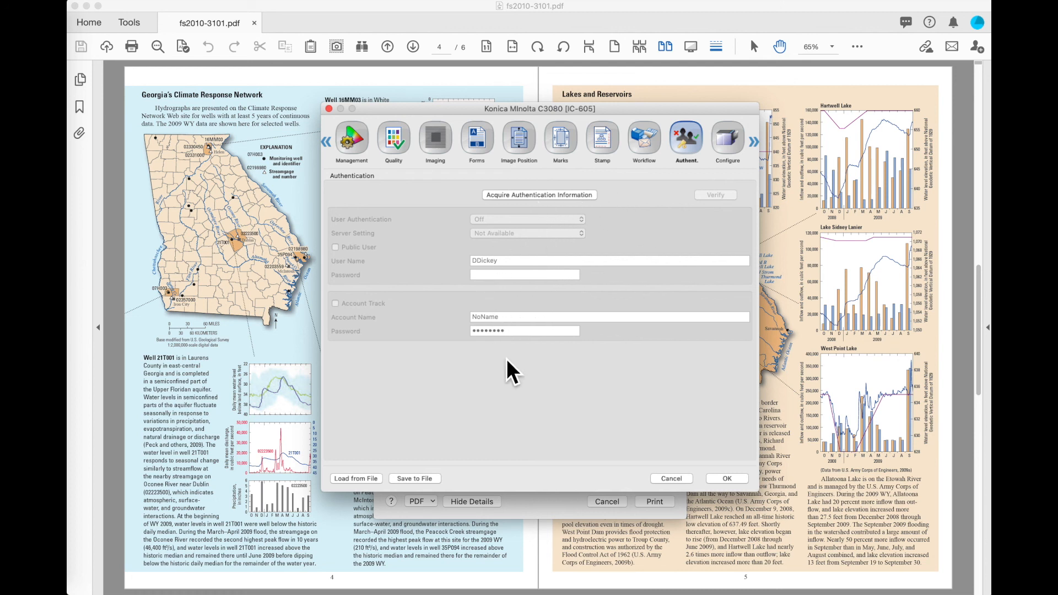
{"action": "mouse_move", "coordinate": [635, 202]}
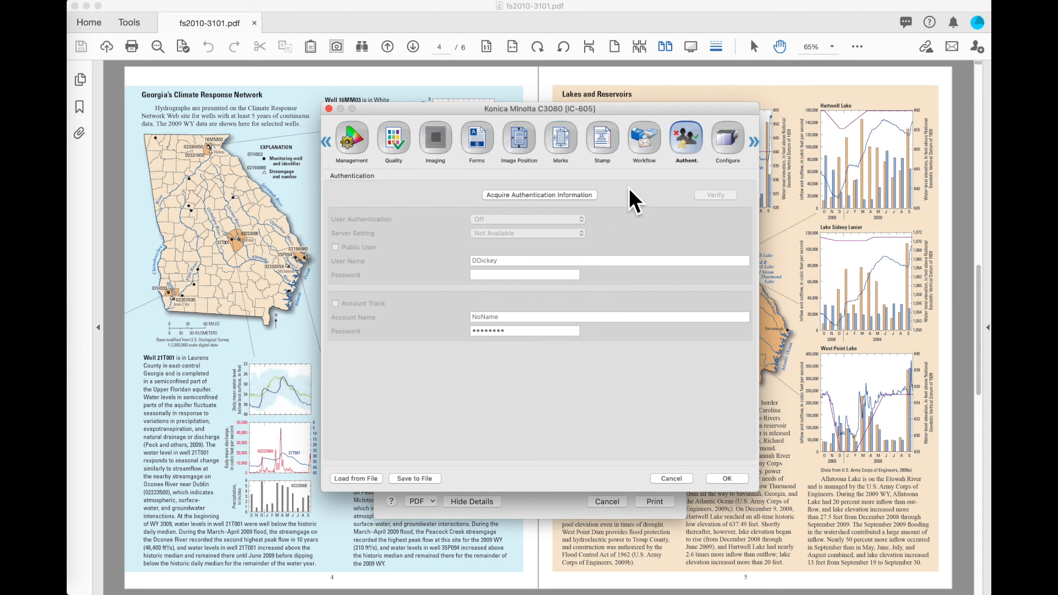
Step: Show the Configure panel's Driver Options with U.S. units and user changes allowed
{"action": "left_click", "coordinate": [728, 139]}
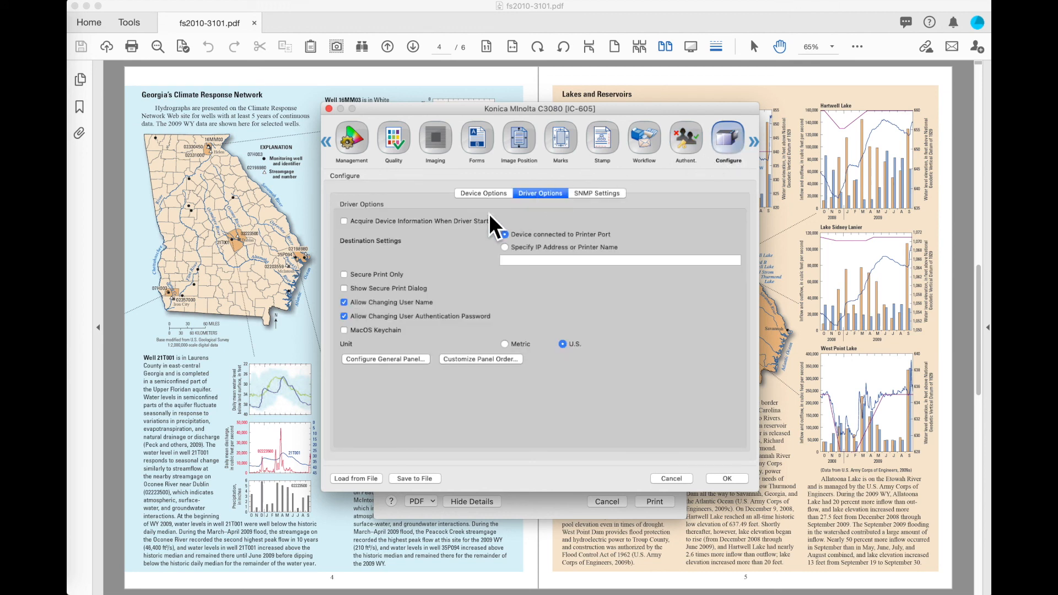
{"action": "mouse_move", "coordinate": [539, 215]}
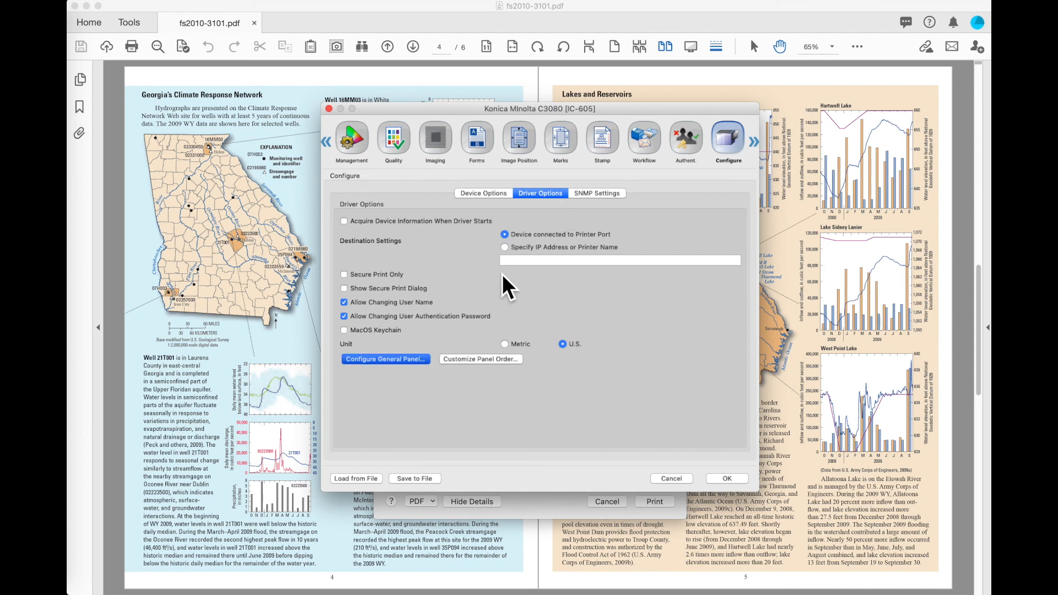
{"action": "left_click", "coordinate": [385, 358]}
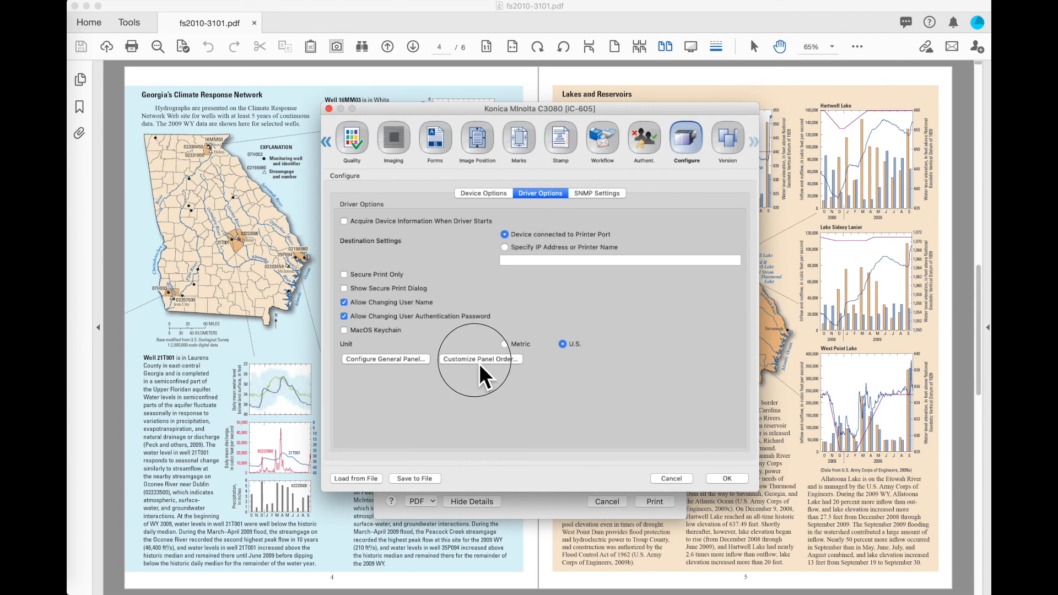
Step: Bring up the Customize Panel Order window listing all driver panels
{"action": "left_click", "coordinate": [479, 358]}
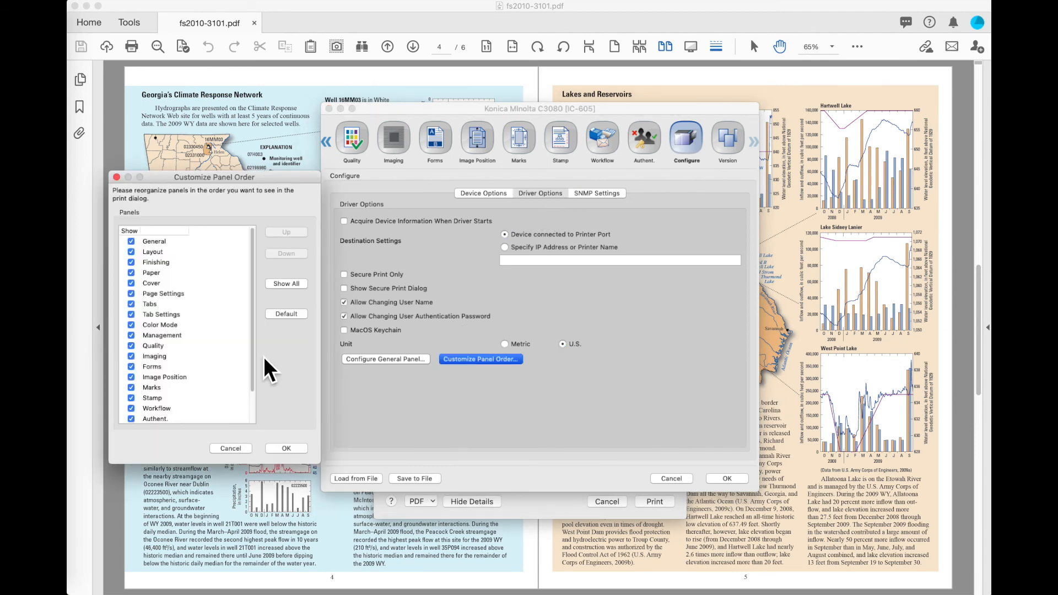
{"action": "mouse_move", "coordinate": [158, 374]}
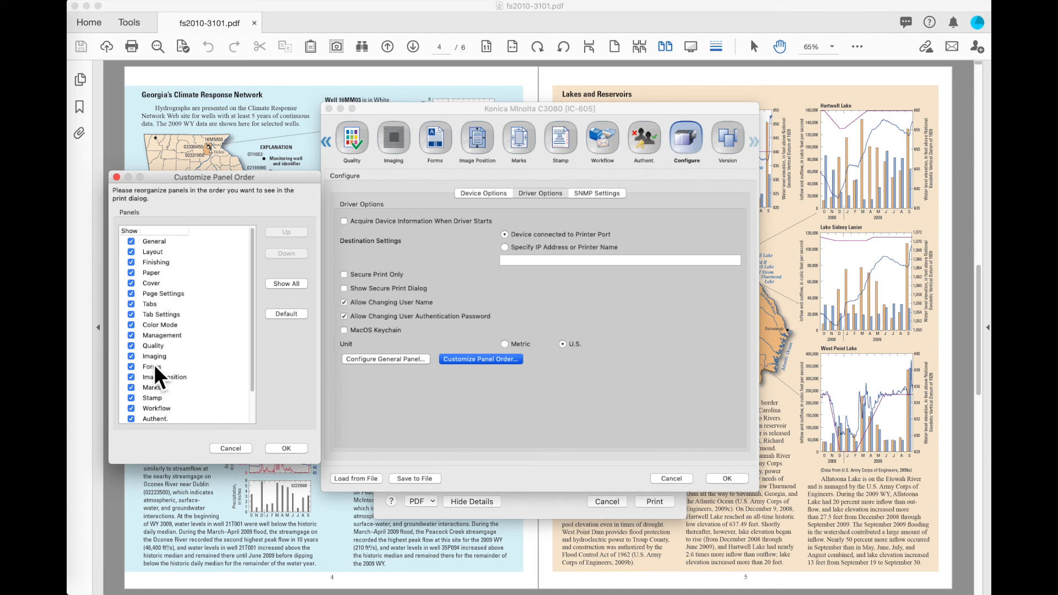
{"action": "mouse_move", "coordinate": [149, 337]}
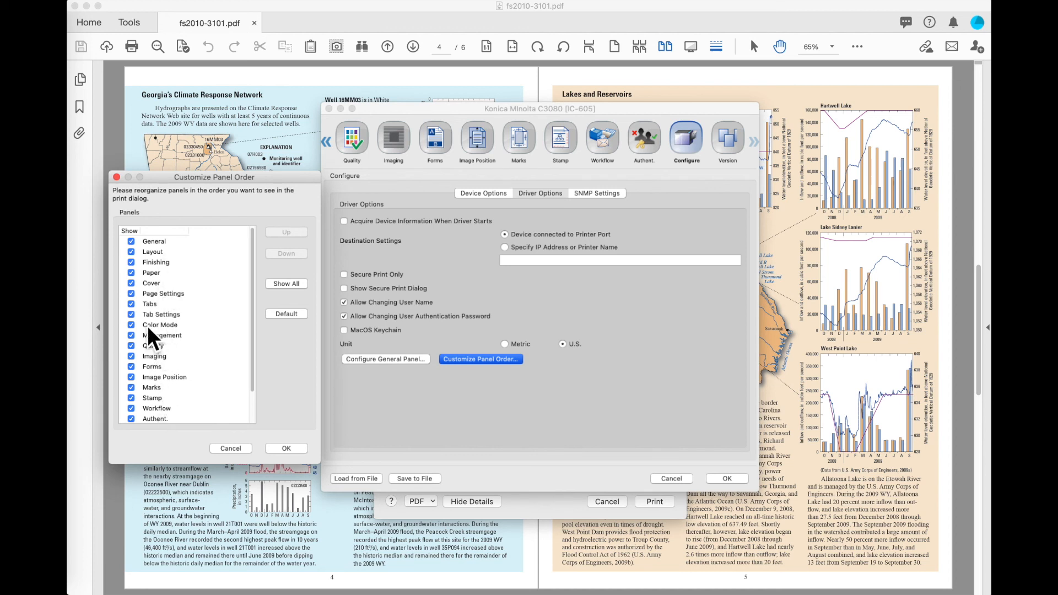
{"action": "mouse_move", "coordinate": [580, 152]}
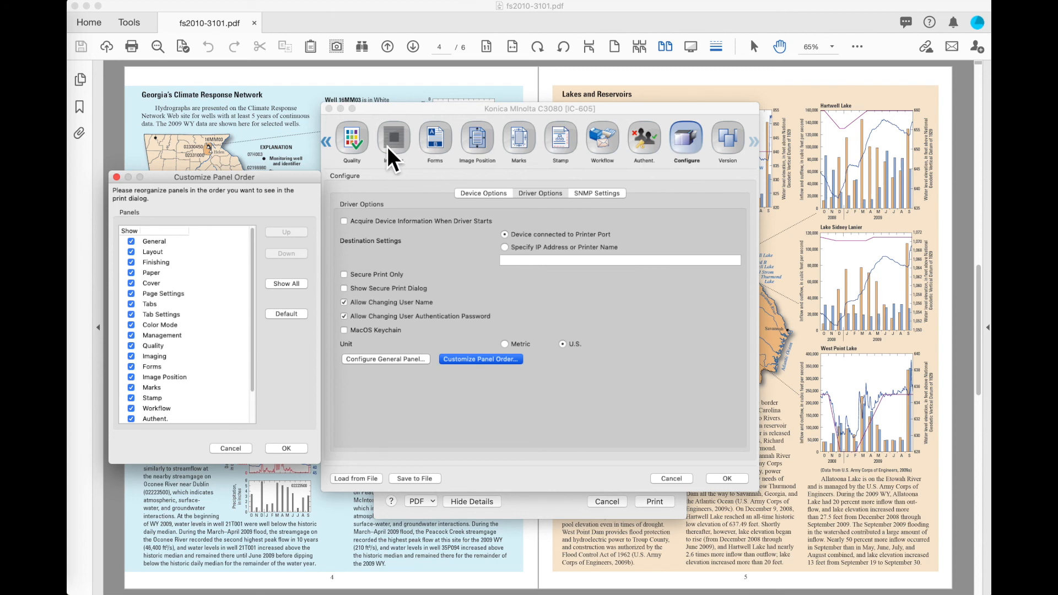
{"action": "mouse_move", "coordinate": [314, 419]}
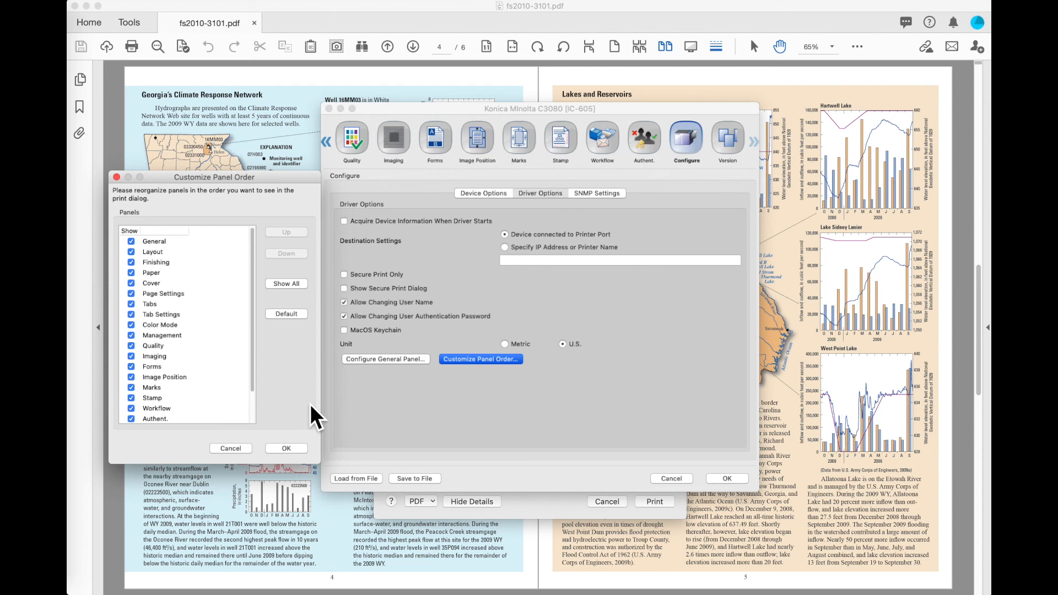